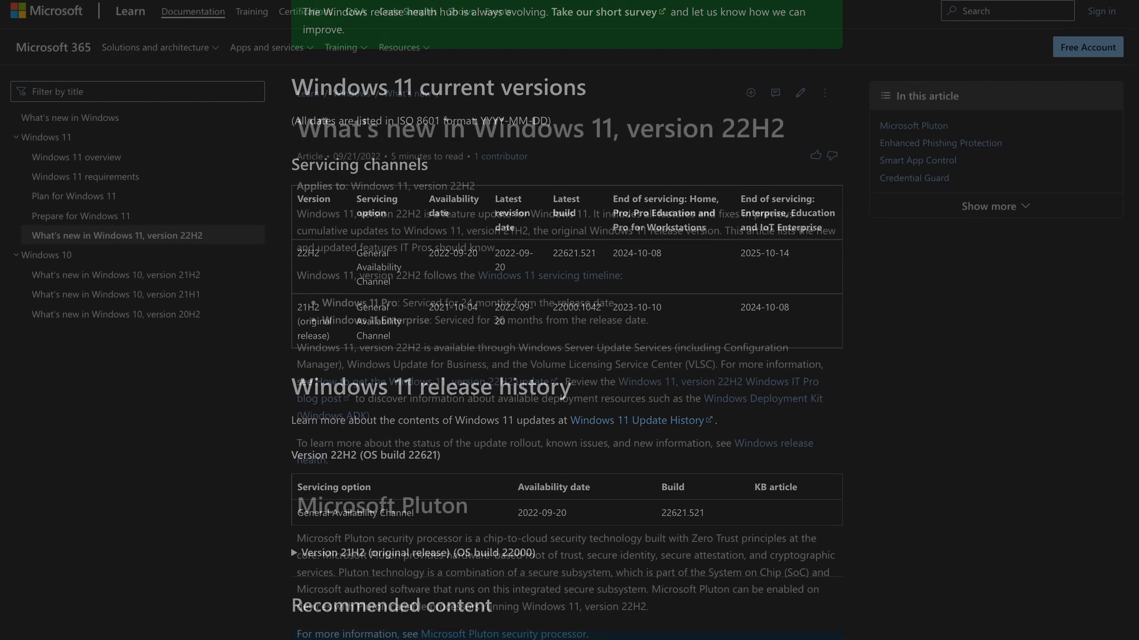
Review the Windows 11 docs, continue setup without updates, dismiss the compatibility error and reach the edition list
scroll("down", 3)
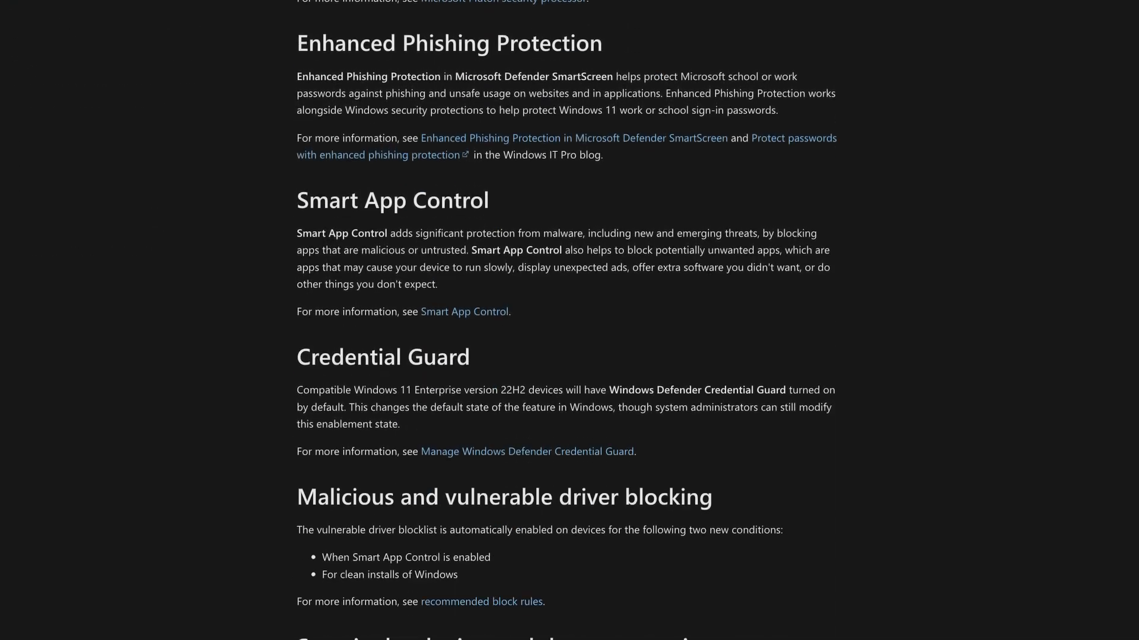
scroll("down", 3)
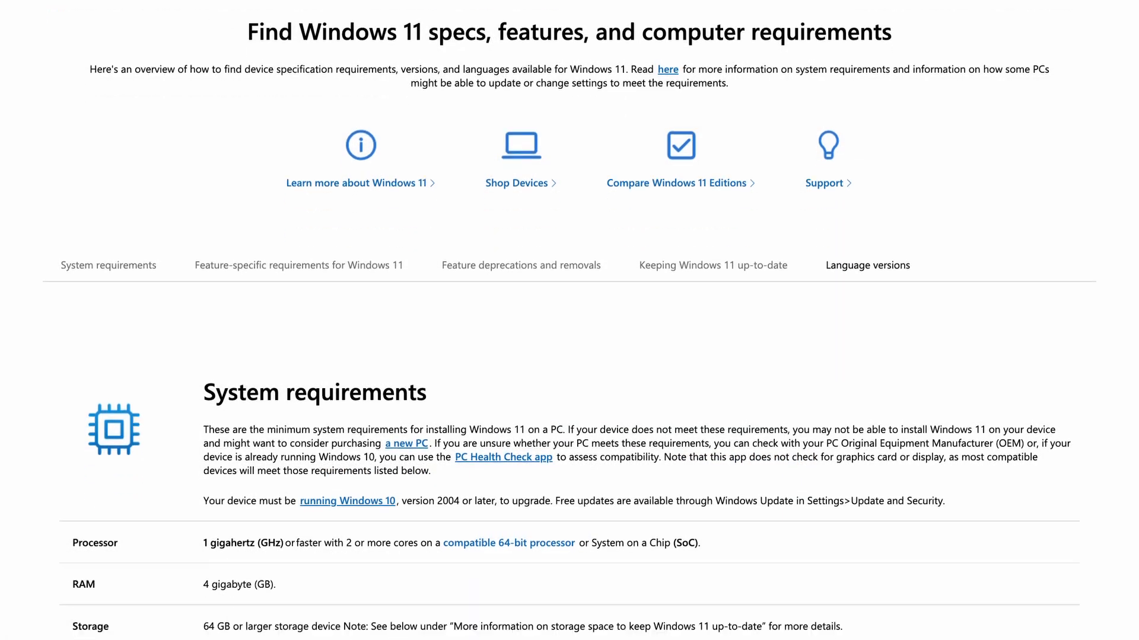
scroll("down", 3)
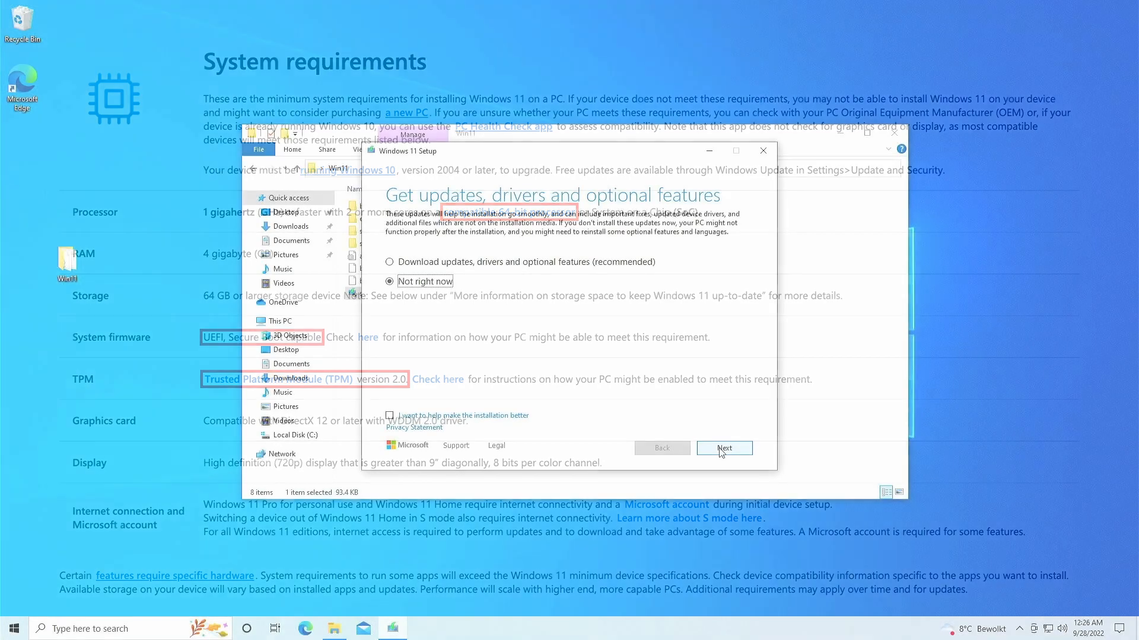
left_click(723, 447)
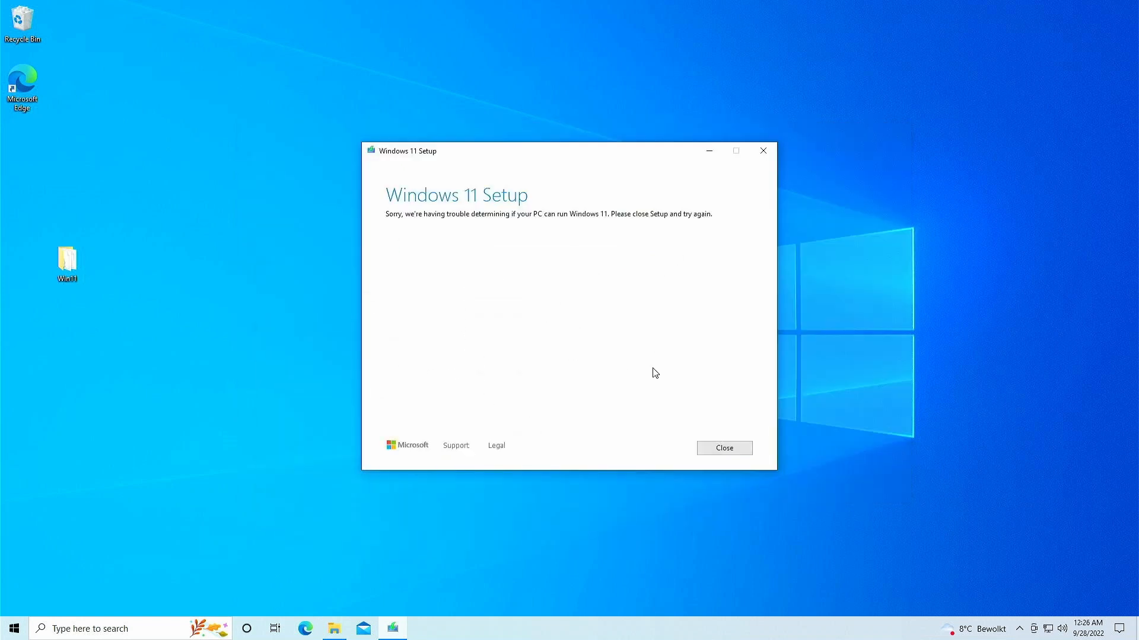
mouse_move(719, 402)
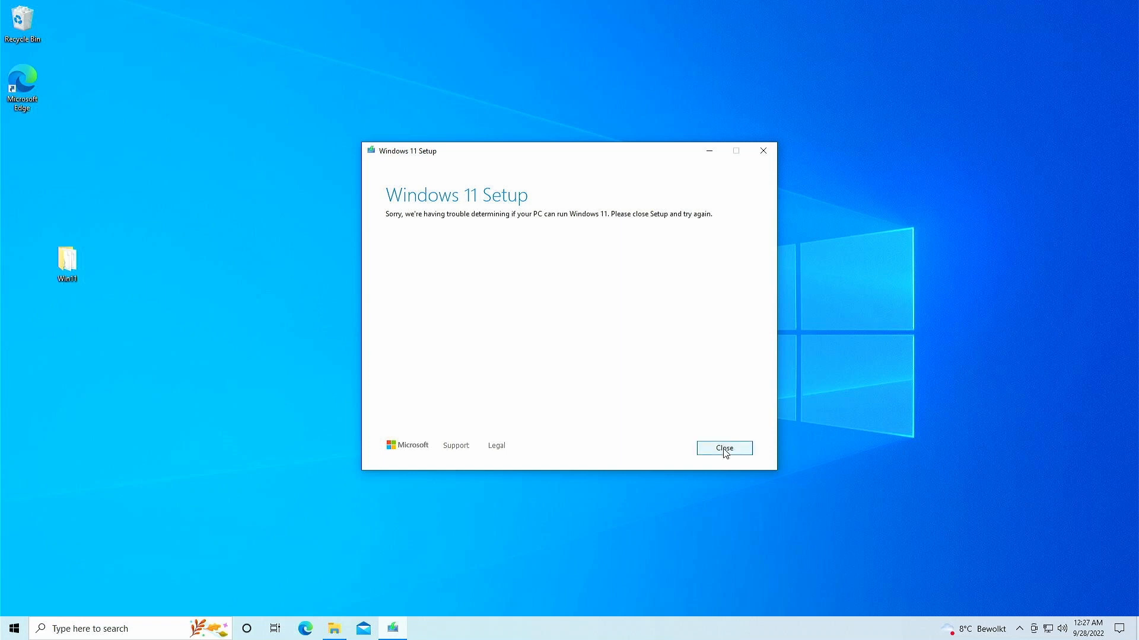
left_click(724, 448)
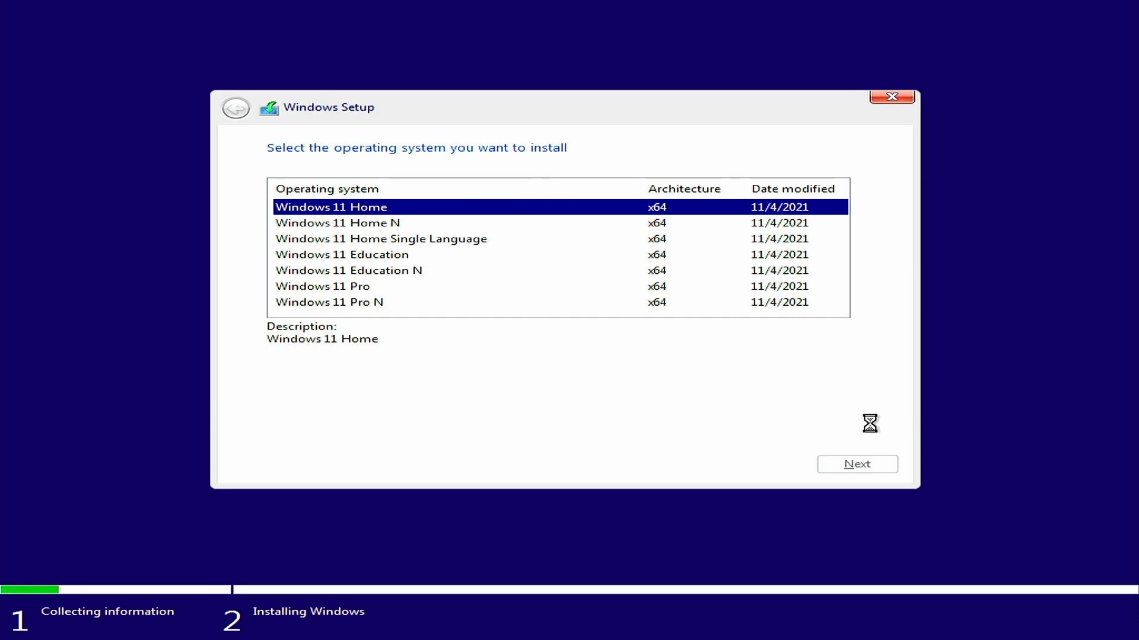
left_click(856, 464)
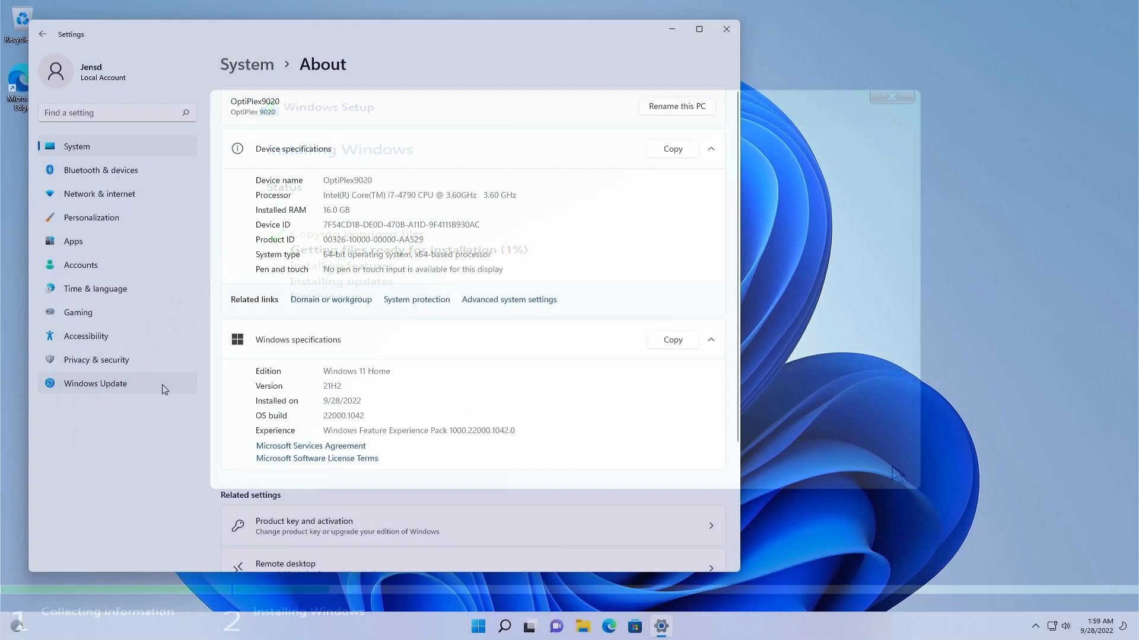
Check Windows Update for new updates and confirm none, including optional, are available
left_click(95, 383)
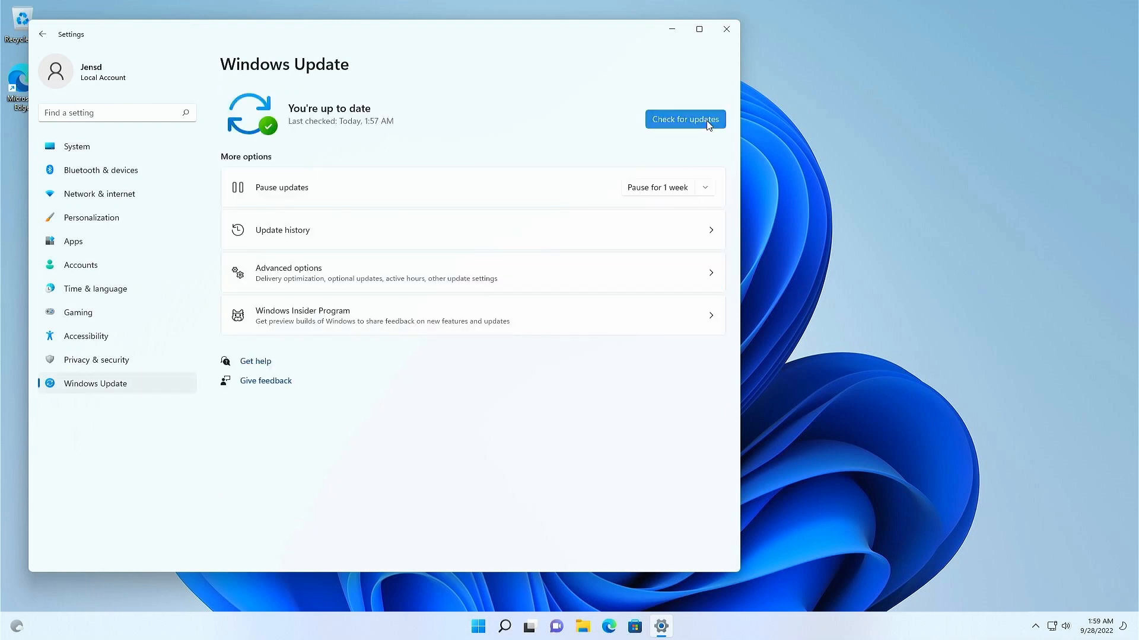
left_click(684, 119)
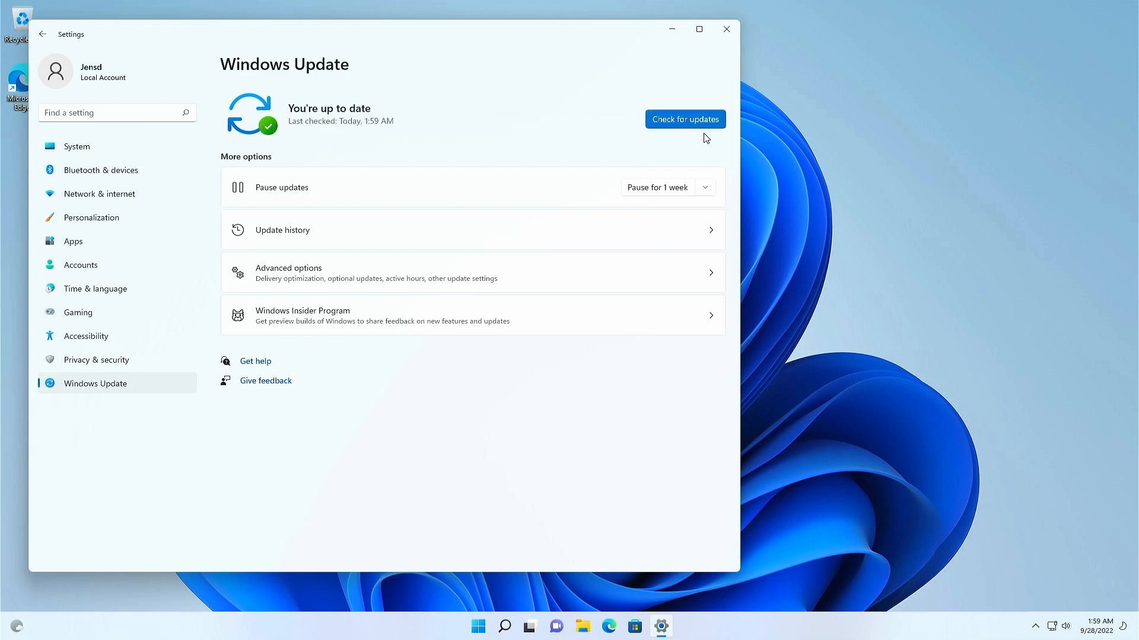
mouse_move(396, 127)
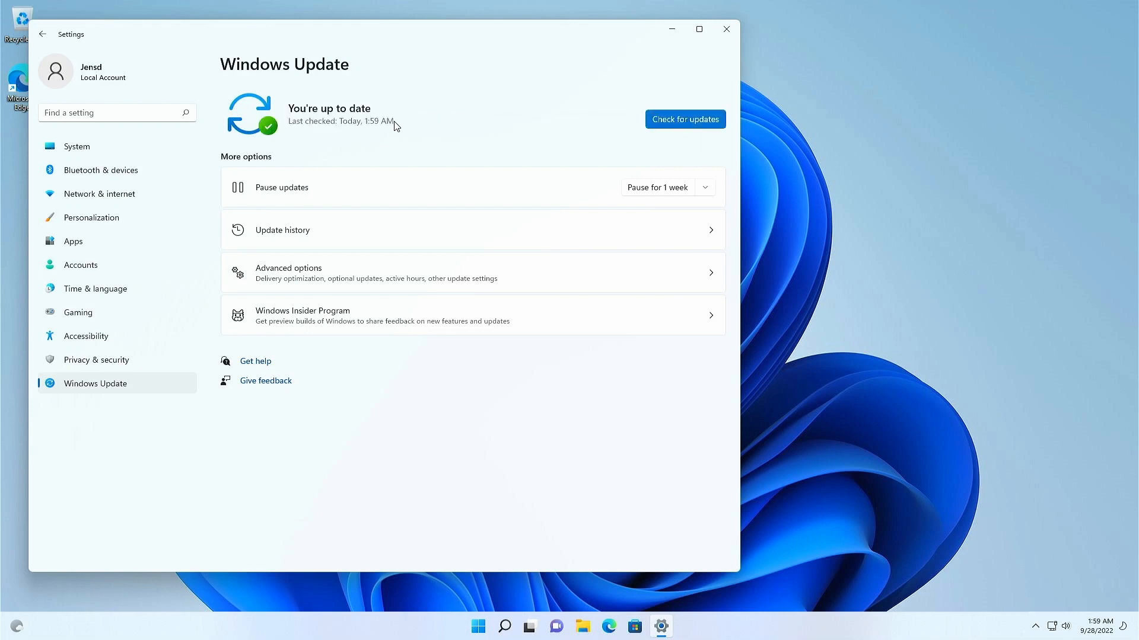
mouse_move(420, 187)
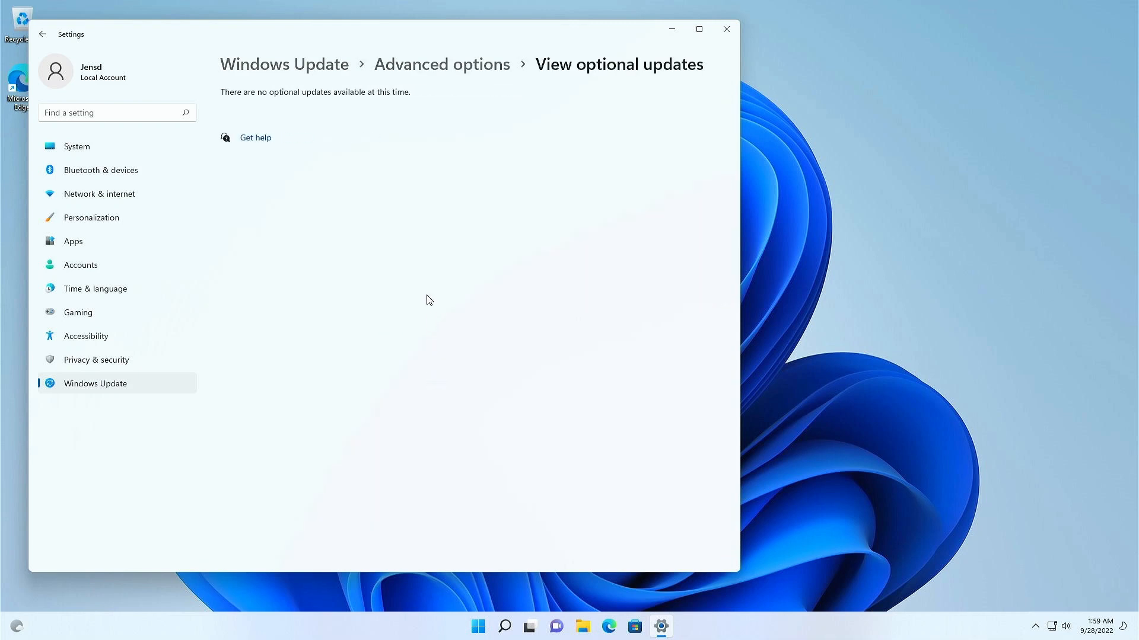
mouse_move(429, 221)
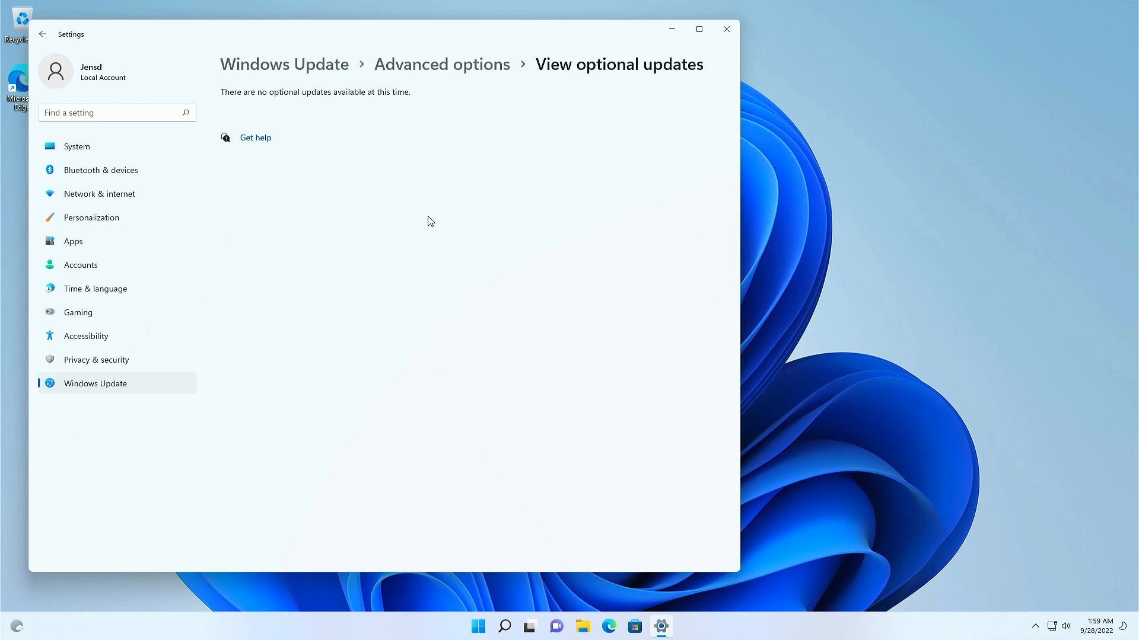
mouse_move(545, 168)
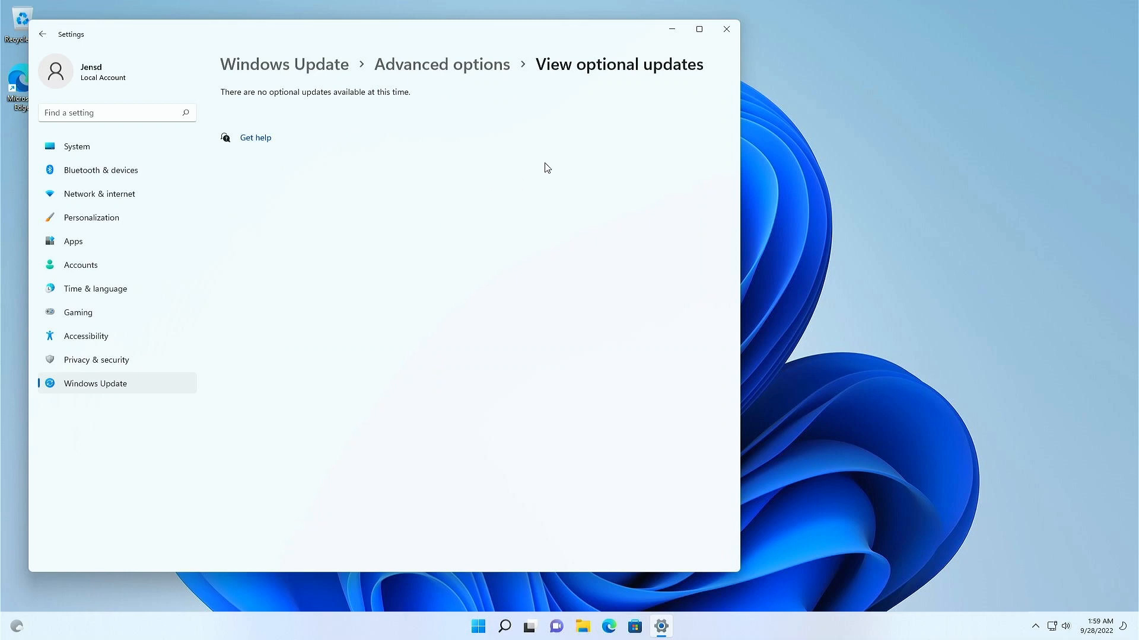
left_click(724, 29)
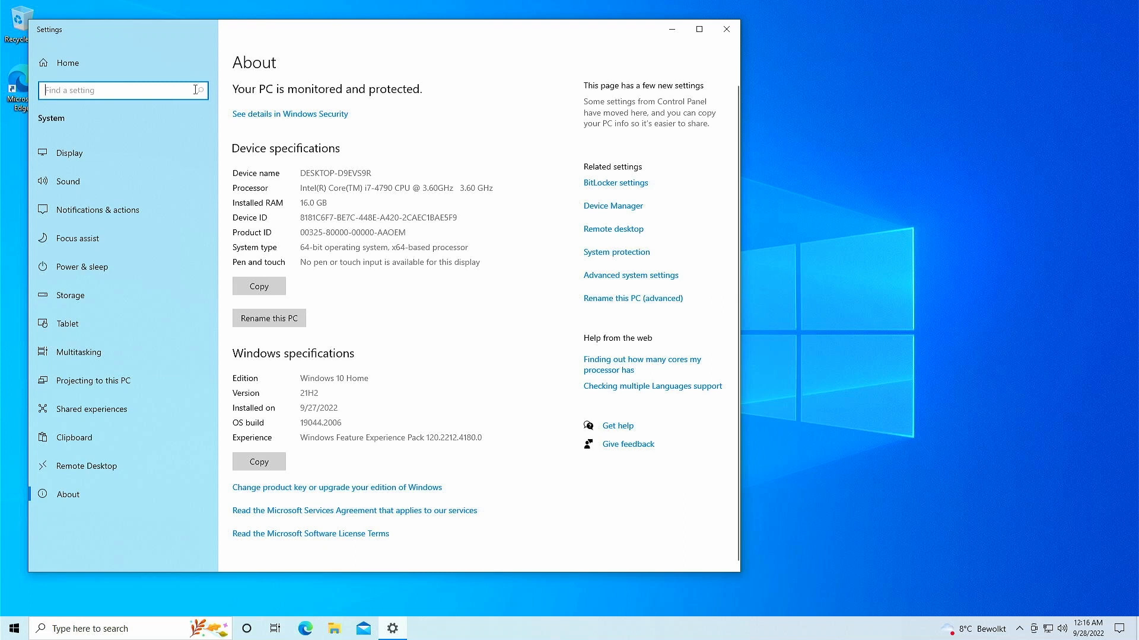
Search Settings for updates to reach the Windows Update page with pending updates
left_click(725, 29)
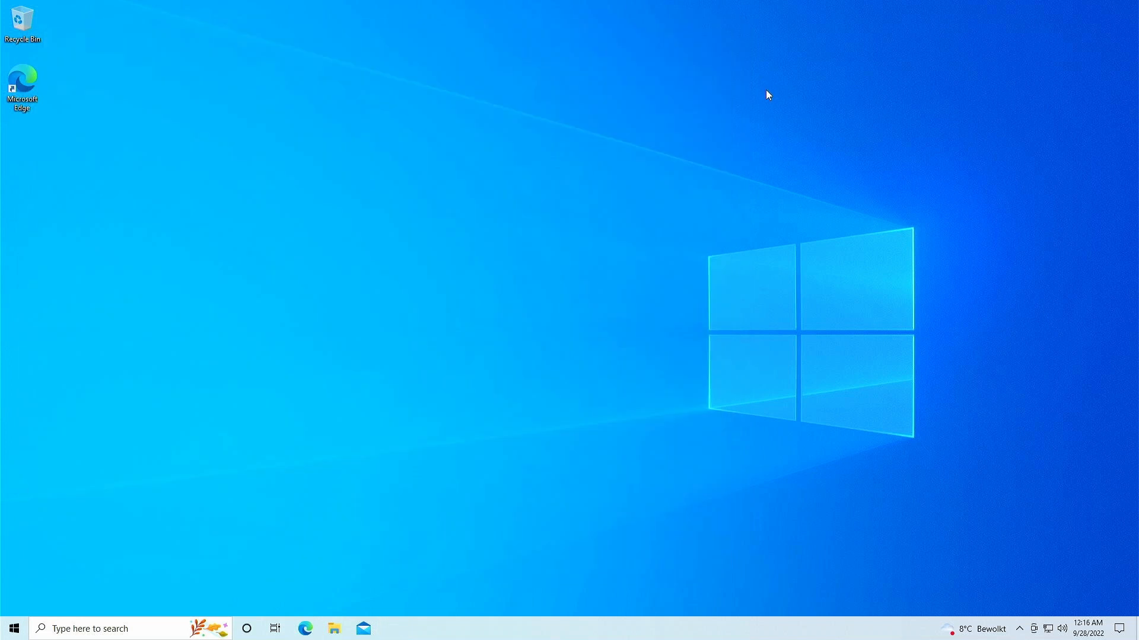
type("updq")
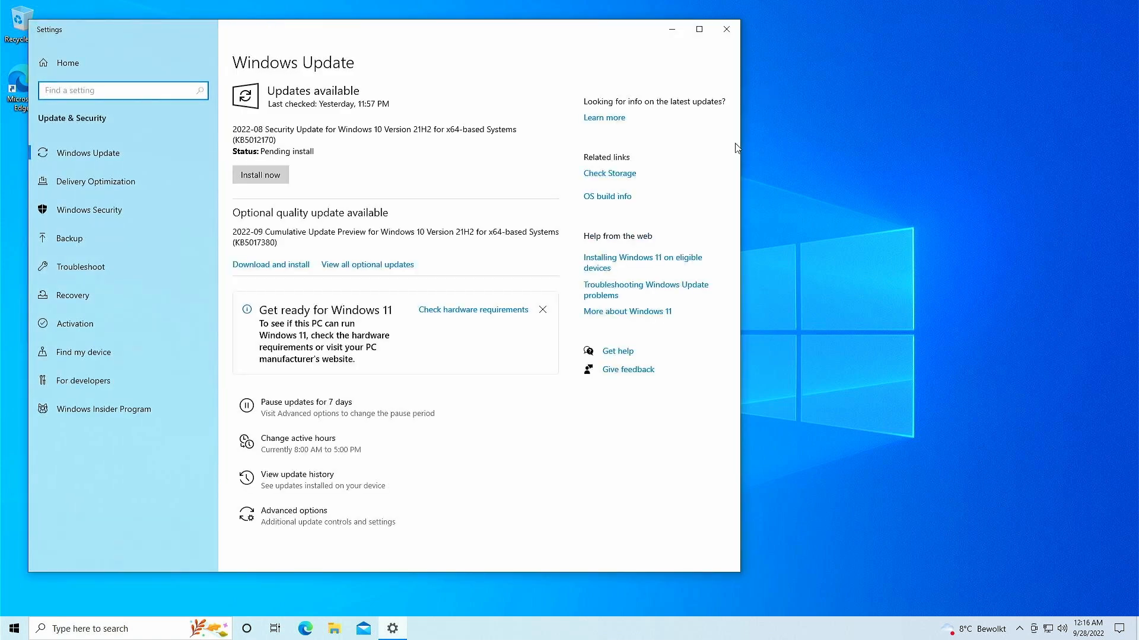
mouse_move(434, 321)
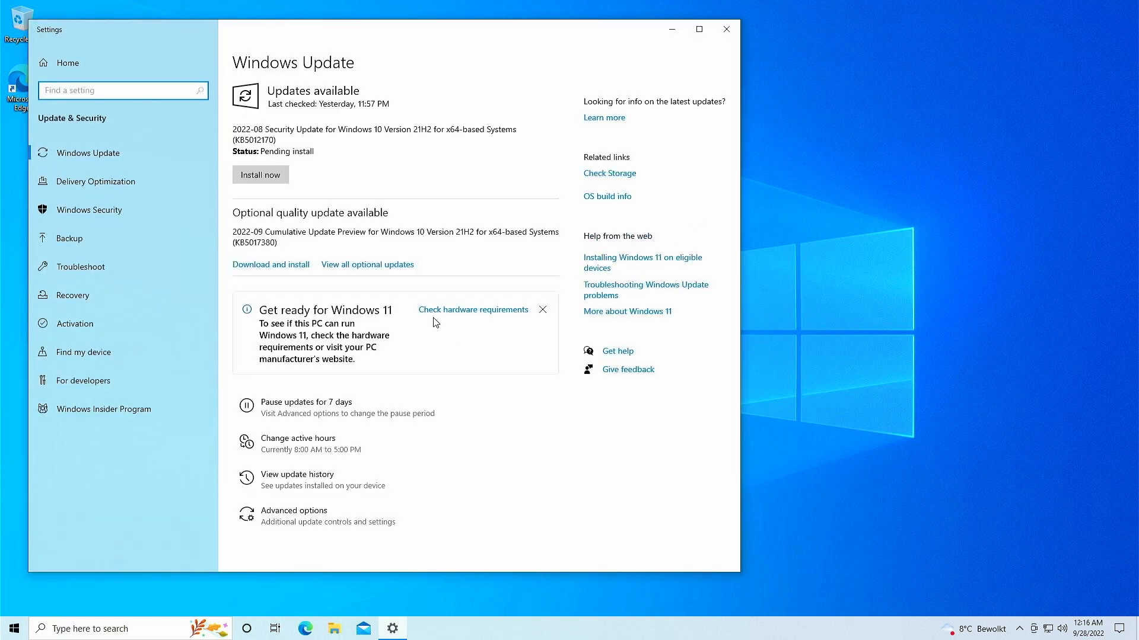
mouse_move(437, 327)
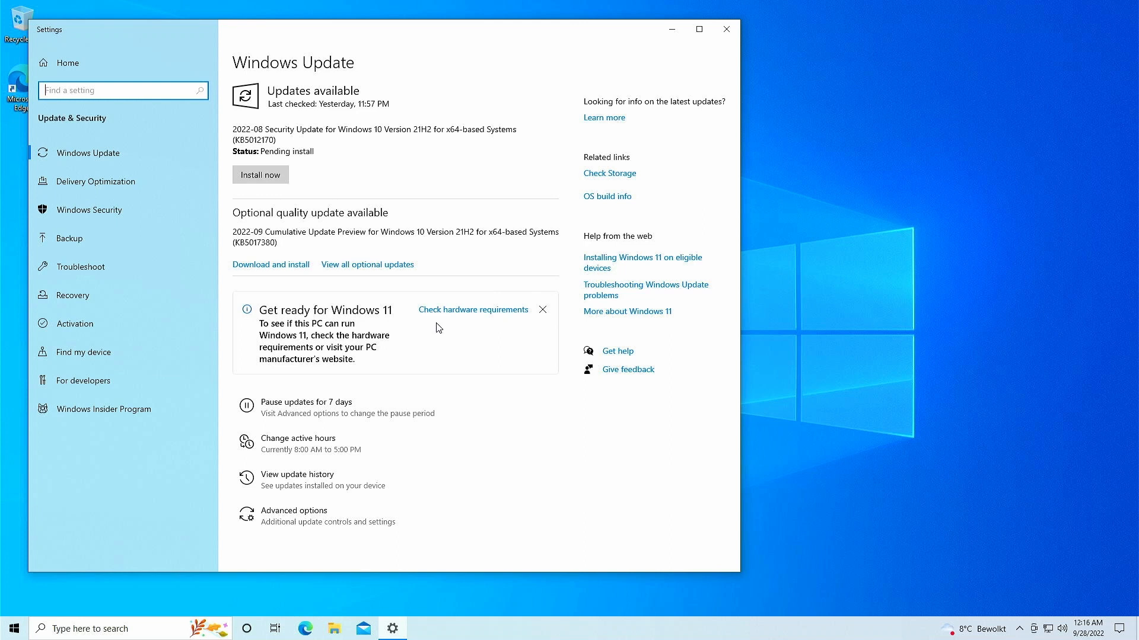
Run the PC Health Check Windows 11 check showing Secure Boot, TPM 2.0 and processor failures
left_click(472, 309)
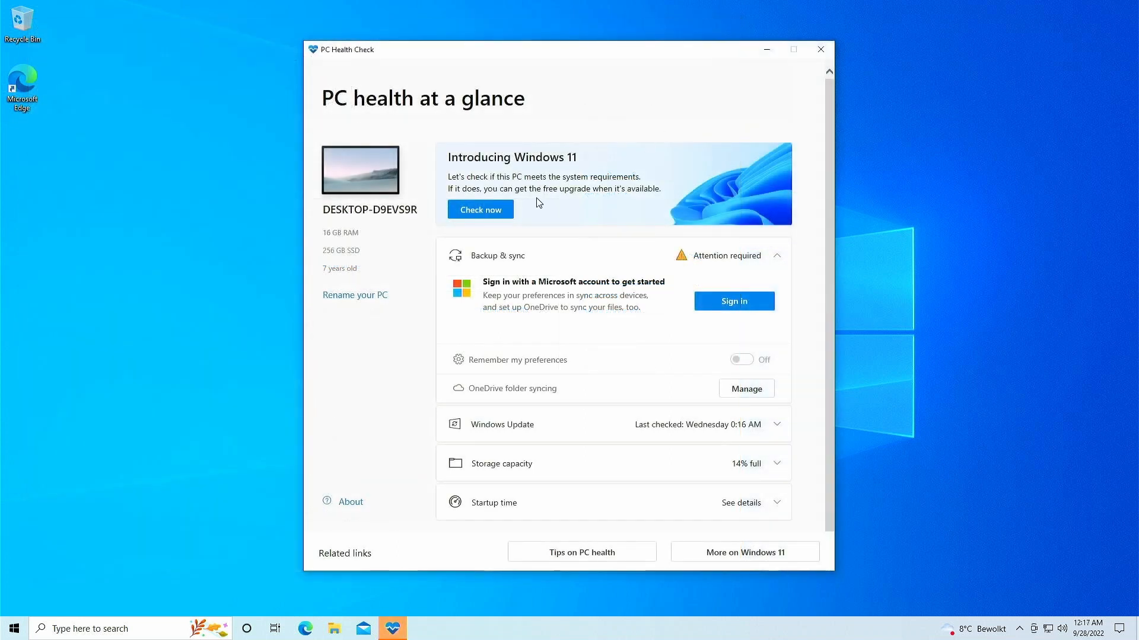
mouse_move(480, 210)
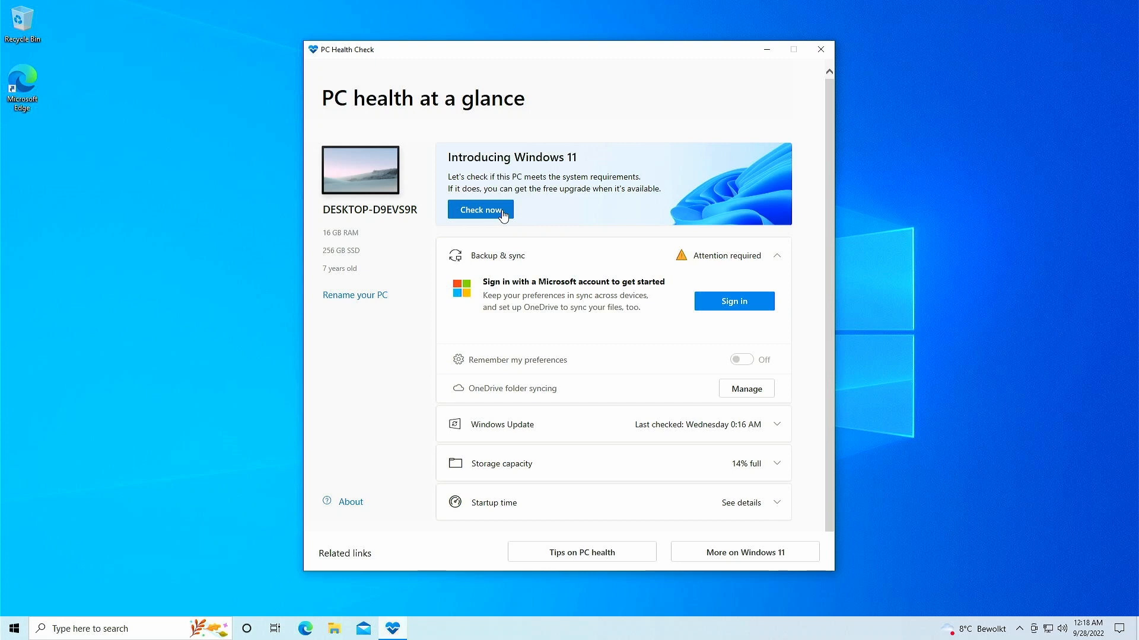
left_click(481, 210)
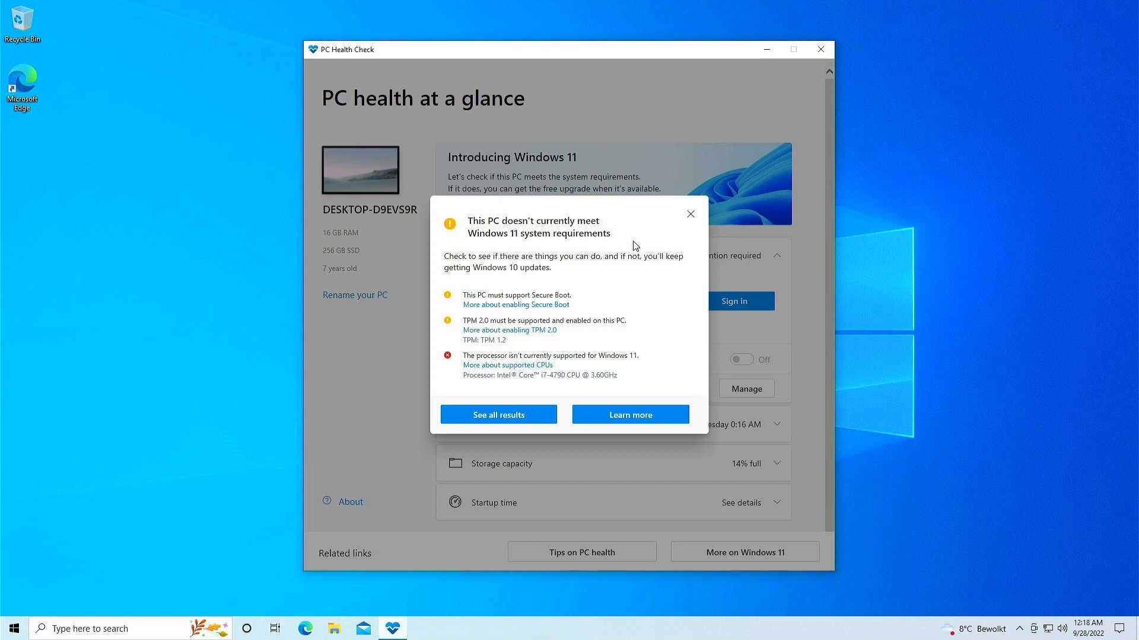
mouse_move(687, 225)
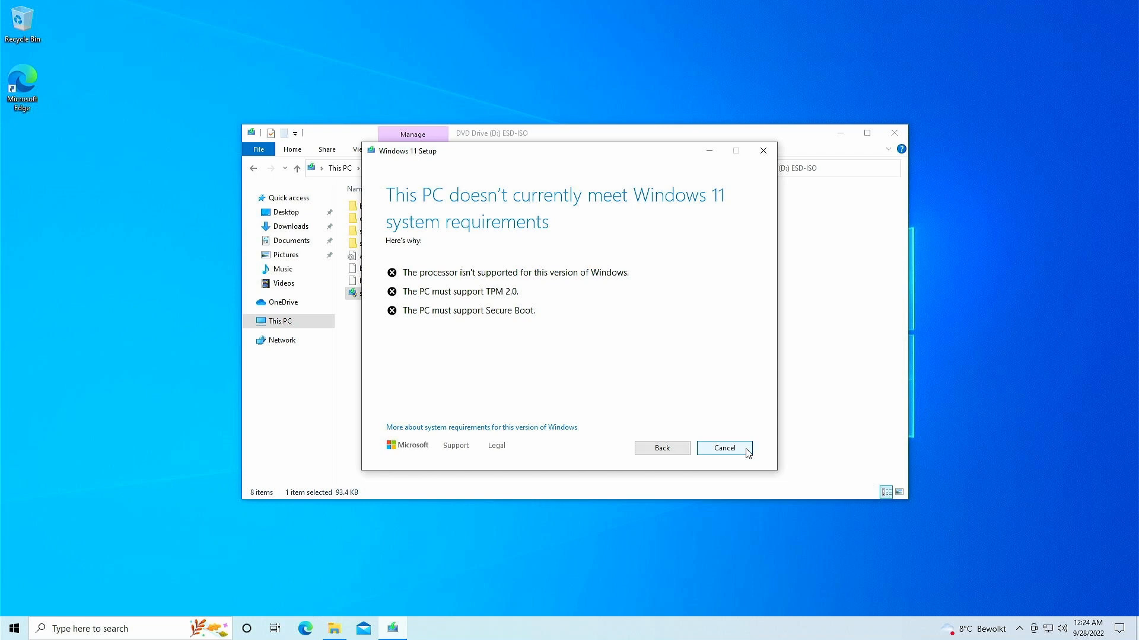
mouse_move(733, 459)
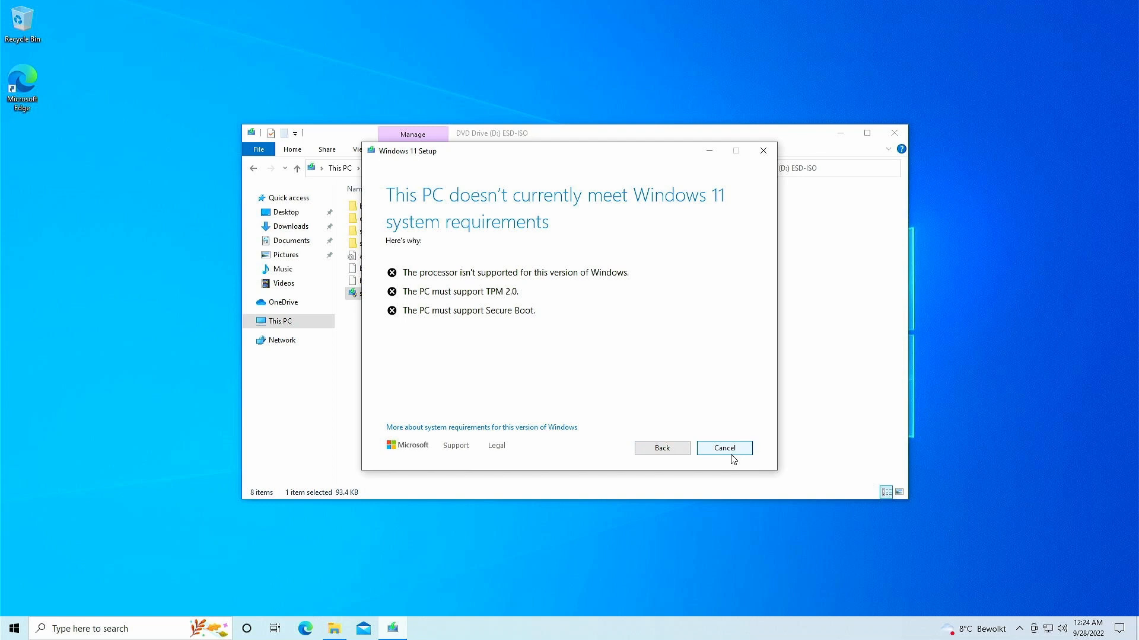
Close Windows 11 Setup after it fails the requirements check, returning to the desktop
left_click(724, 447)
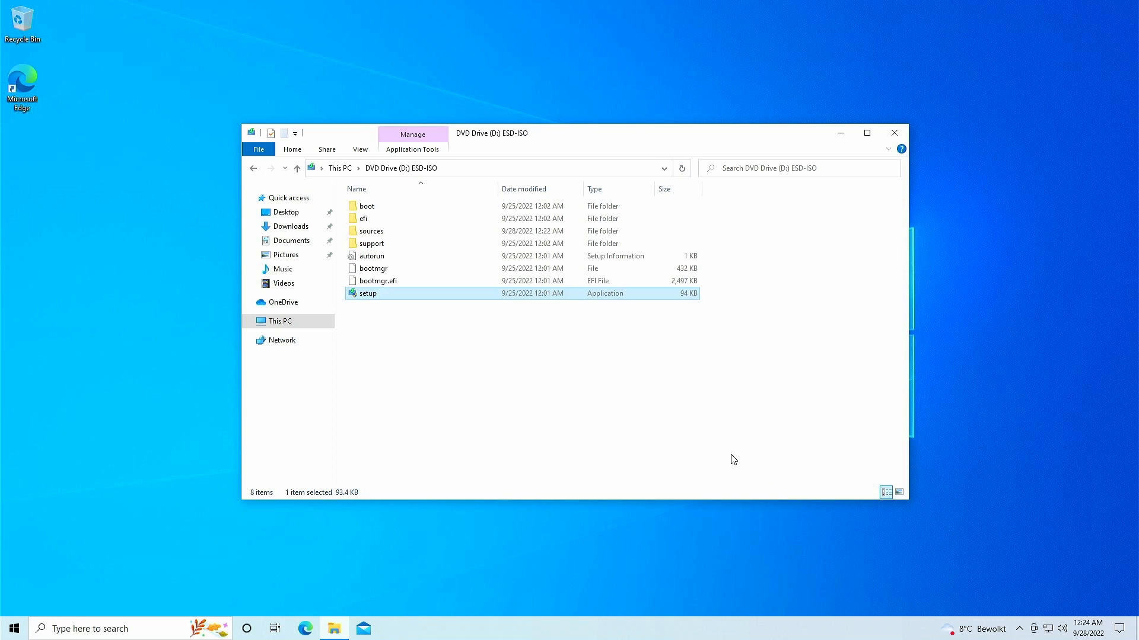
double_click(367, 293)
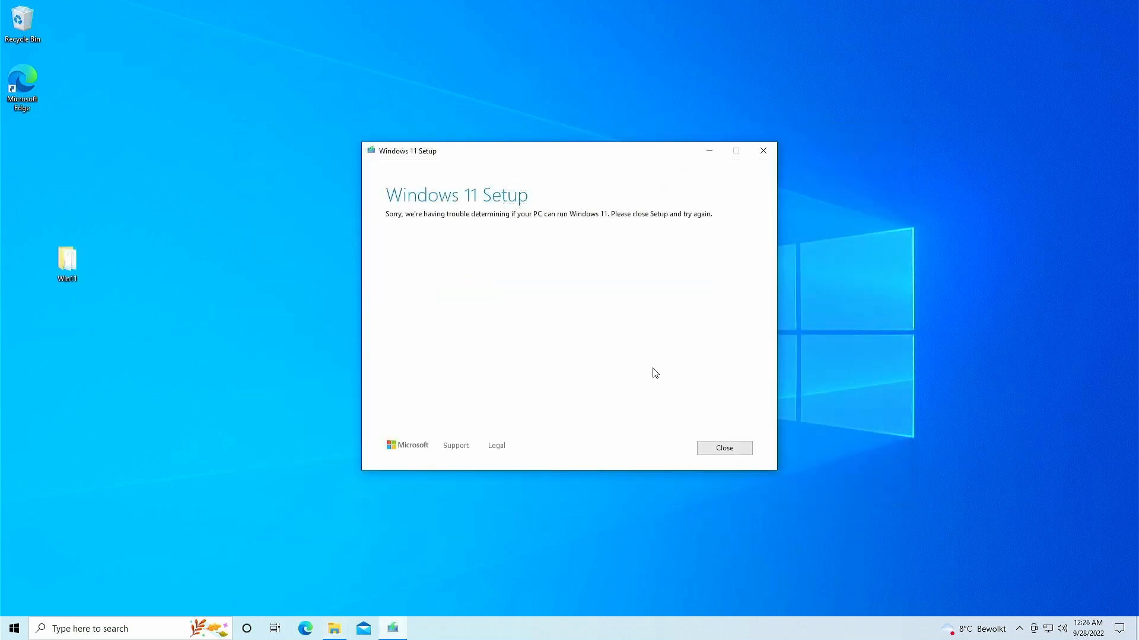
mouse_move(719, 402)
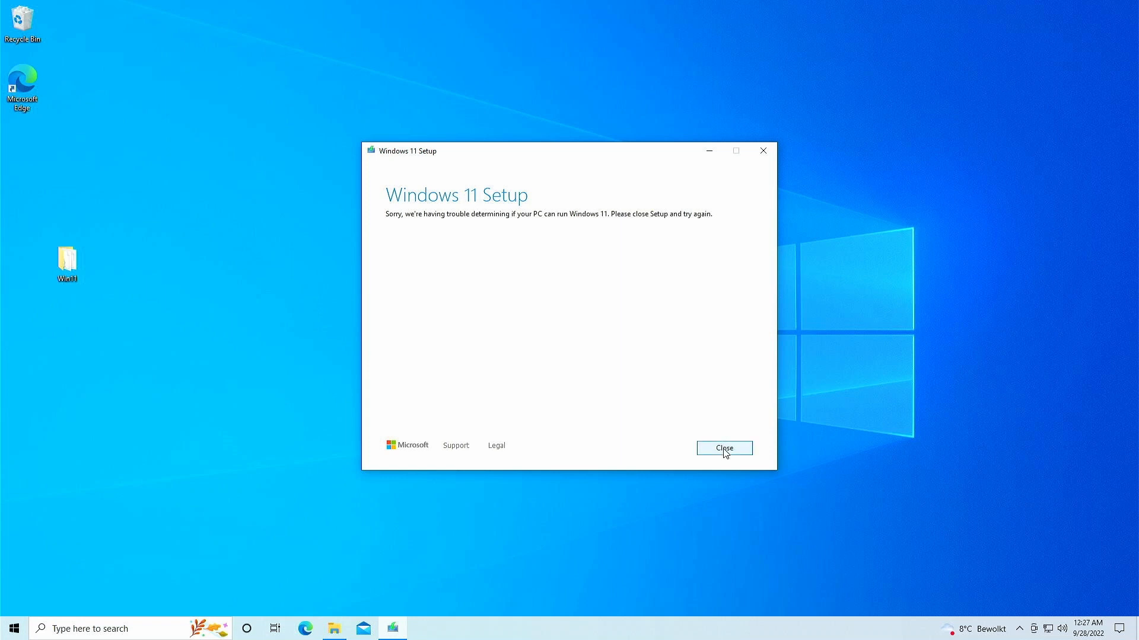
left_click(723, 449)
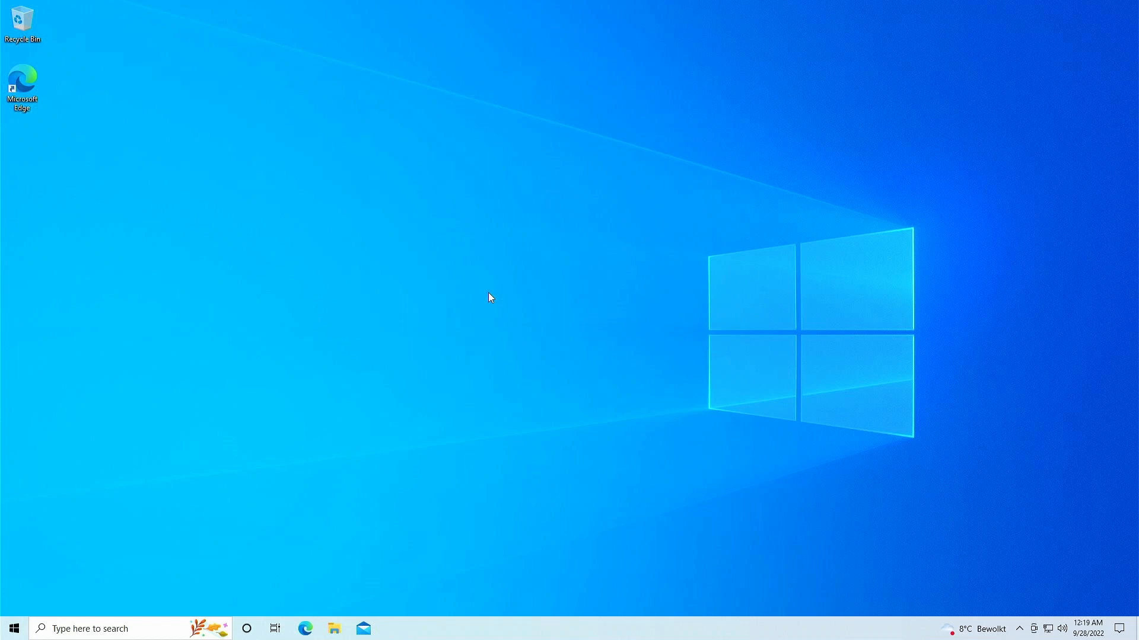
mouse_move(312, 598)
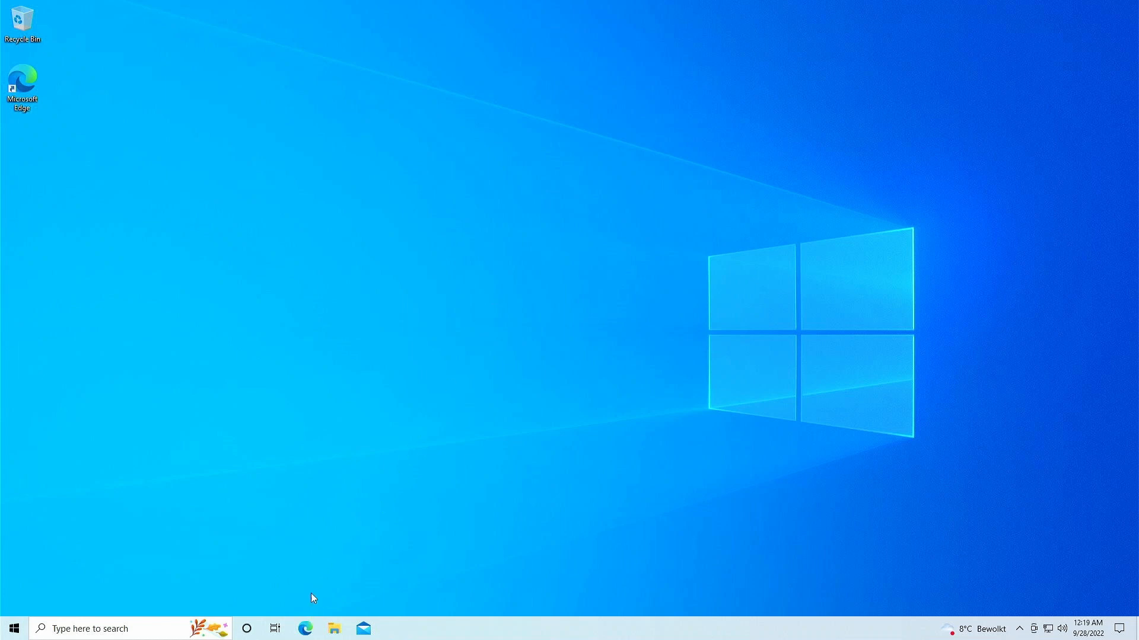
Search Edge for 'download windows 11 iso' and reach Microsoft's Download Windows 11 page
left_click(305, 629)
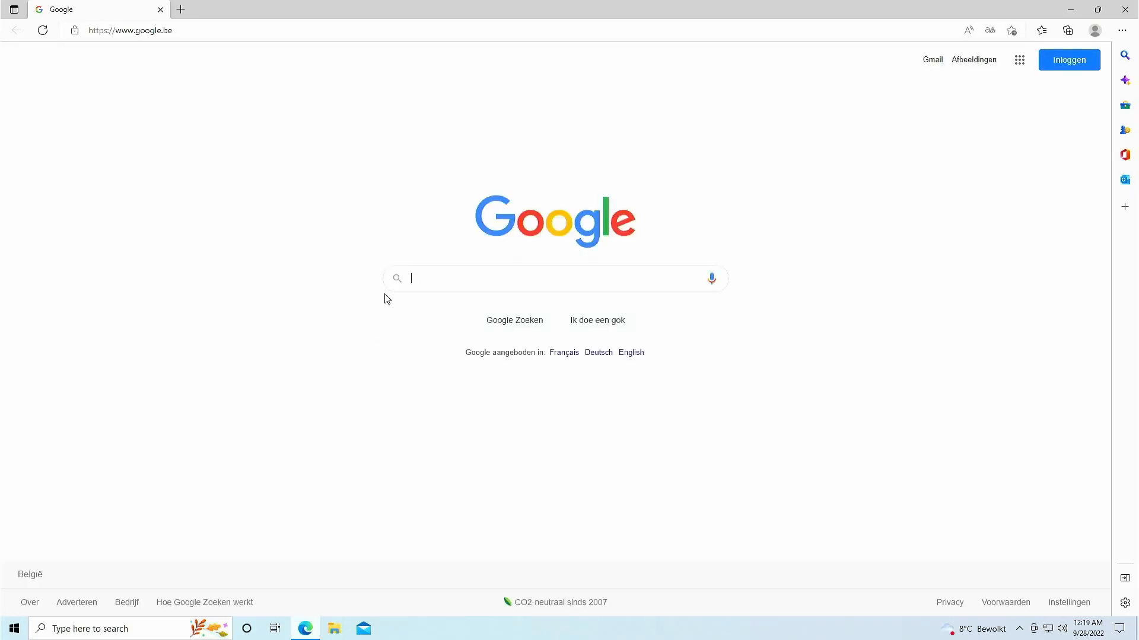
type("download windows 11 iso")
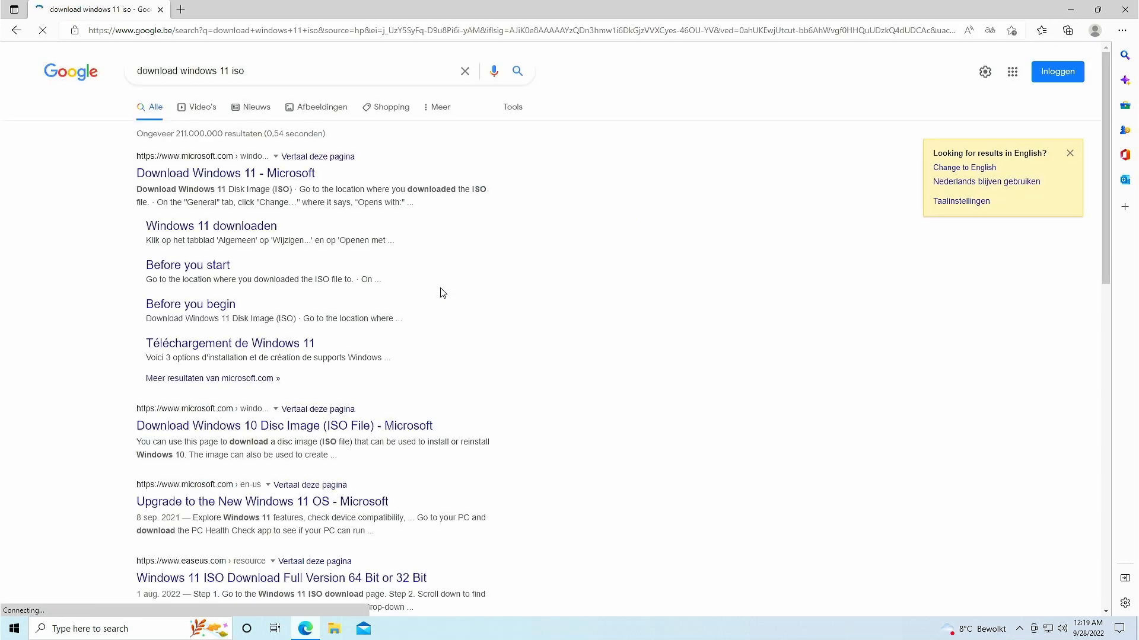
left_click(224, 173)
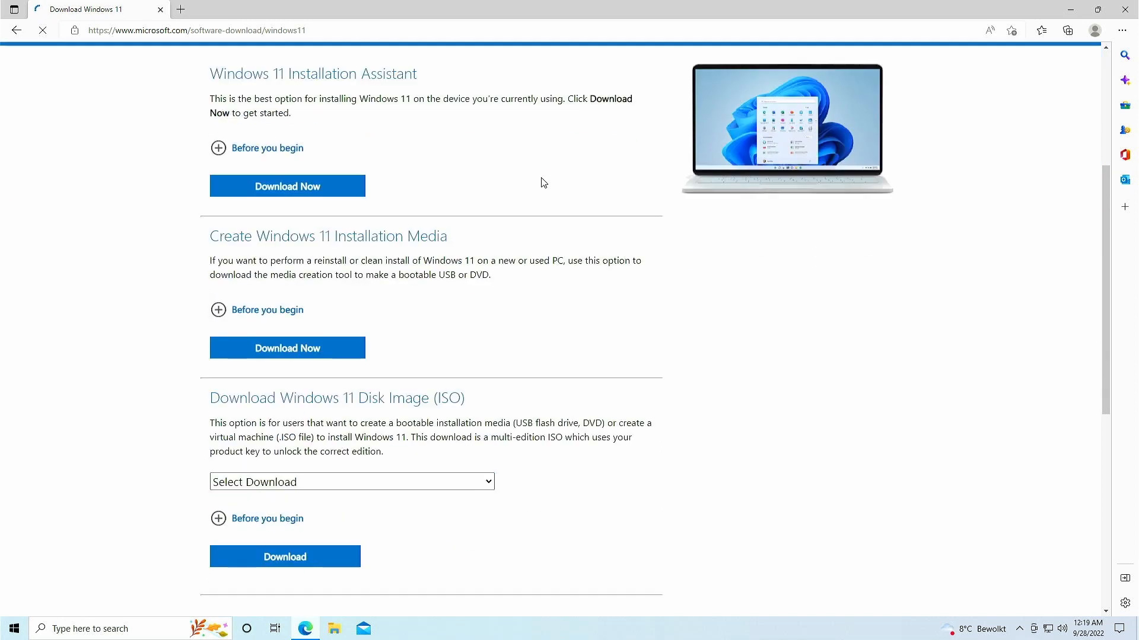
scroll("down", 3)
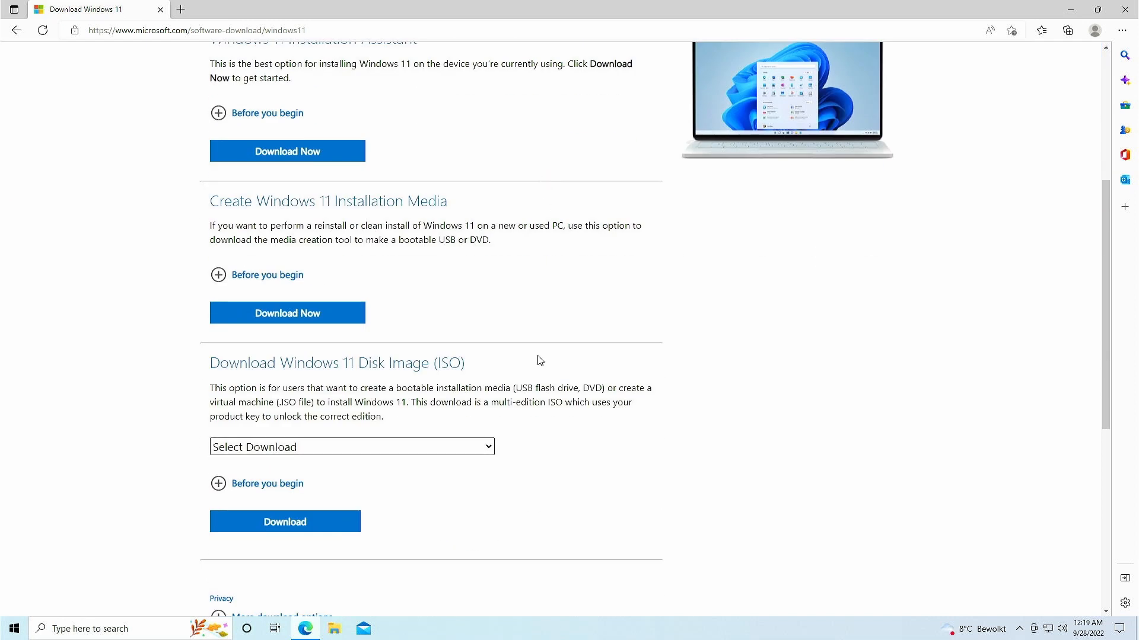
mouse_move(214, 204)
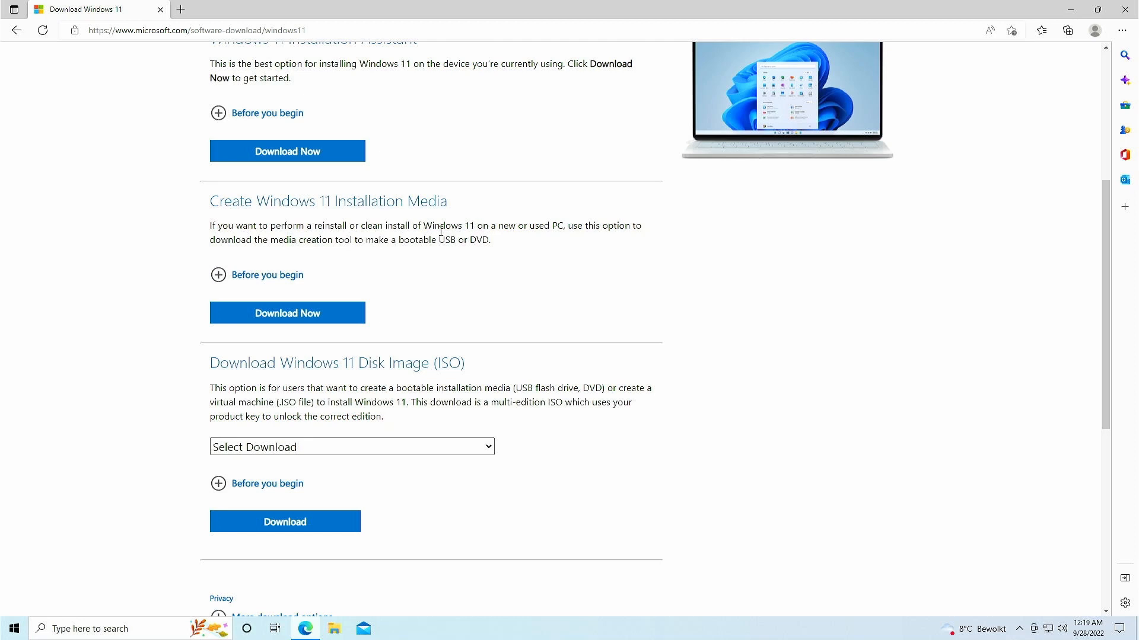
Download the Windows 11 media creation tool and show it in the Downloads folder
left_click(287, 313)
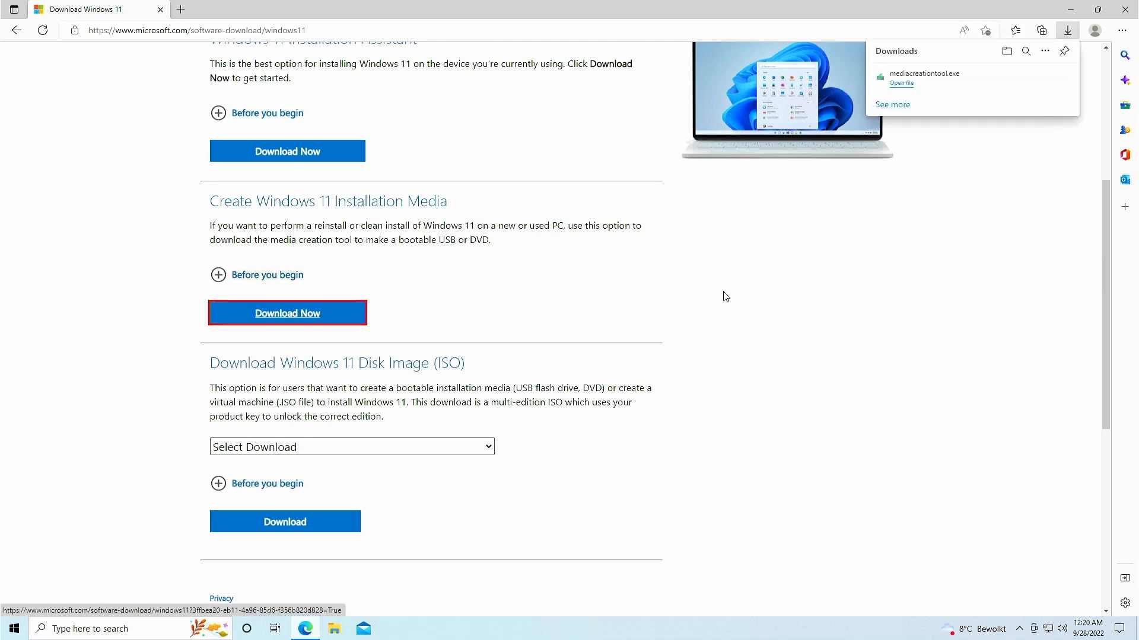
mouse_move(1019, 83)
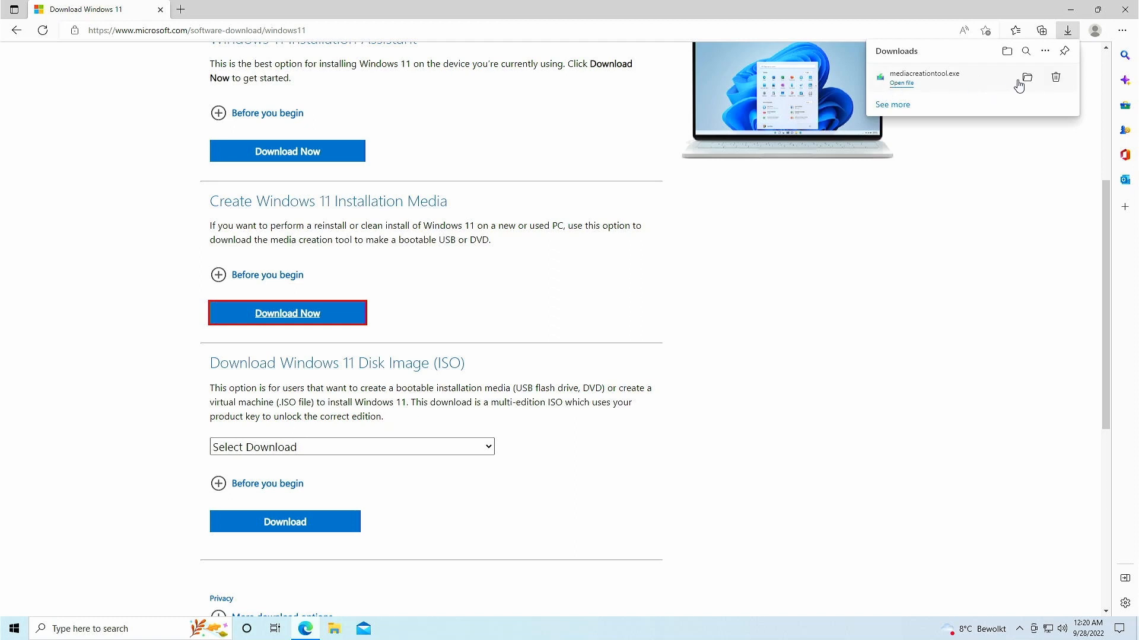
left_click(1027, 78)
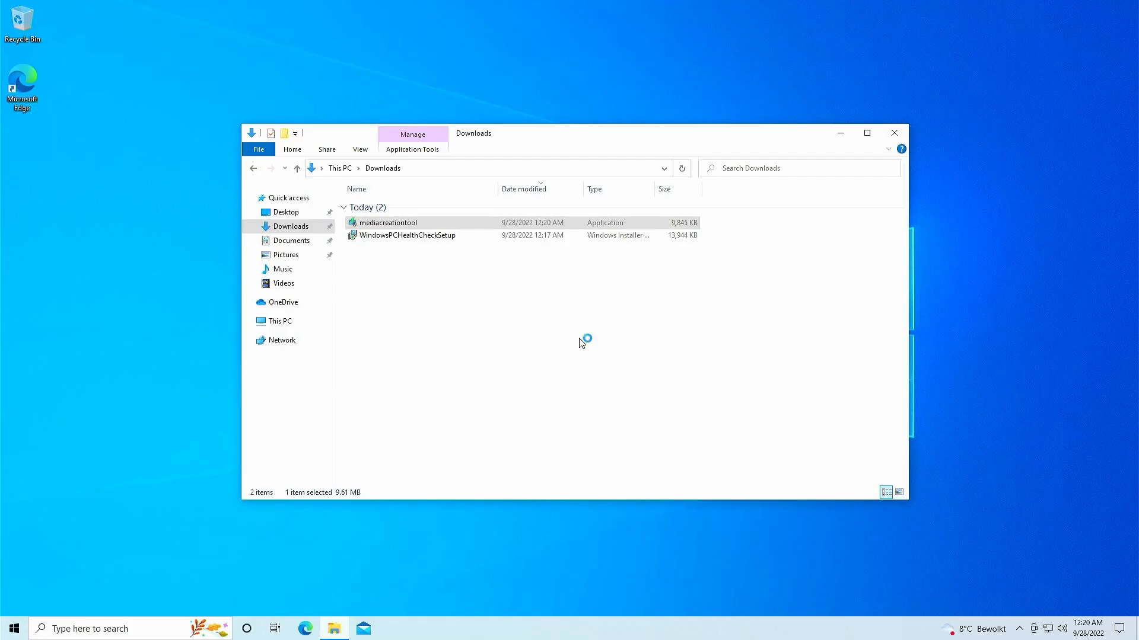
Launch the media creation tool, accept the license and keep the recommended language and edition
double_click(386, 222)
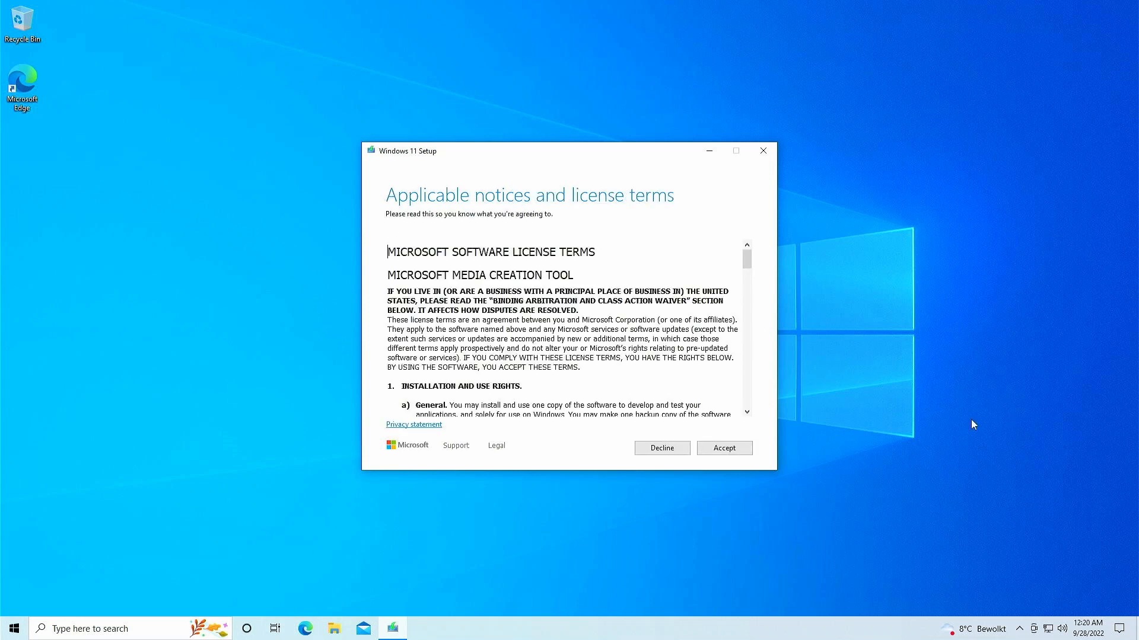
left_click(723, 447)
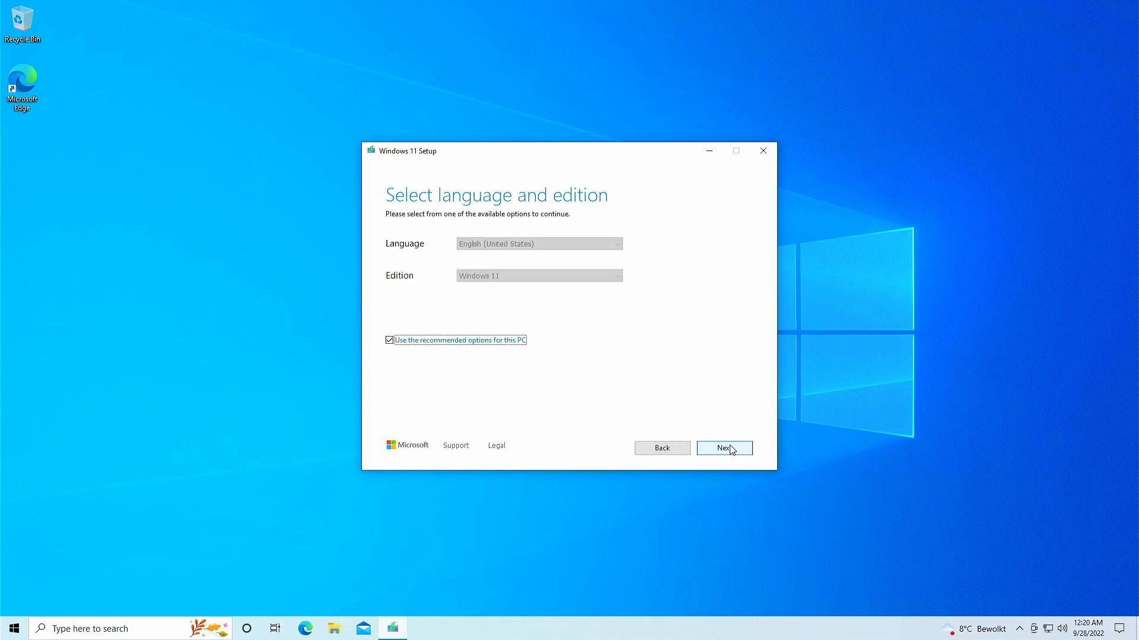
mouse_move(623, 372)
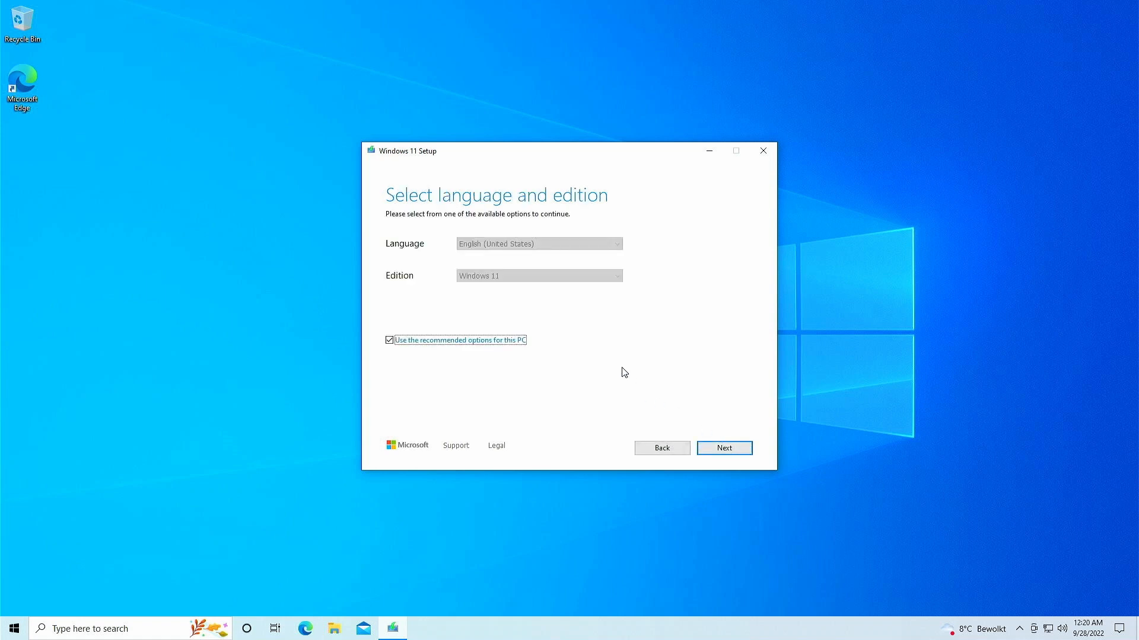
mouse_move(474, 253)
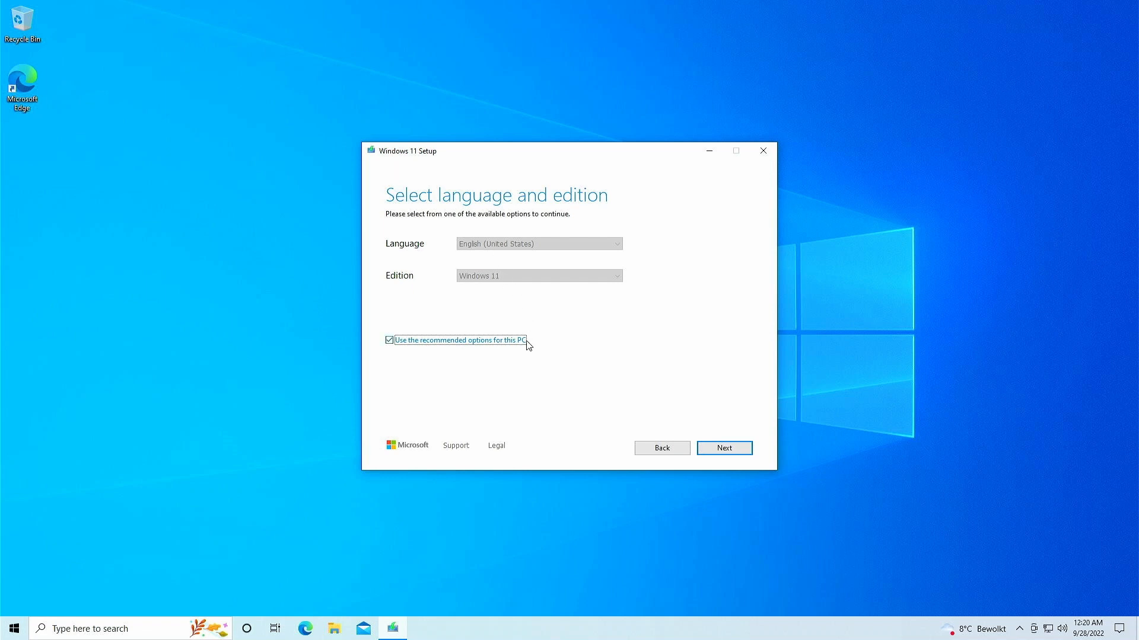
left_click(724, 449)
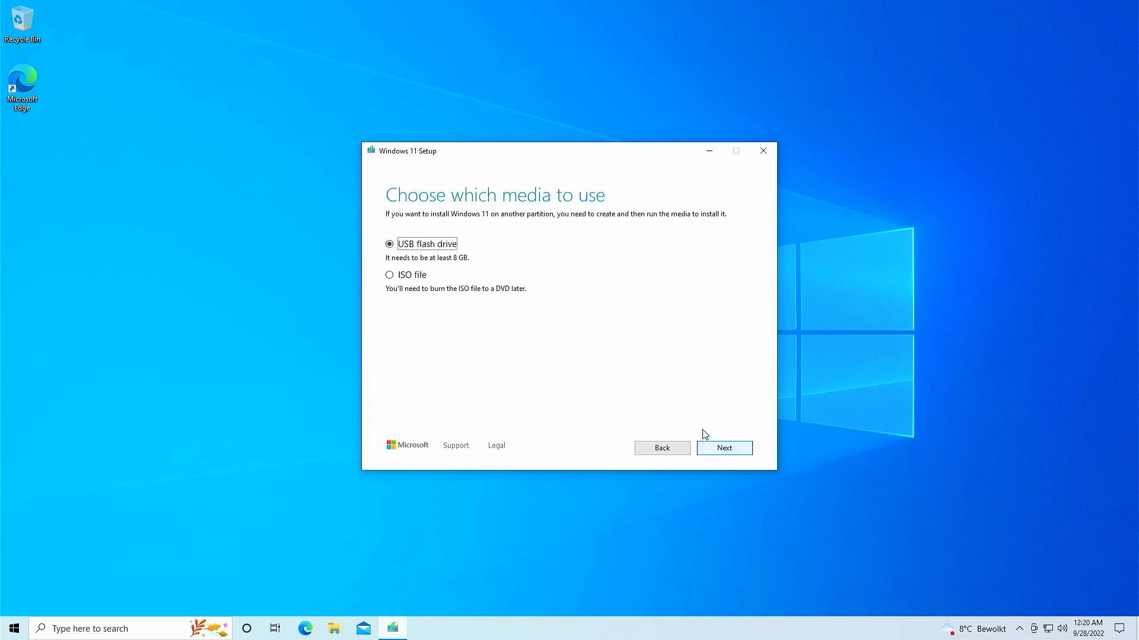
mouse_move(392, 281)
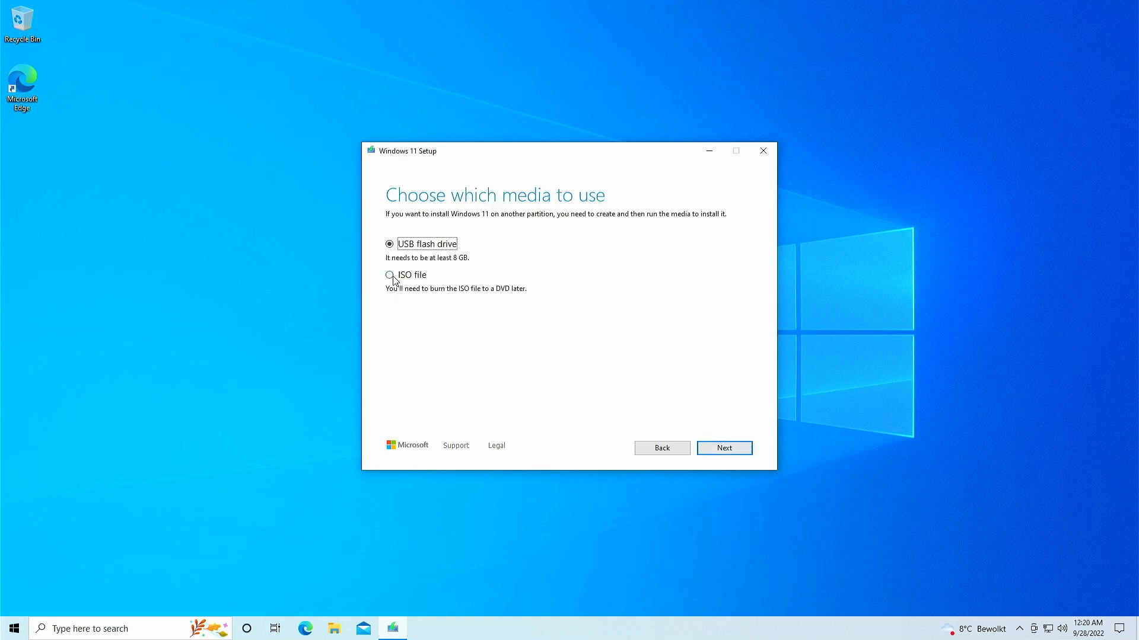
Create an ISO file and save it as Windows.iso in the Downloads folder
left_click(389, 274)
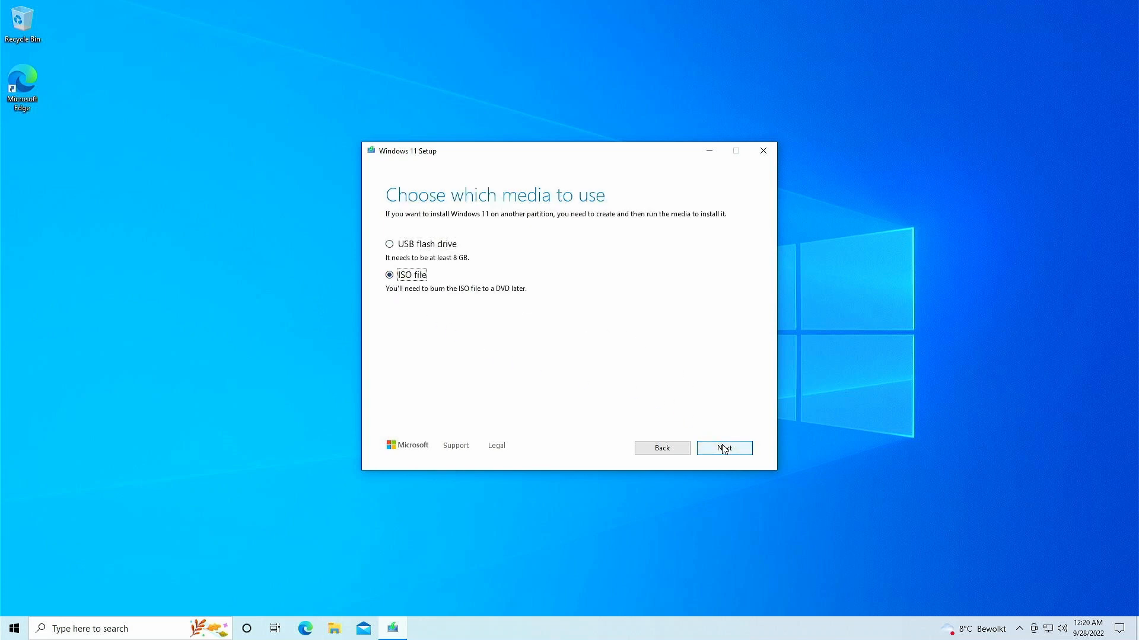
left_click(724, 448)
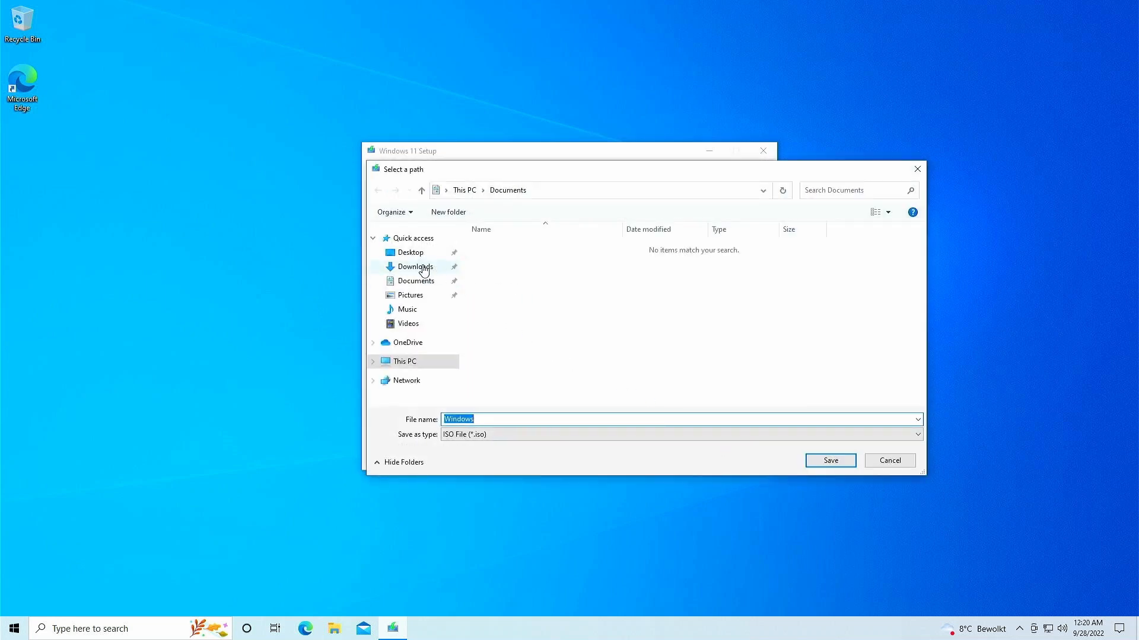
left_click(415, 267)
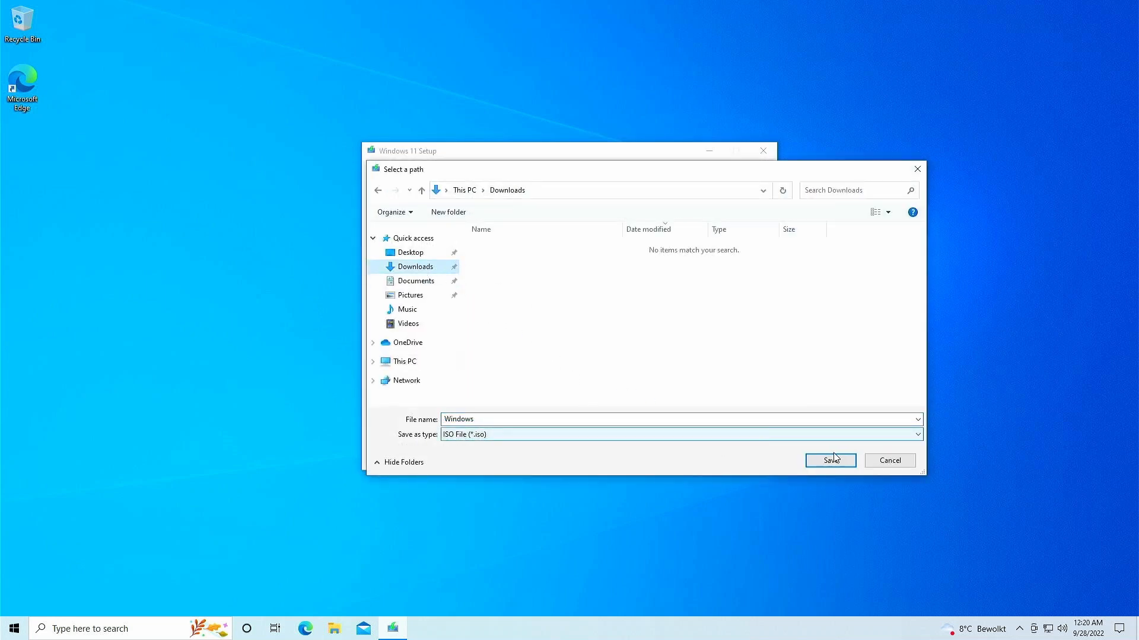
left_click(829, 460)
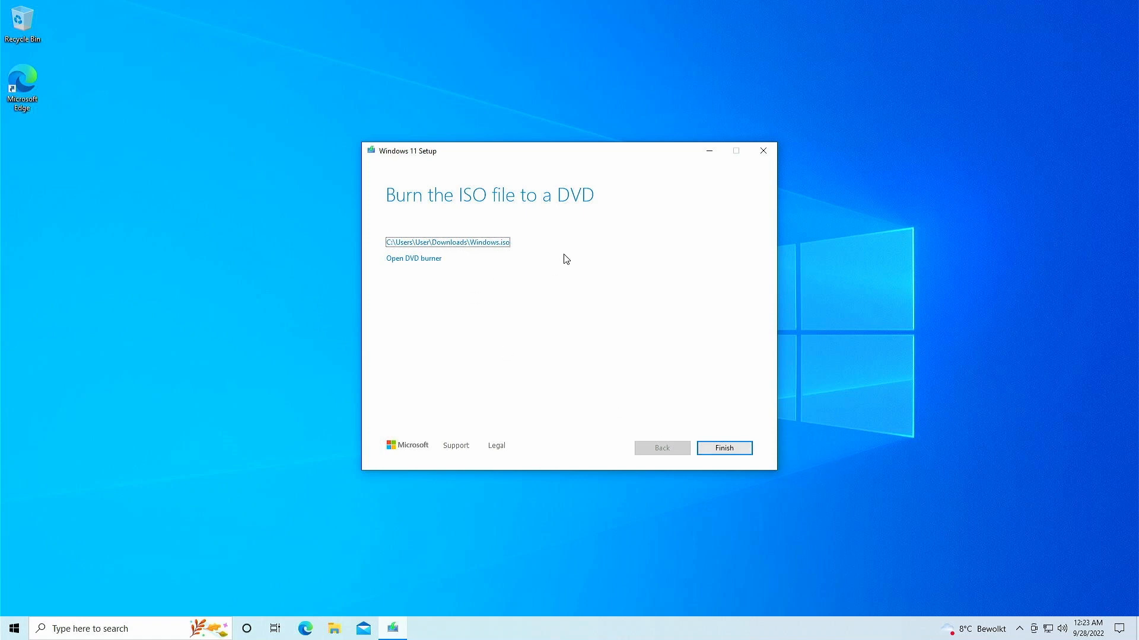
mouse_move(691, 404)
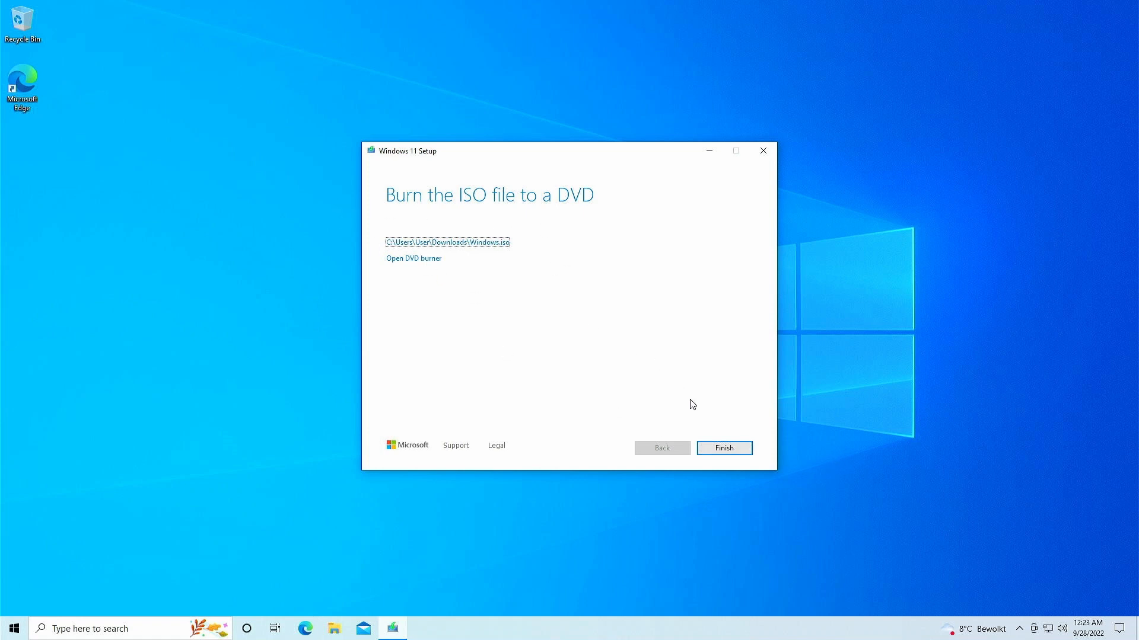
Finish the media creation tool and mount the downloaded Windows.iso from Downloads
left_click(723, 448)
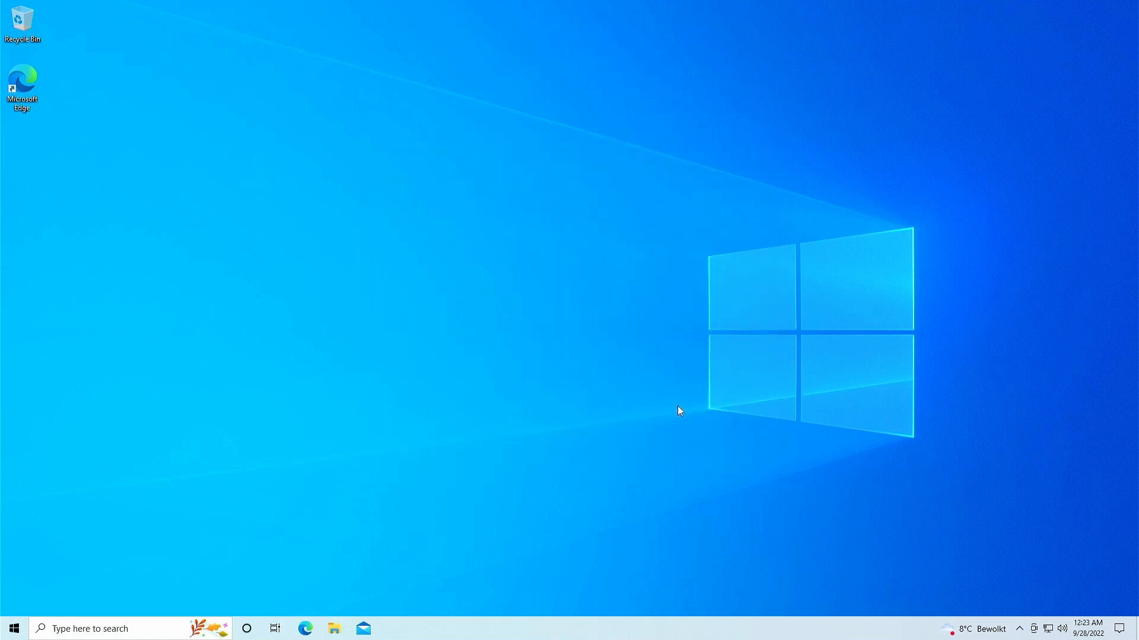
left_click(333, 628)
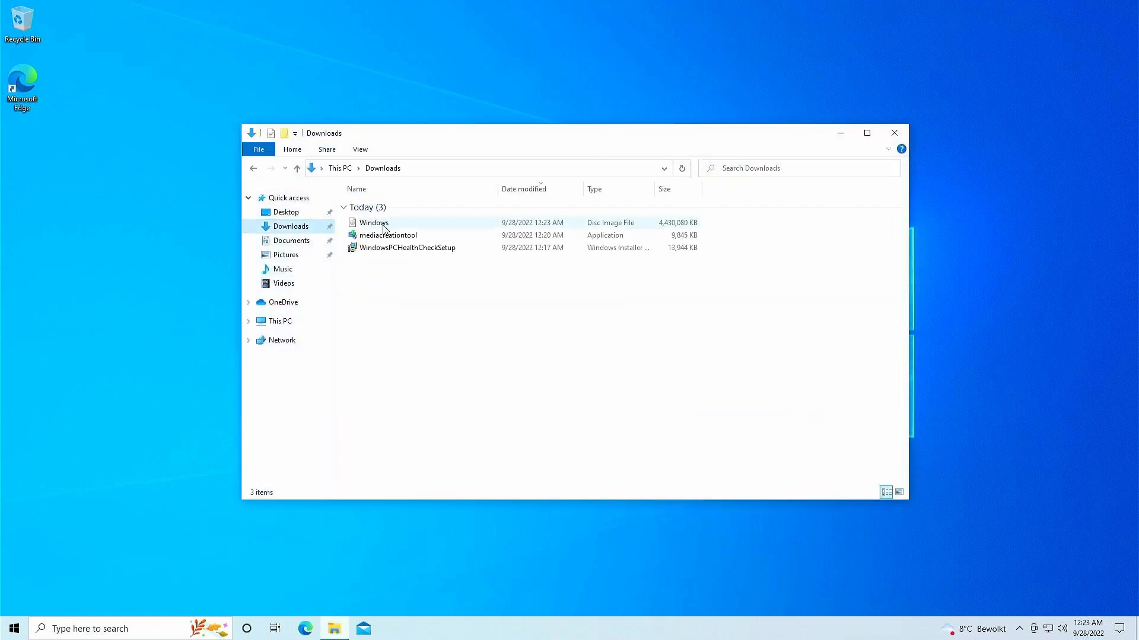
double_click(374, 222)
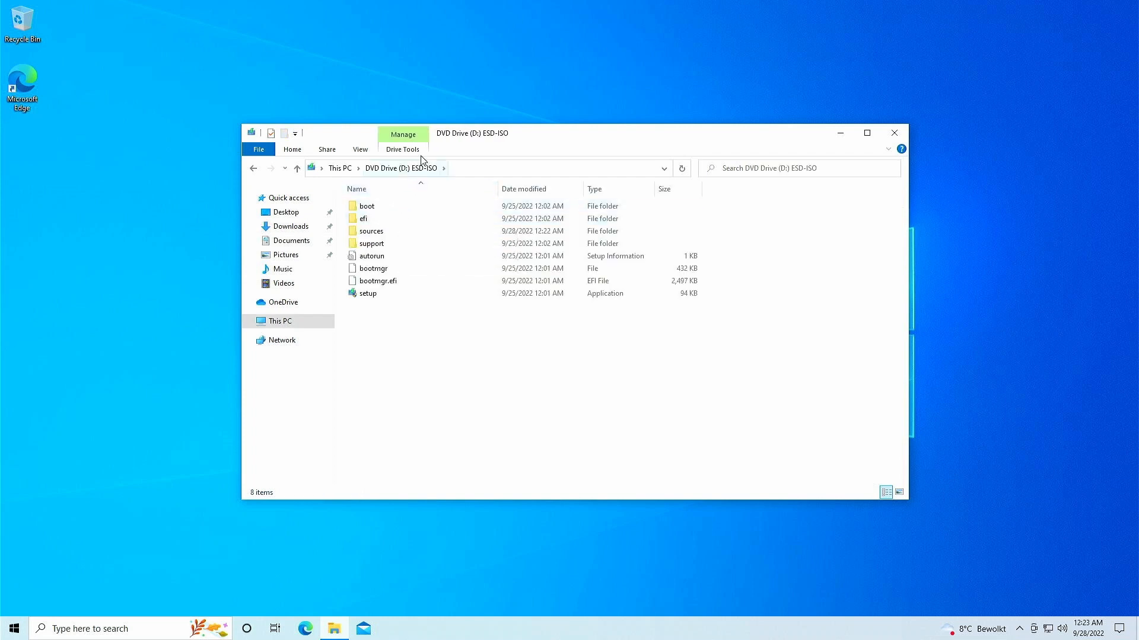
mouse_move(371, 243)
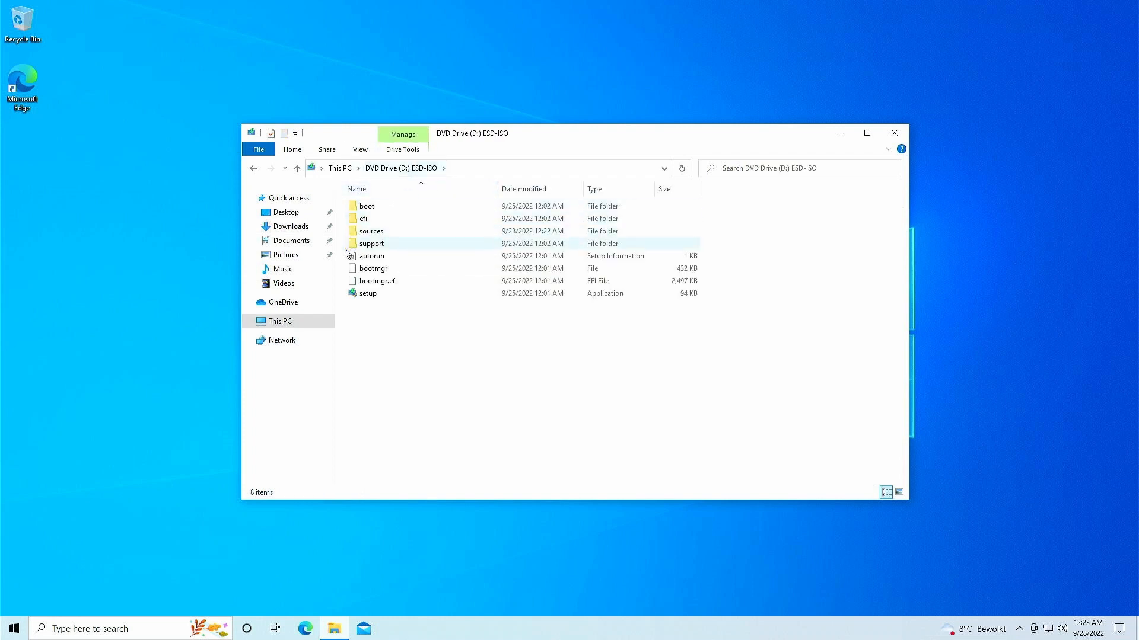
Open the mounted DVD Drive (D:) ESD-ISO from This PC to view its installation files
left_click(279, 321)
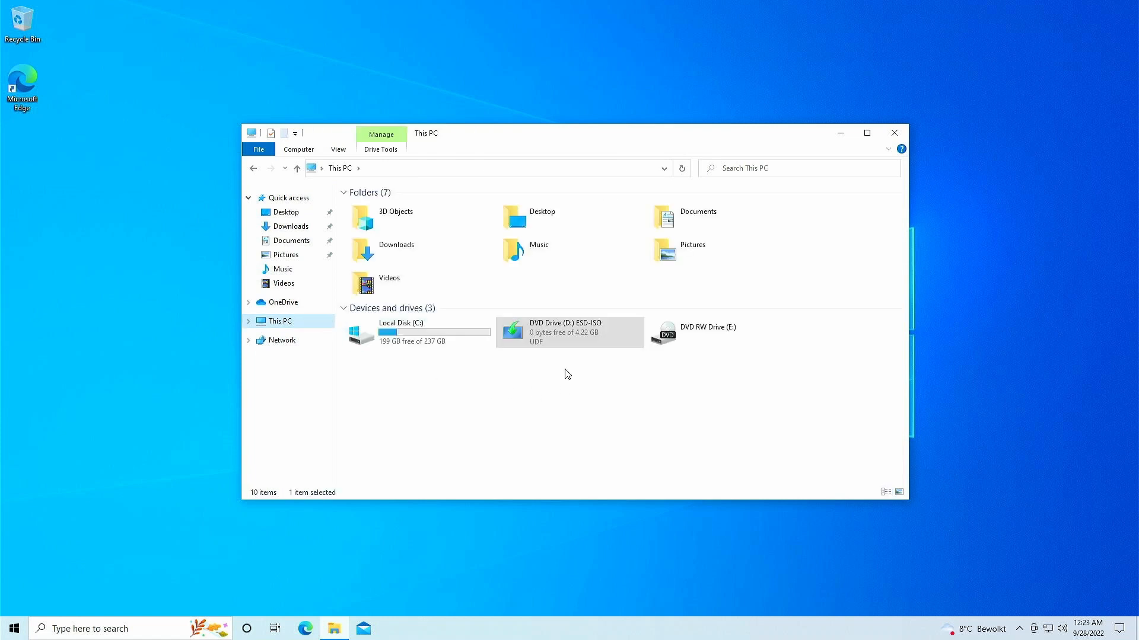
mouse_move(574, 366)
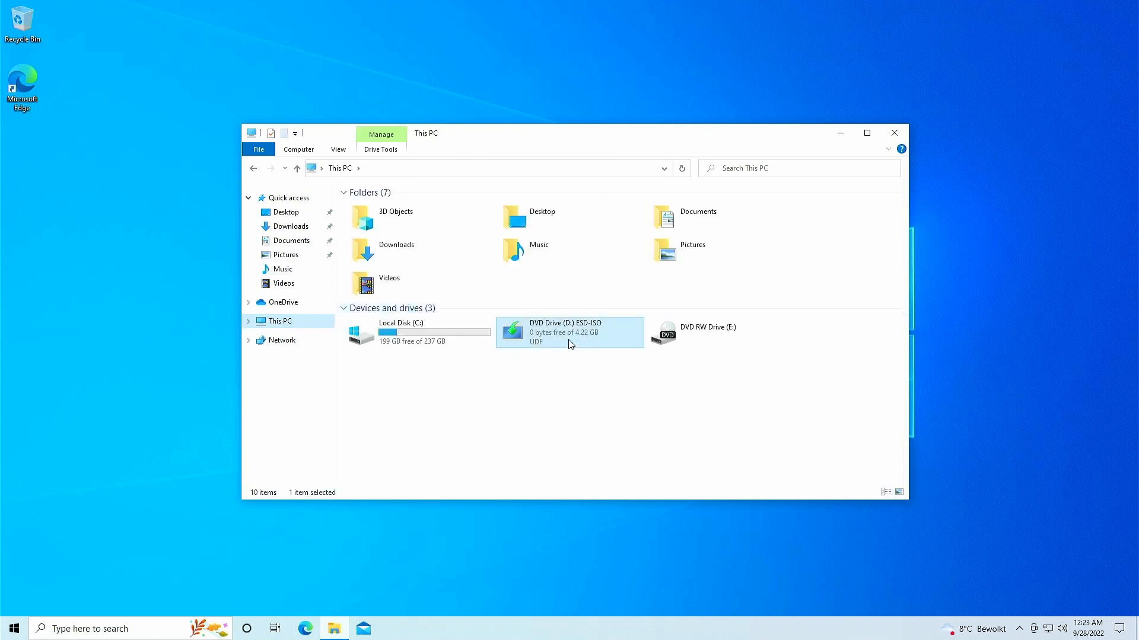
double_click(571, 332)
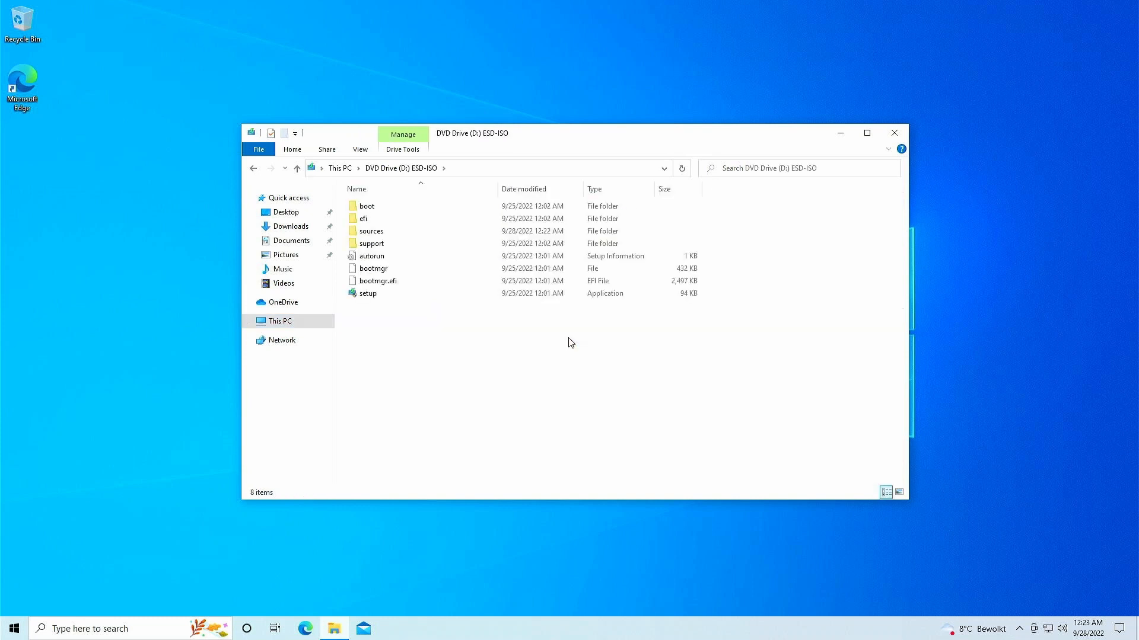
mouse_move(487, 357)
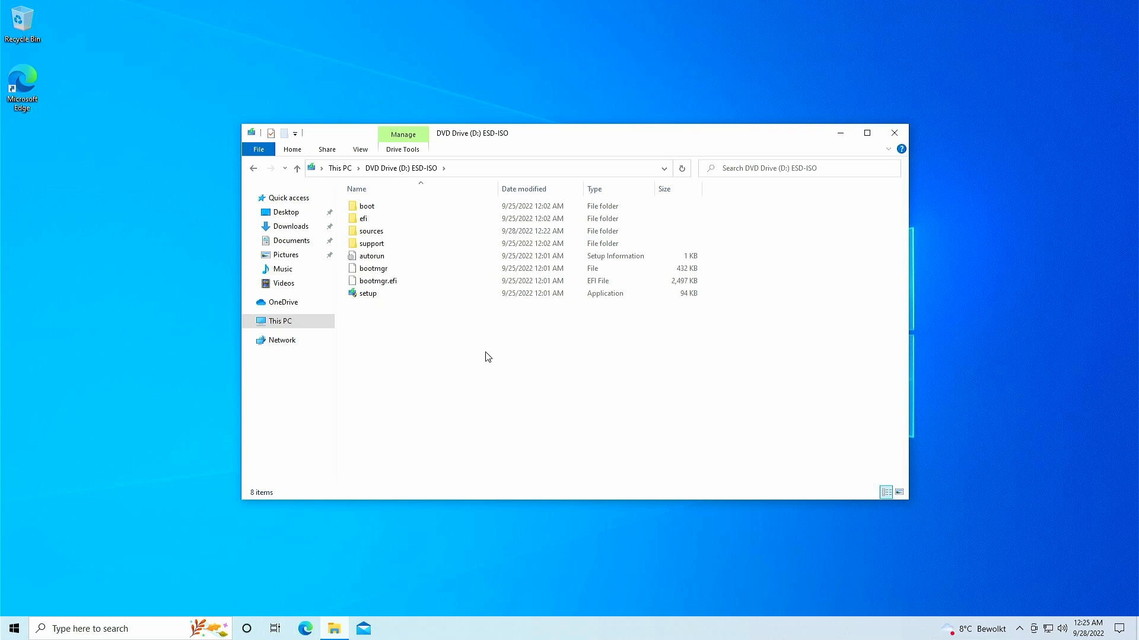
mouse_move(64, 267)
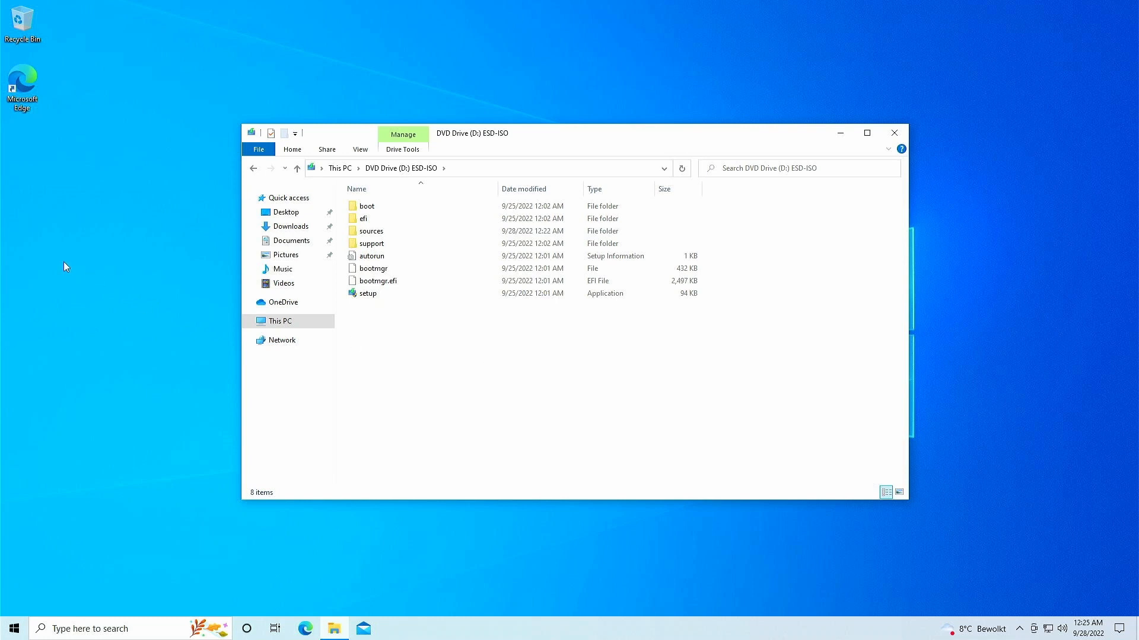
Create a new Win11 folder on the desktop and return to the drives under This PC
right_click(64, 267)
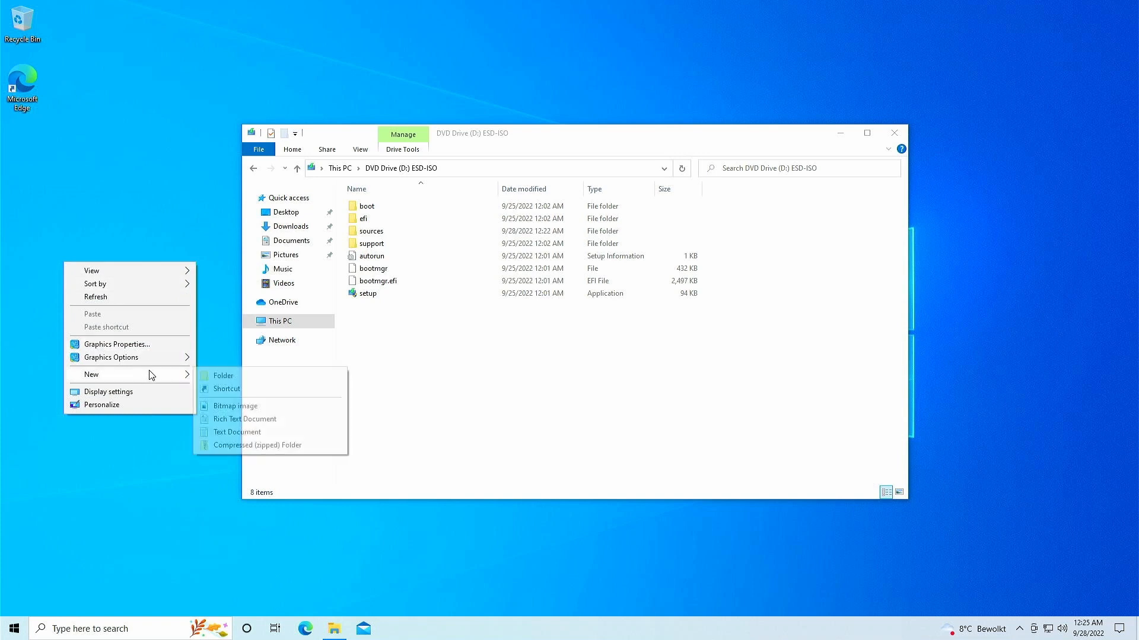
left_click(223, 376)
type("Win11")
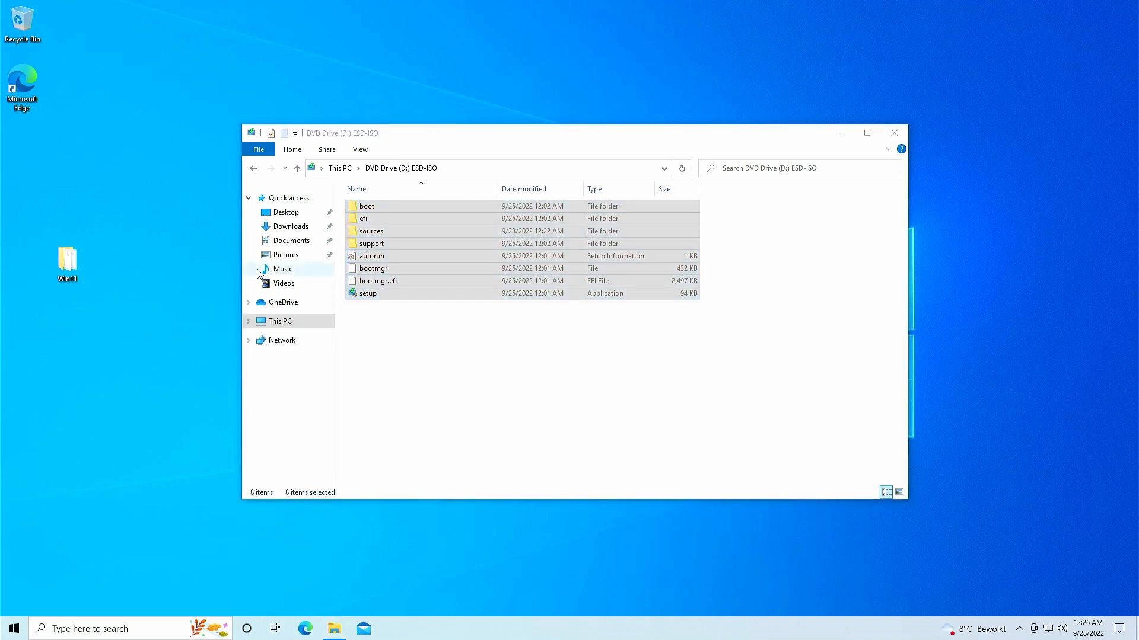
left_click(249, 321)
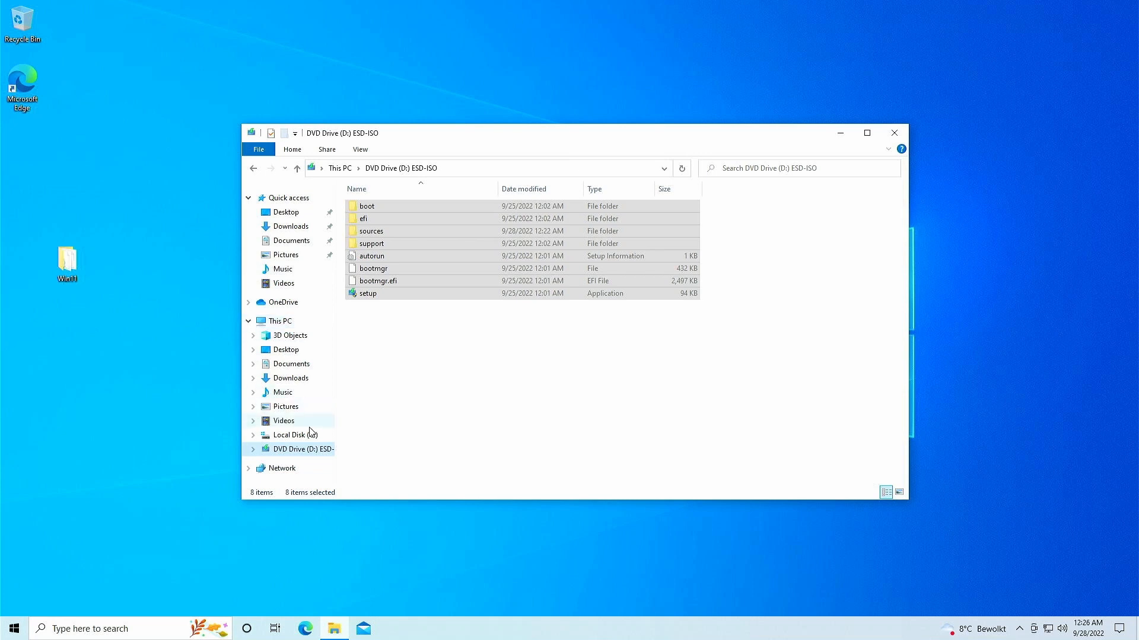
mouse_move(305, 449)
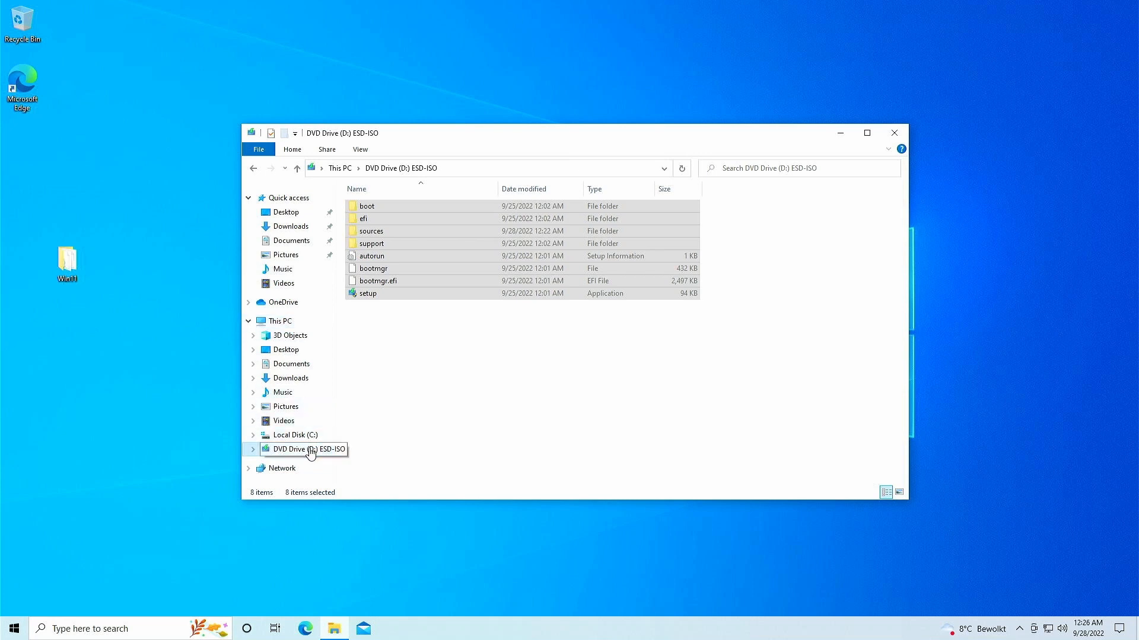
Eject DVD Drive (D:) ESD-ISO from the navigation pane, leaving the desktop with Win11
right_click(304, 448)
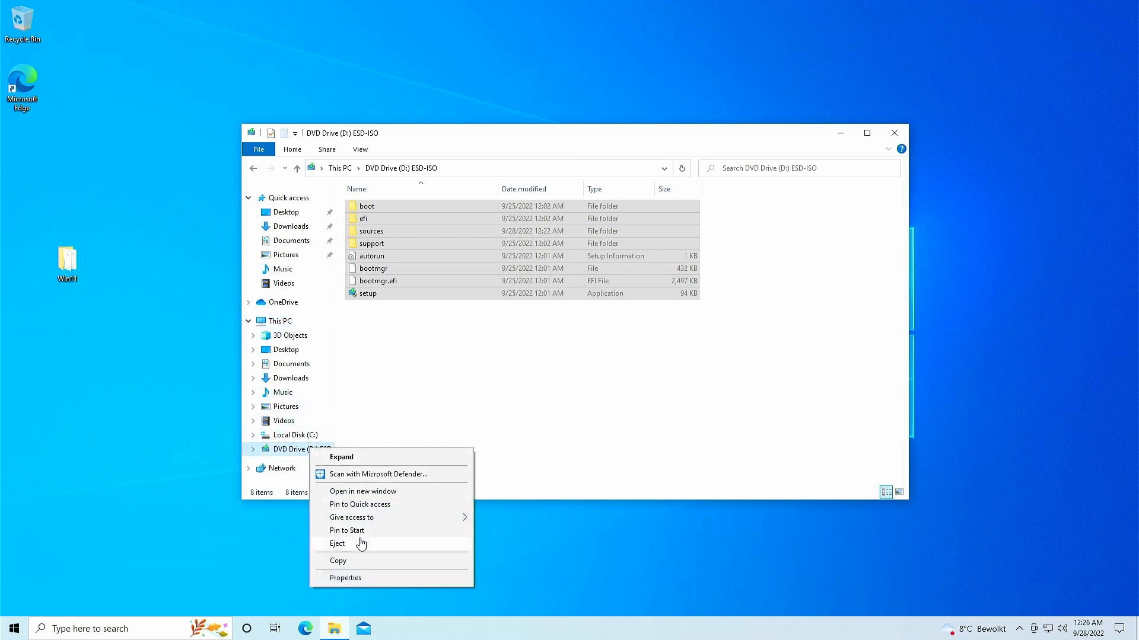
left_click(337, 543)
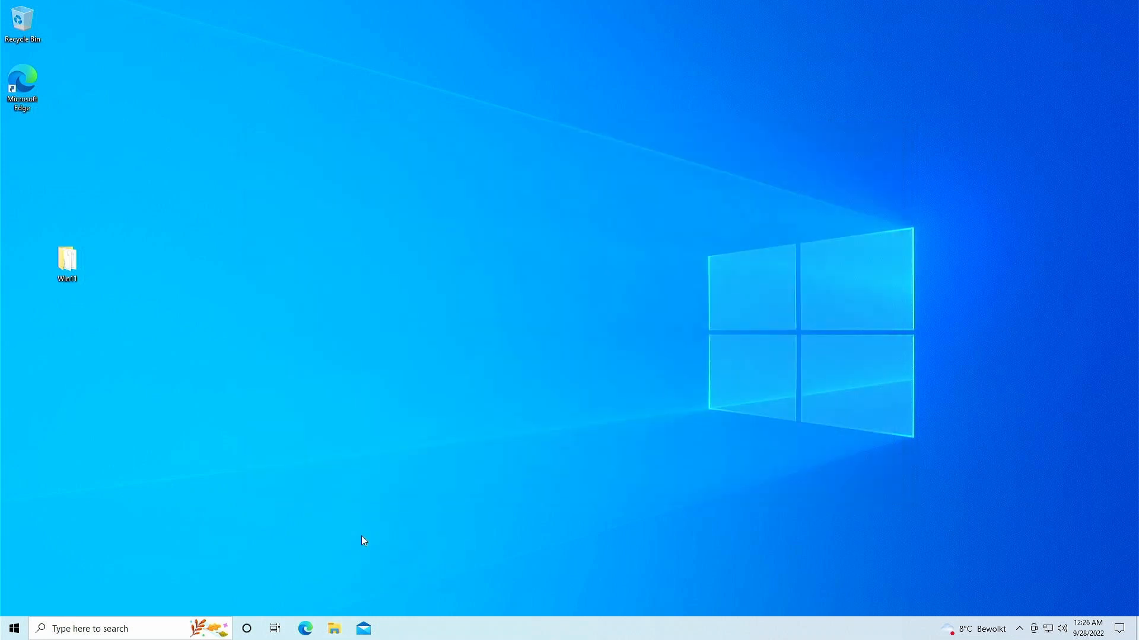
mouse_move(345, 421)
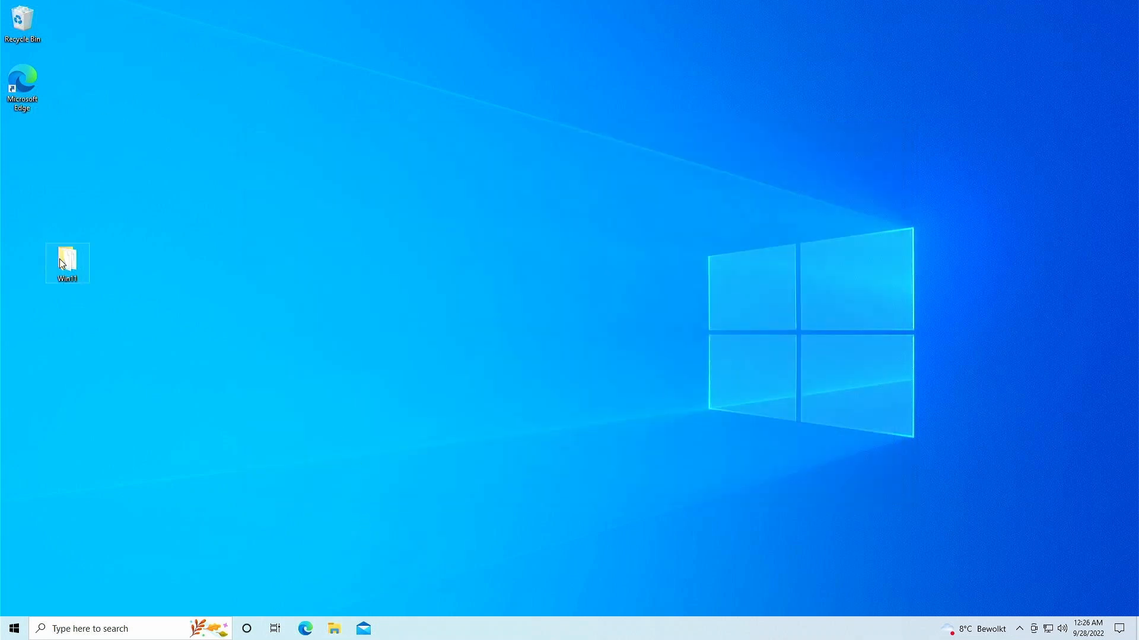
Browse into Win11\sources on the desktop and select appraiserres.dll
double_click(67, 259)
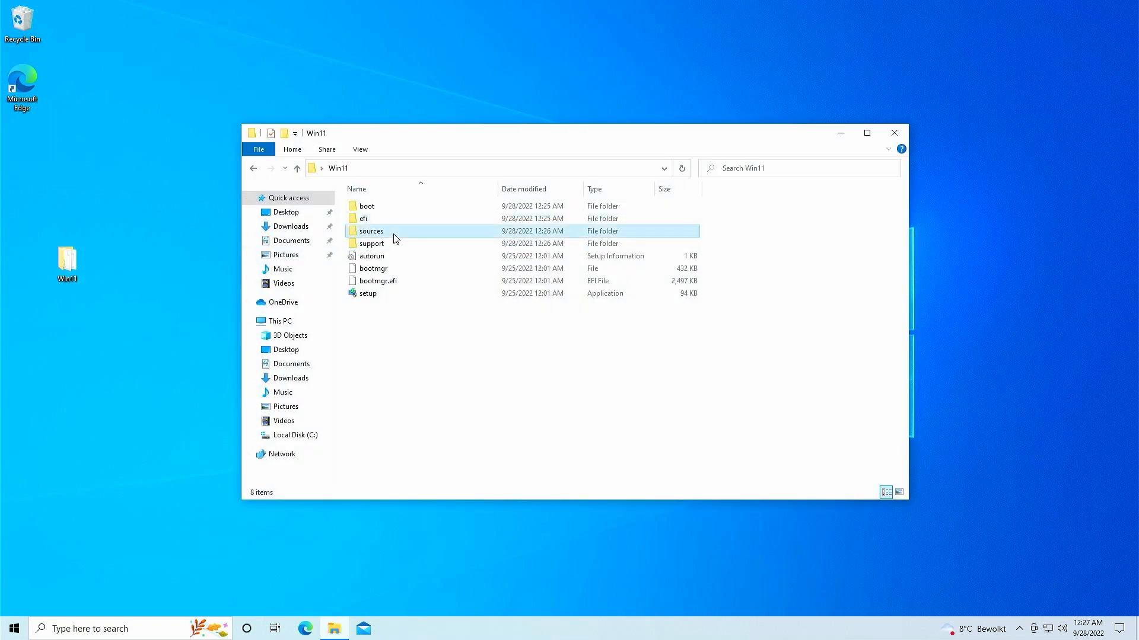
double_click(371, 231)
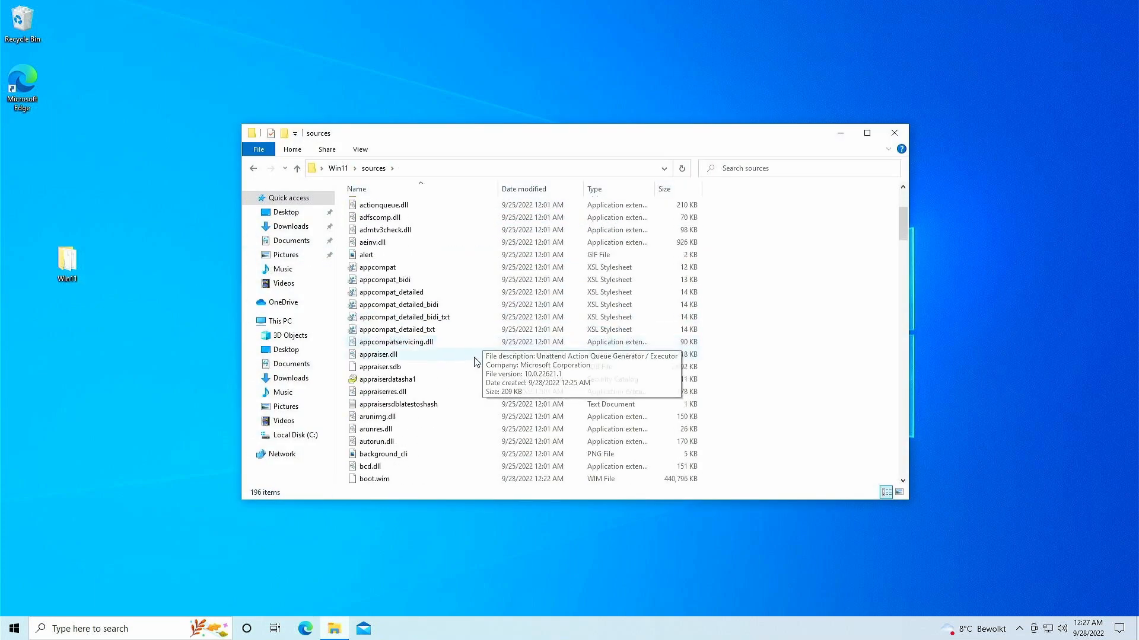
mouse_move(463, 399)
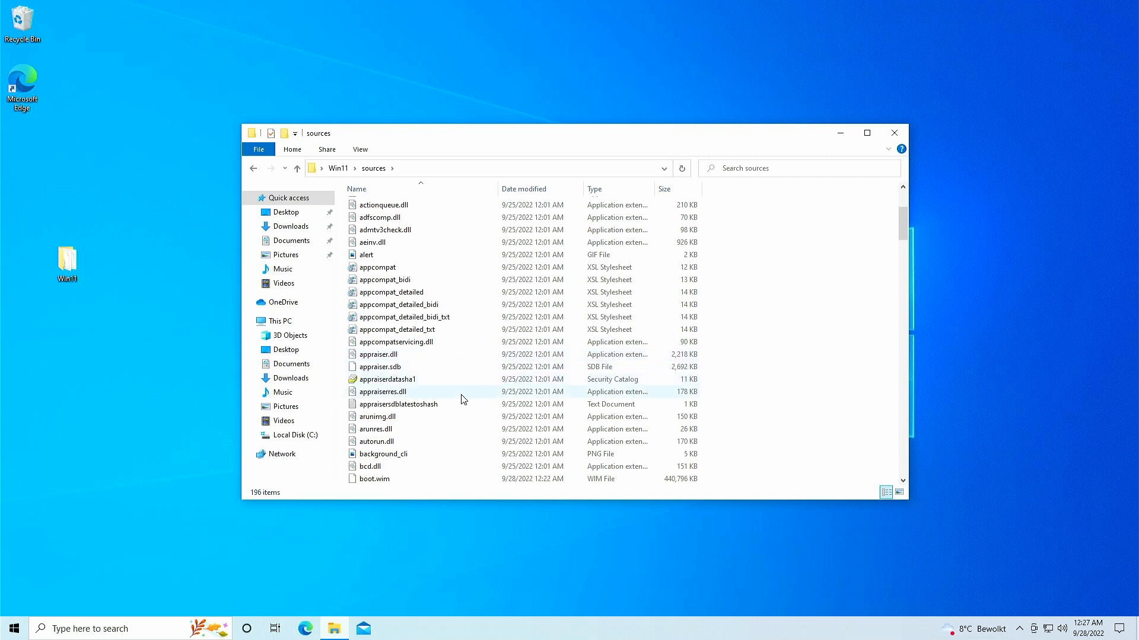
left_click(383, 392)
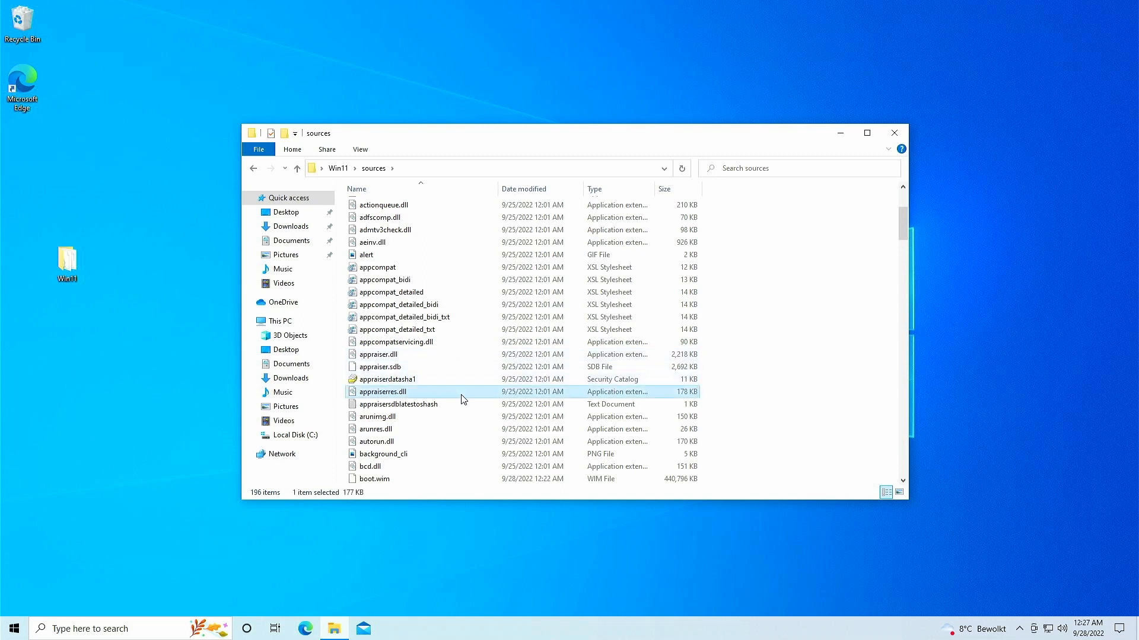
mouse_move(461, 397)
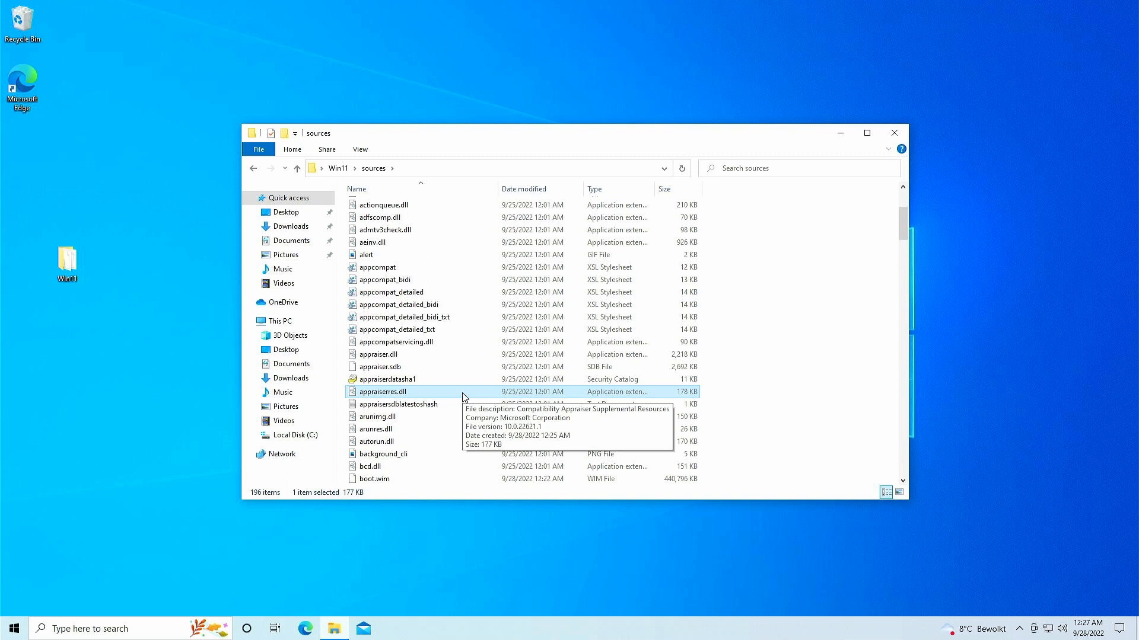
Visit jensd.be in Edge and read the Windows 11 22H2 unsupported-hardware upgrade post
left_click(304, 629)
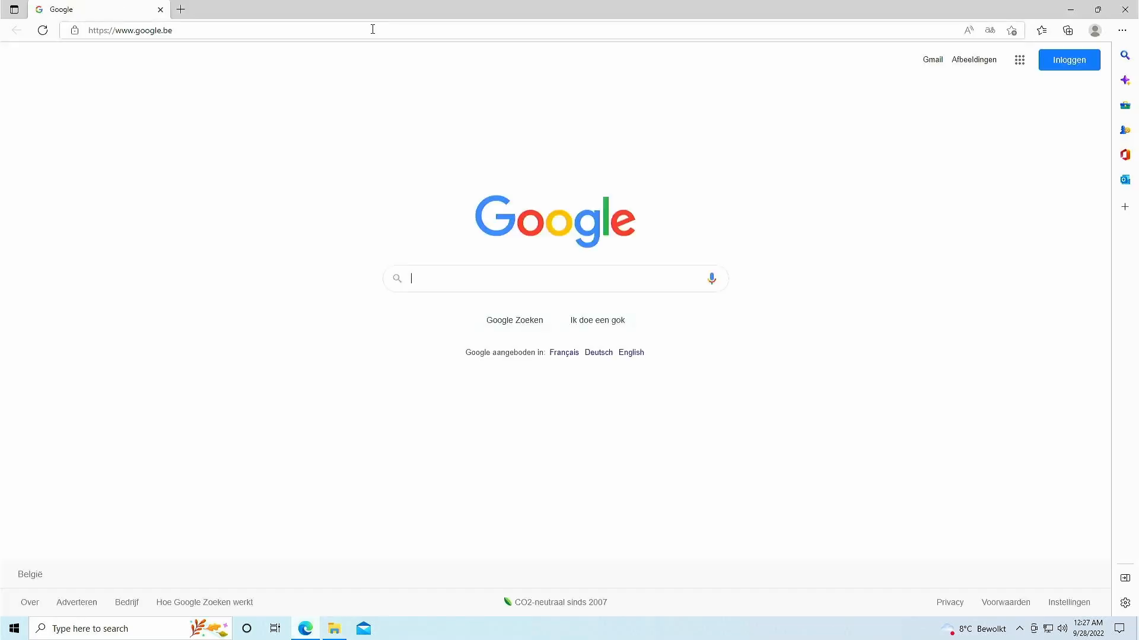
type("jensd.b")
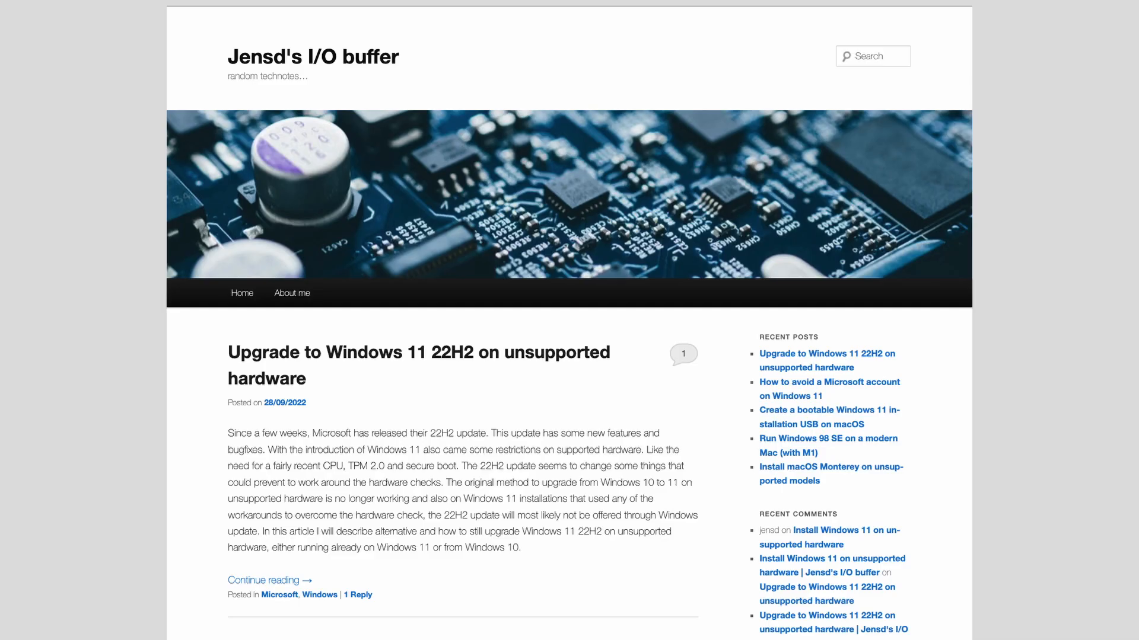
left_click(419, 365)
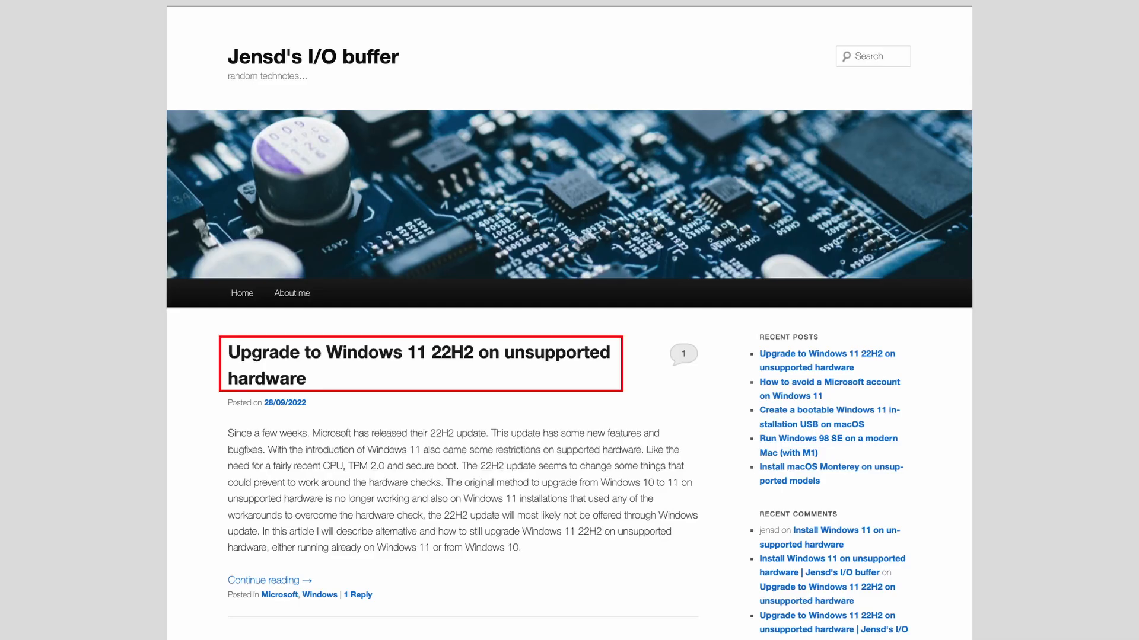
left_click(418, 363)
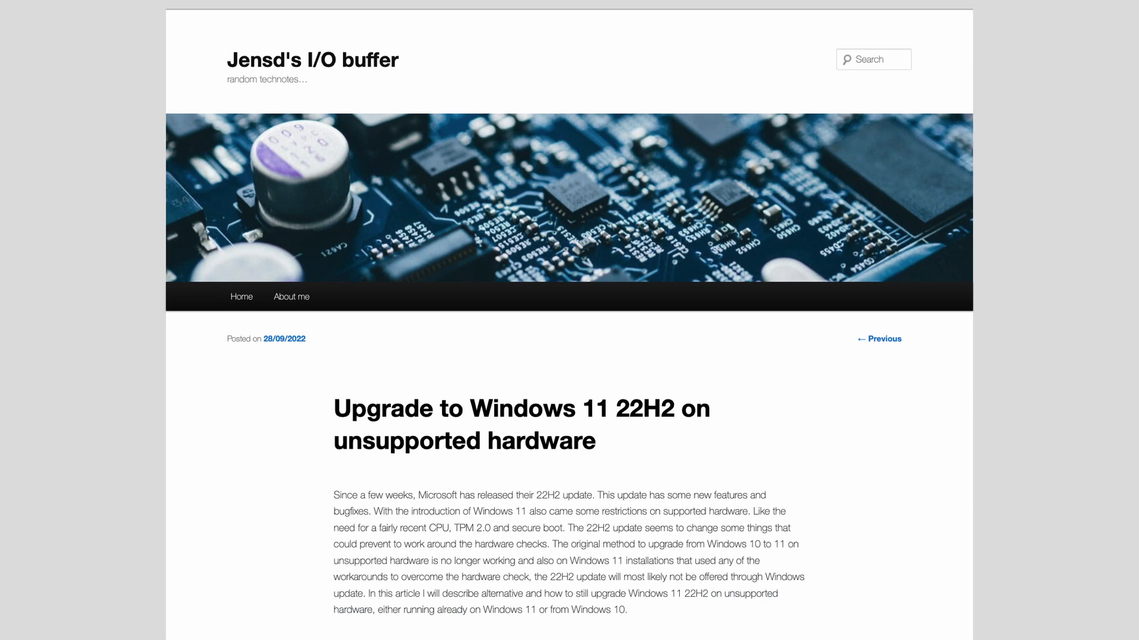
scroll("down", 3)
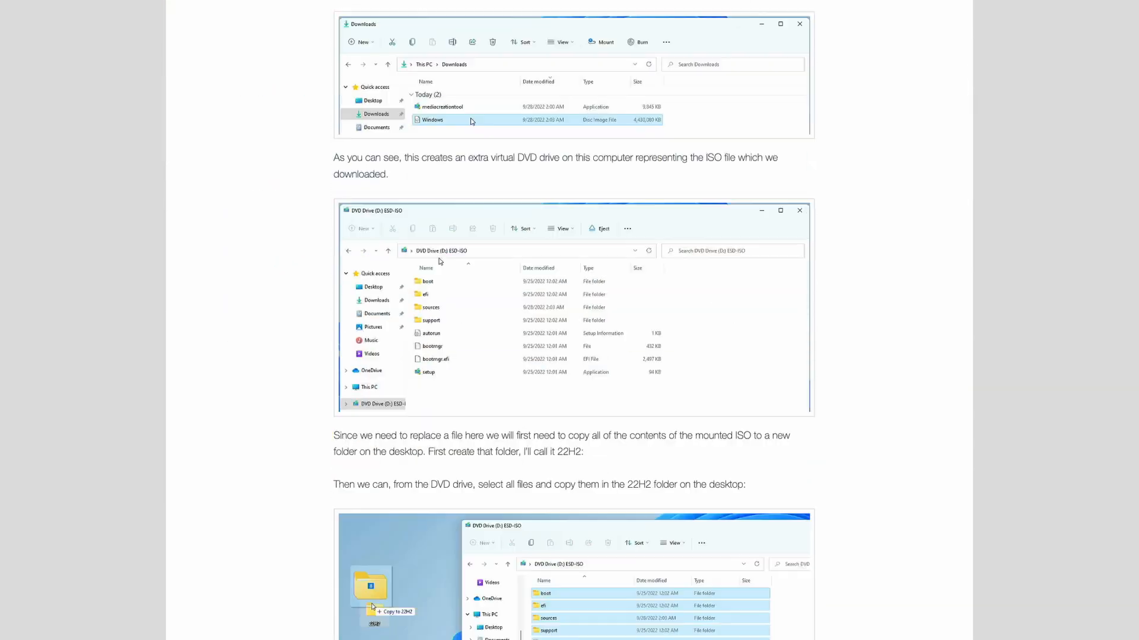
scroll("down", 3)
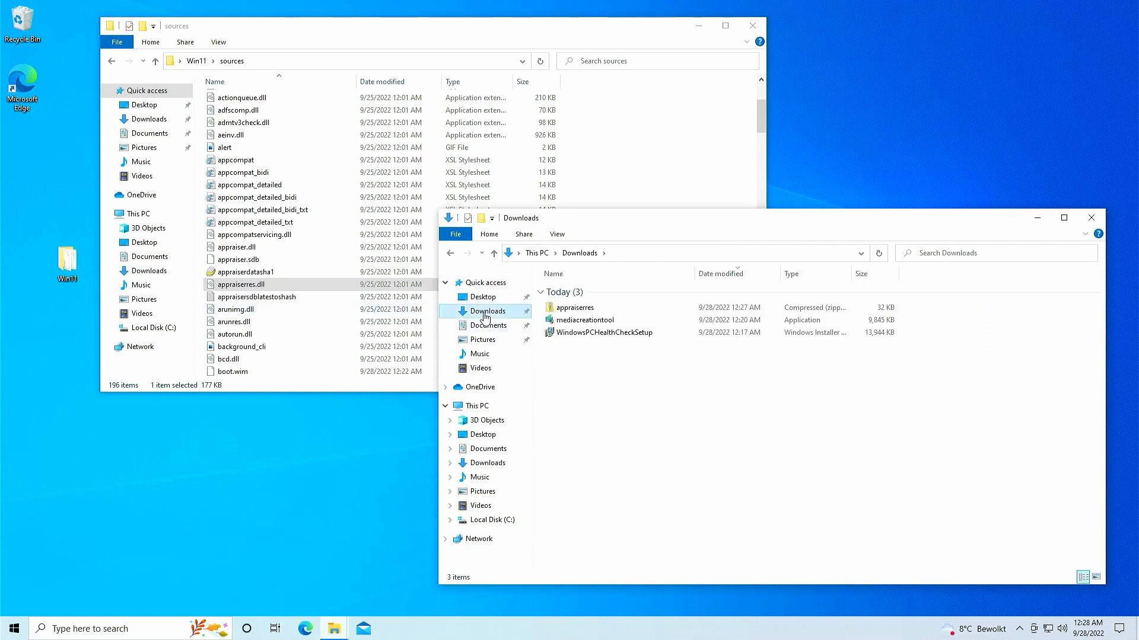
Open the downloaded appraiserres.zip in Downloads to view its appraiserres.dll
left_click(574, 307)
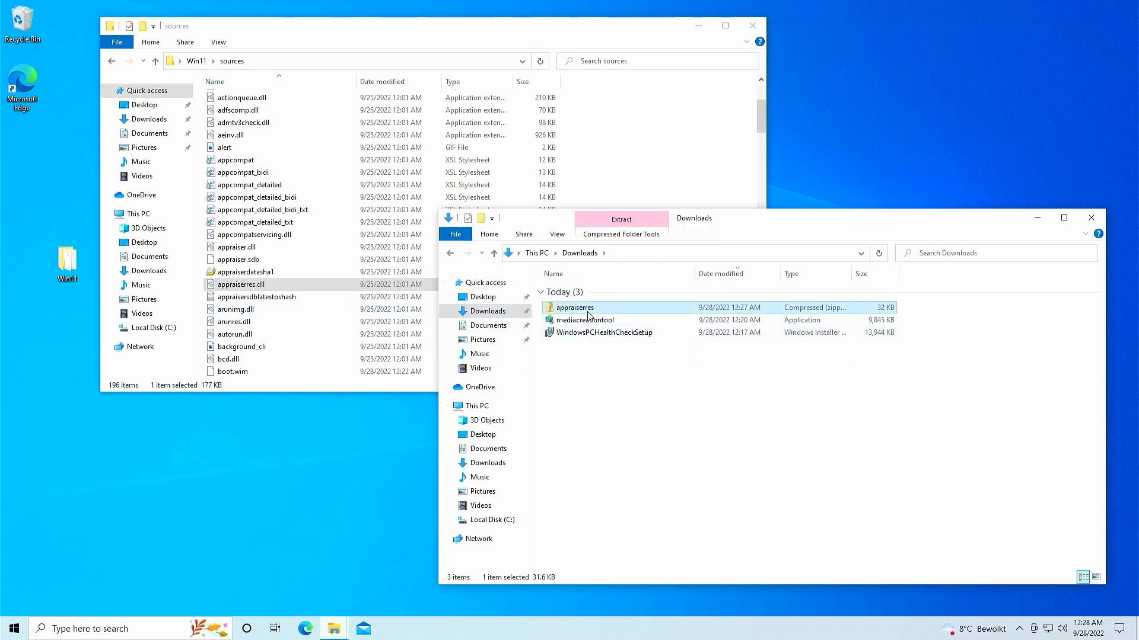
double_click(573, 307)
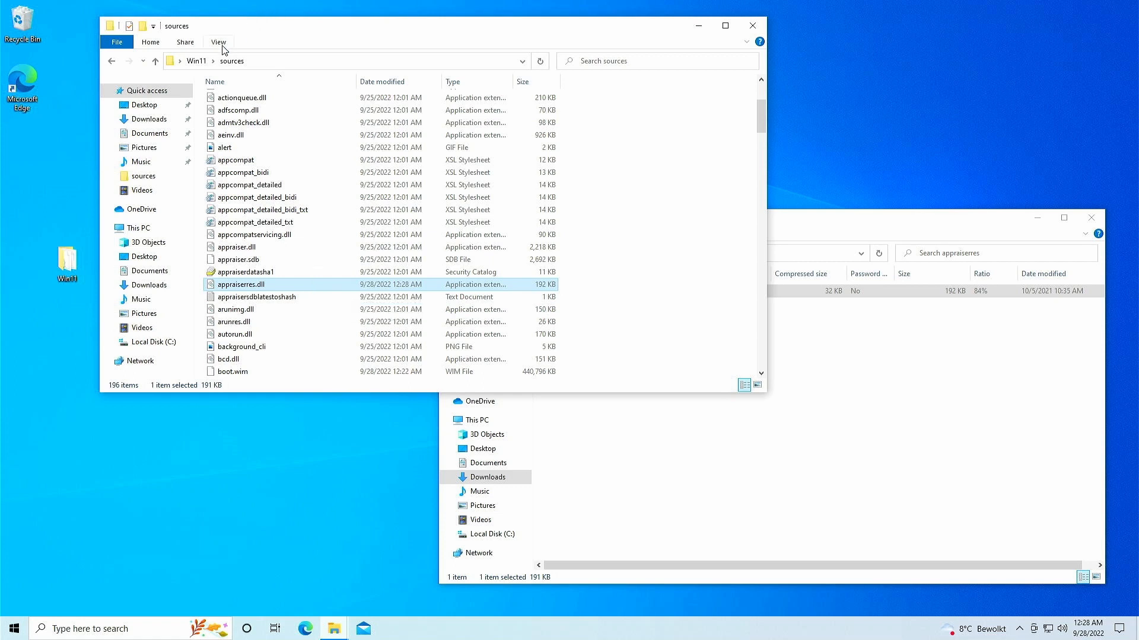
Return to Win11, close the archive window and launch setup.exe, allowing UAC
left_click(155, 60)
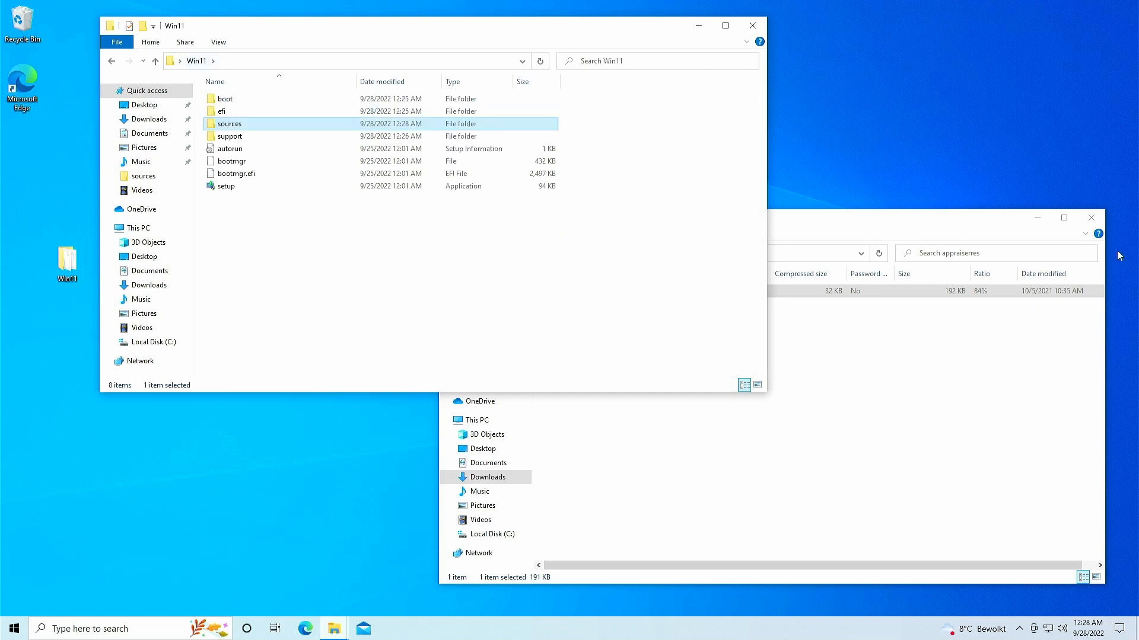
left_click(1090, 217)
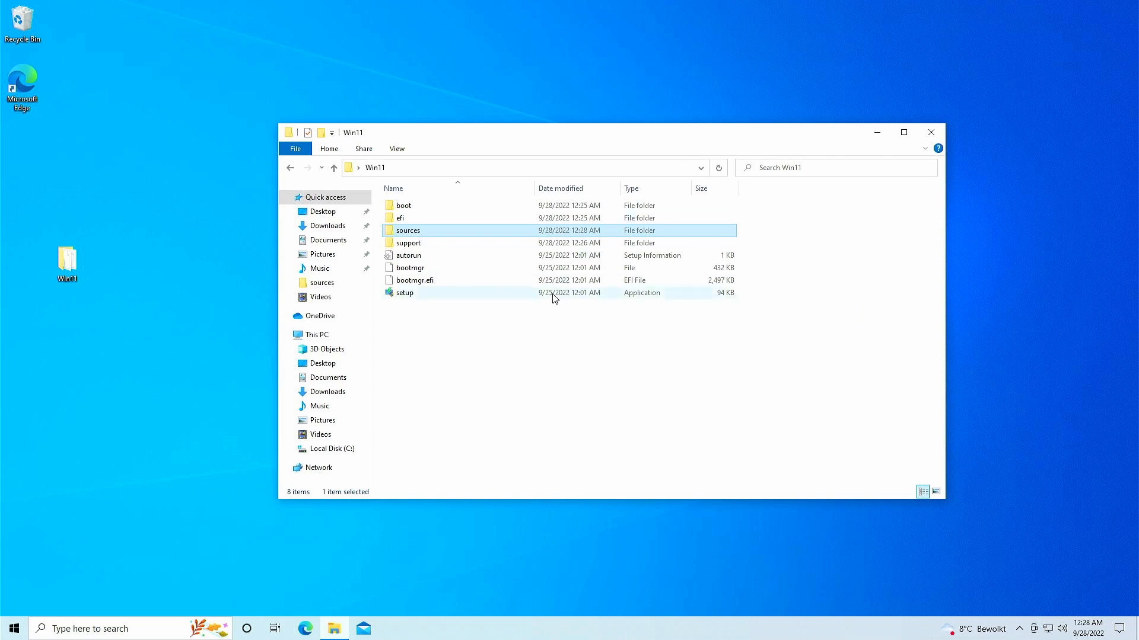
double_click(404, 293)
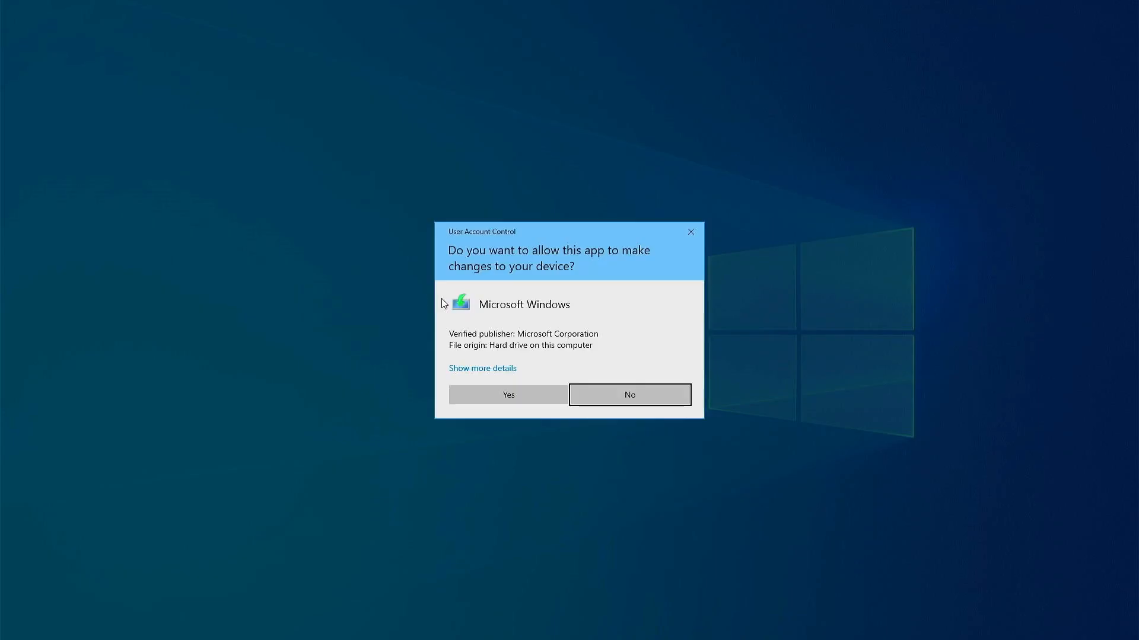
left_click(508, 394)
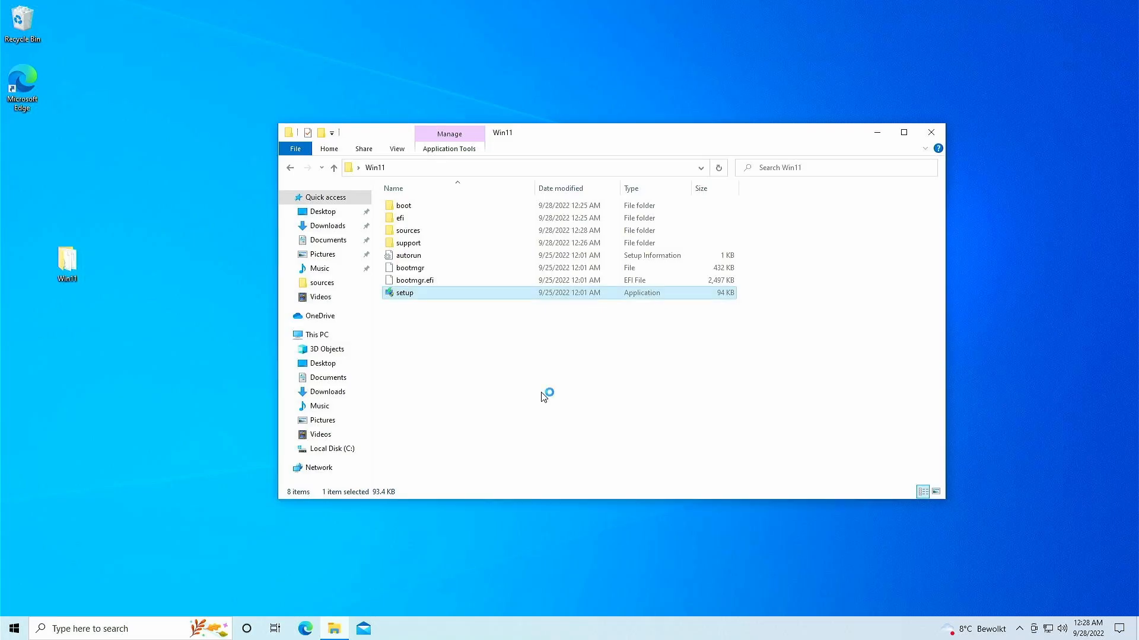
double_click(403, 293)
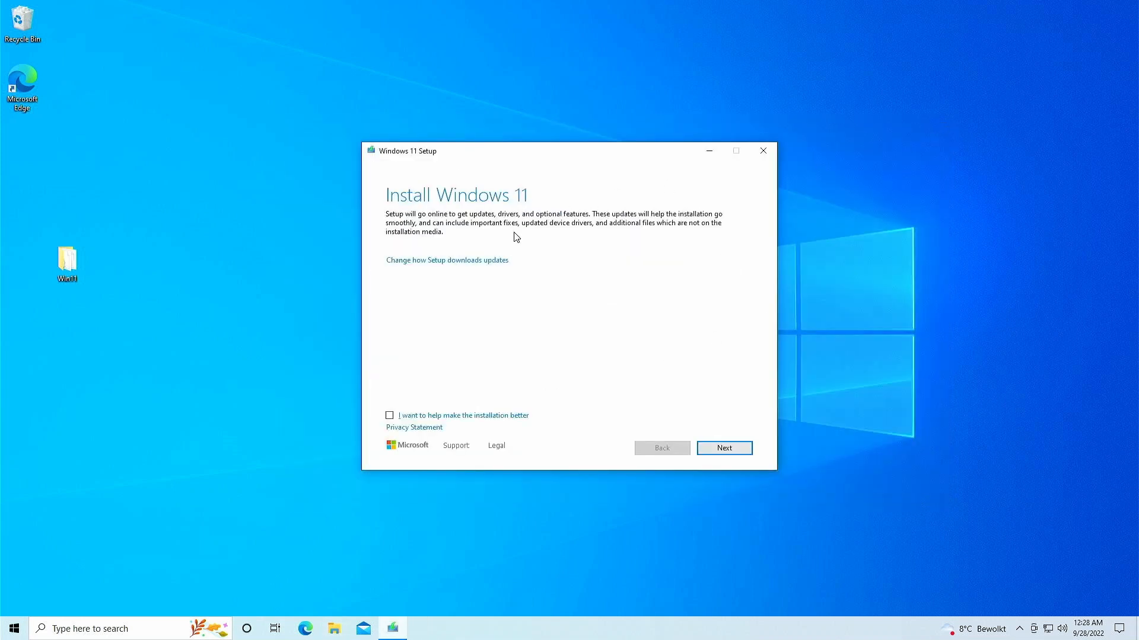
mouse_move(497, 264)
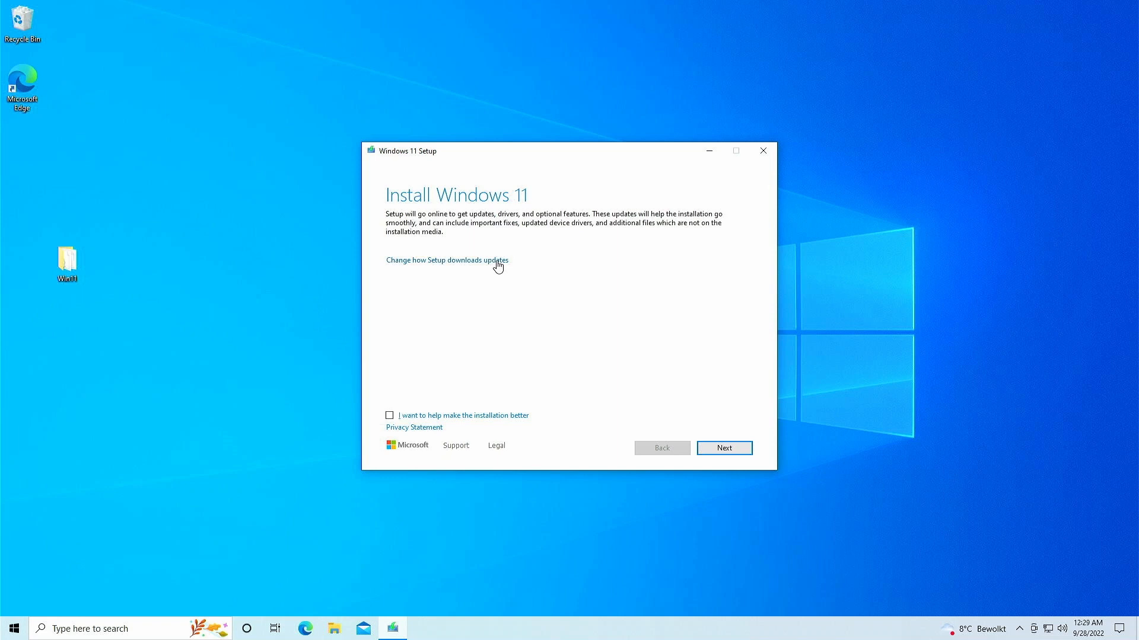
Choose Not right now for update downloads, continue and accept the license terms
left_click(446, 260)
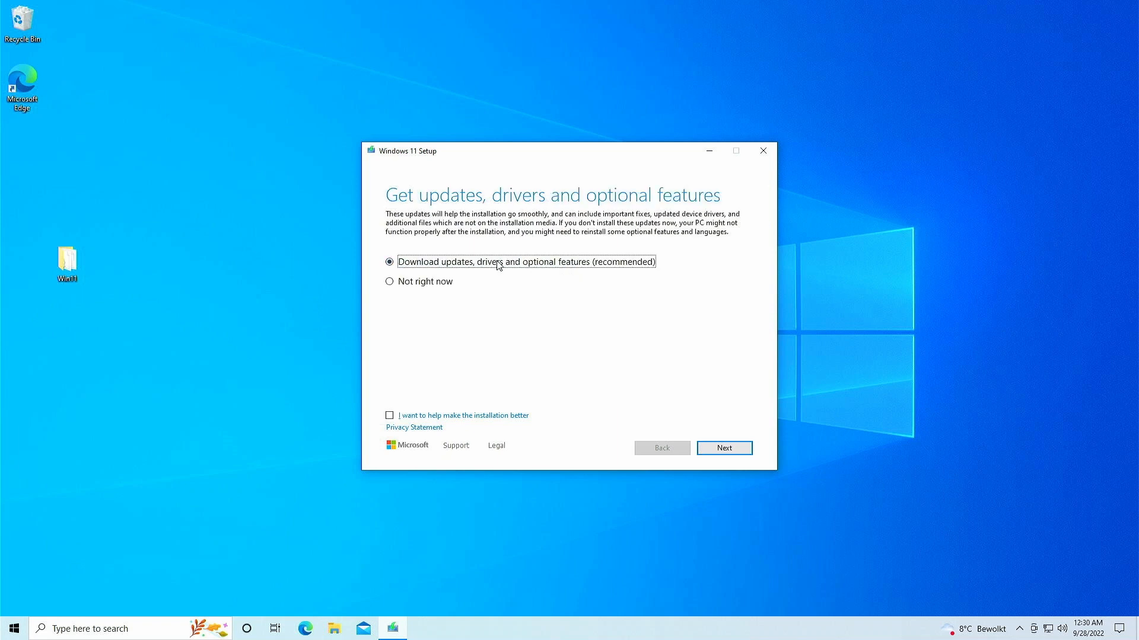
left_click(389, 281)
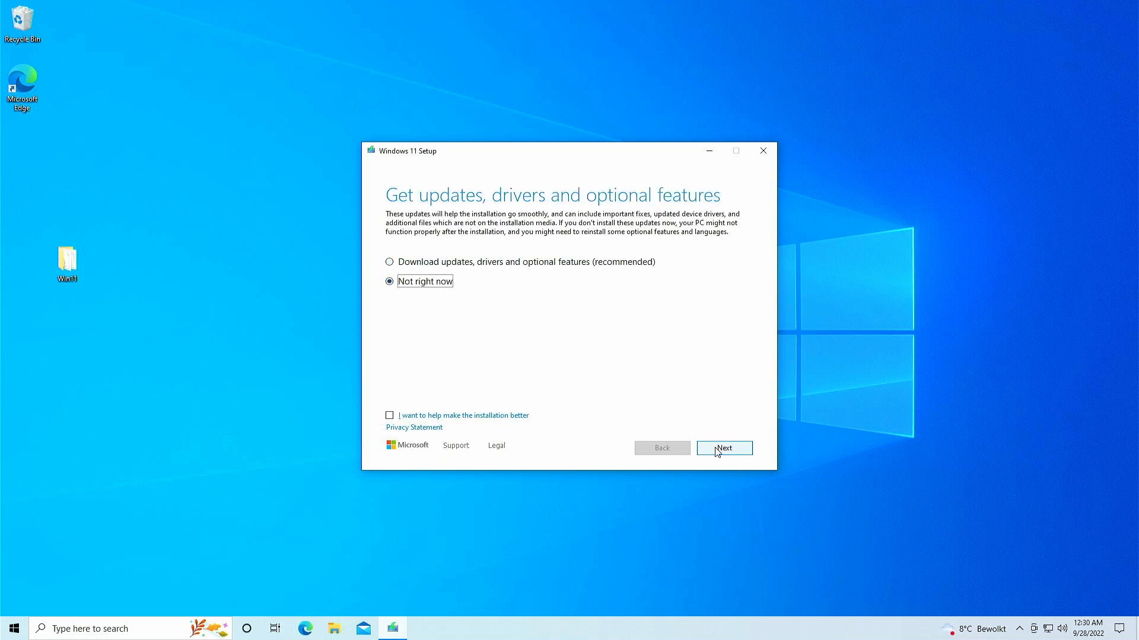
left_click(723, 447)
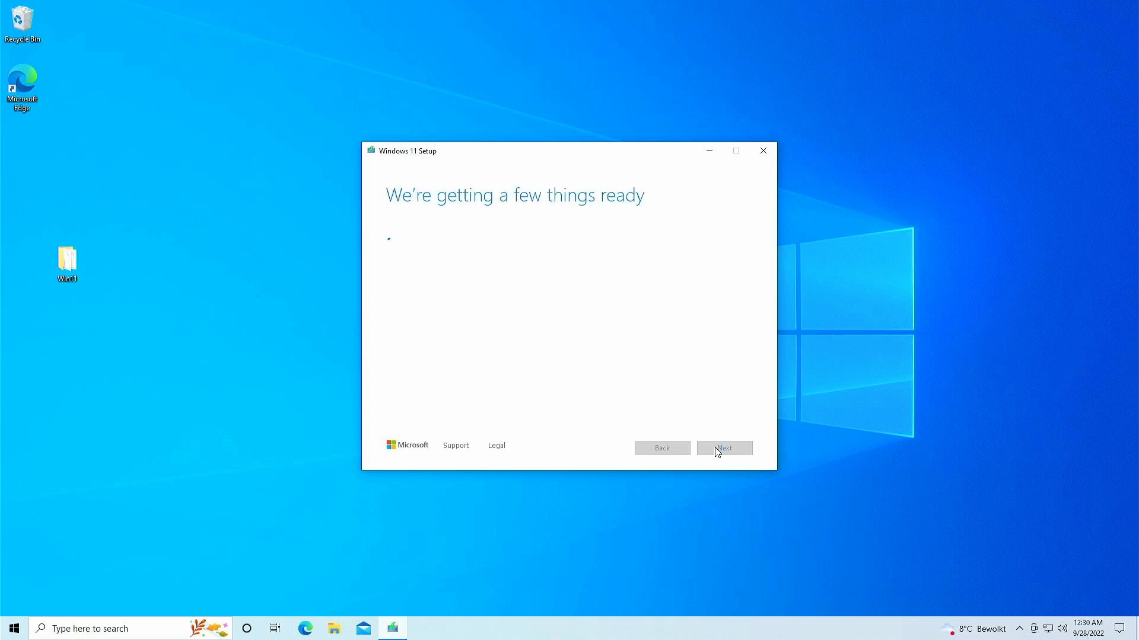
left_click(724, 447)
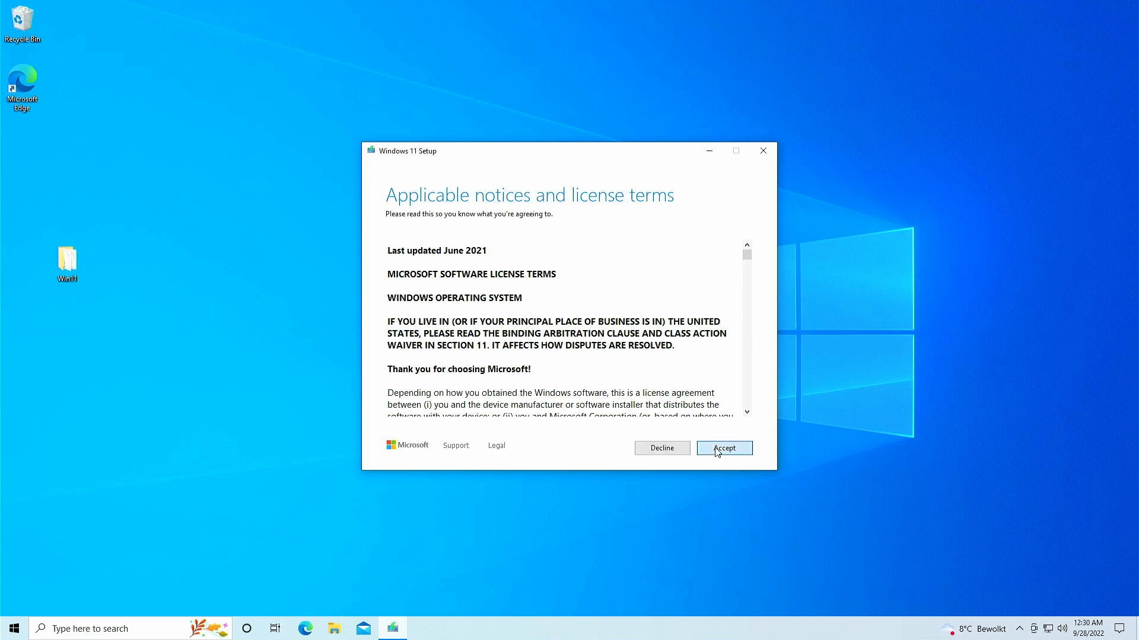
left_click(723, 448)
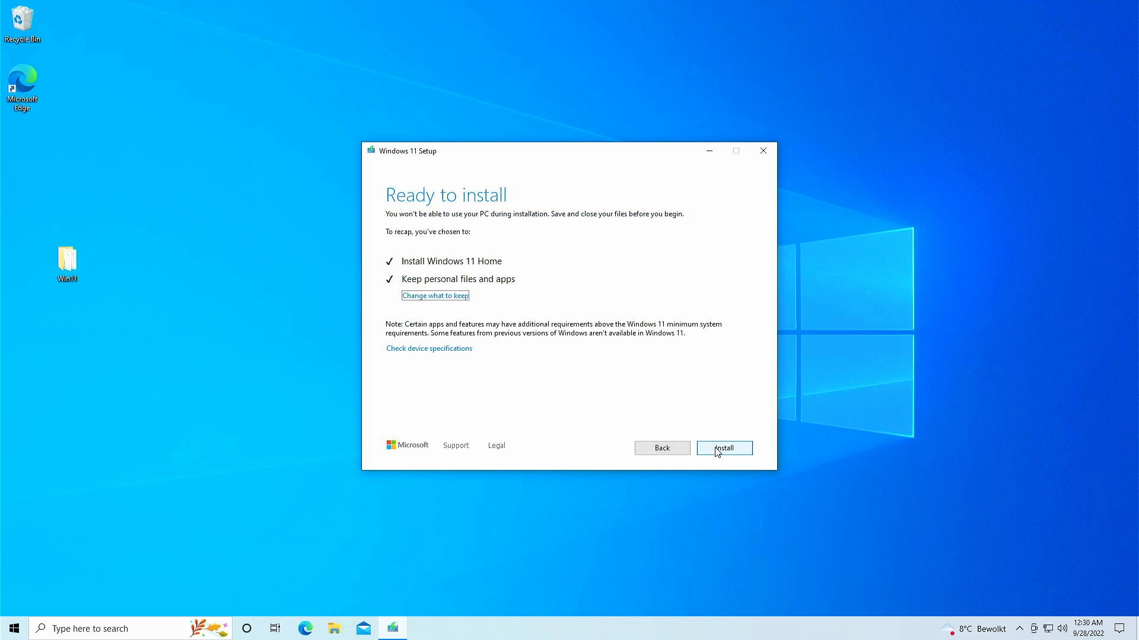
mouse_move(748, 457)
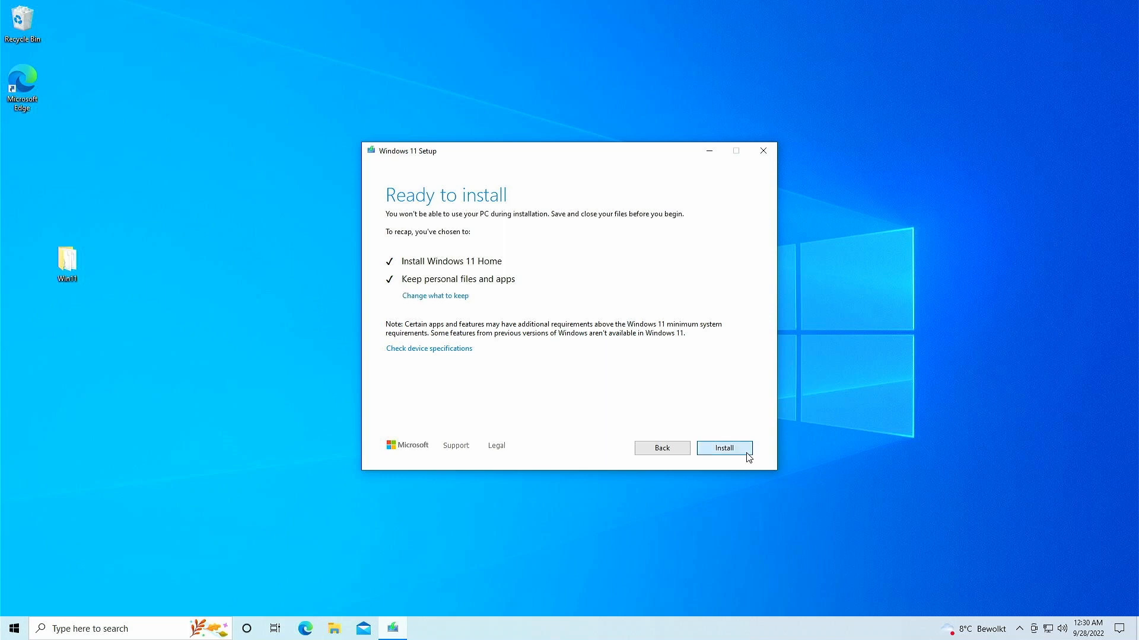
Install Windows 11 keeping files and apps, then search Start for 'about your PC'
left_click(722, 447)
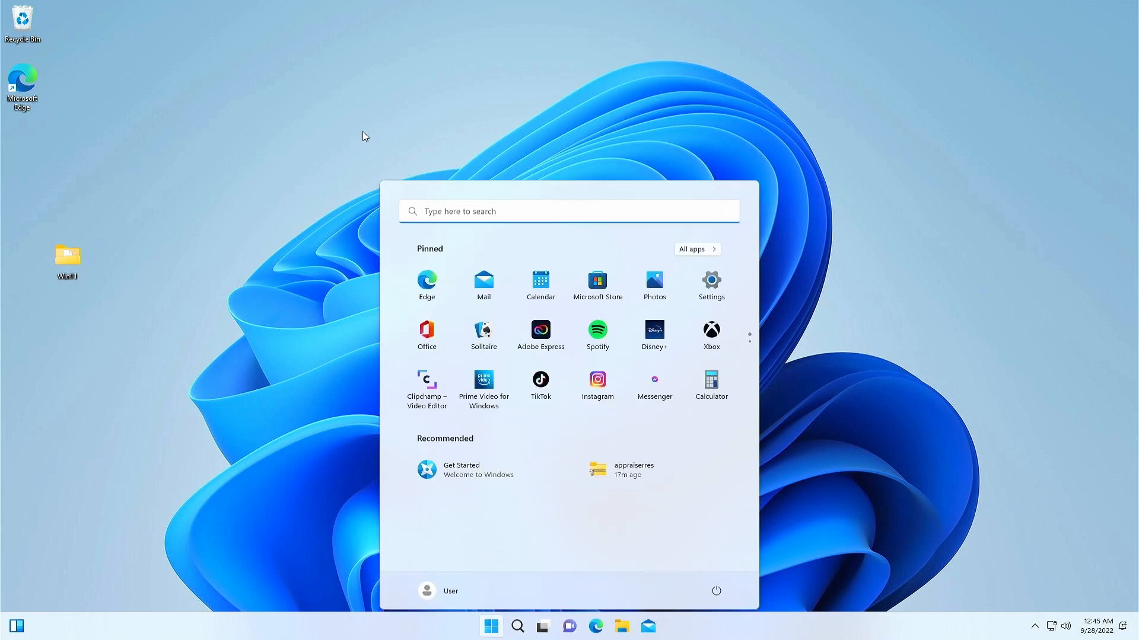
type("about your PC")
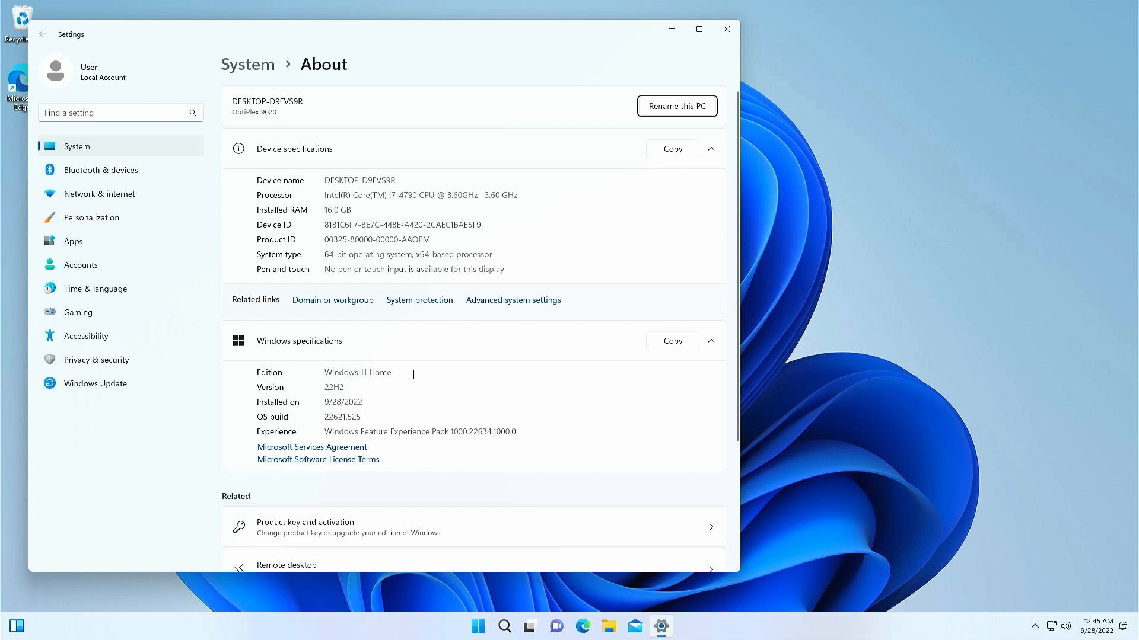
Search 'activ' in Settings and show the Activation page confirming Windows is active
left_click(109, 112)
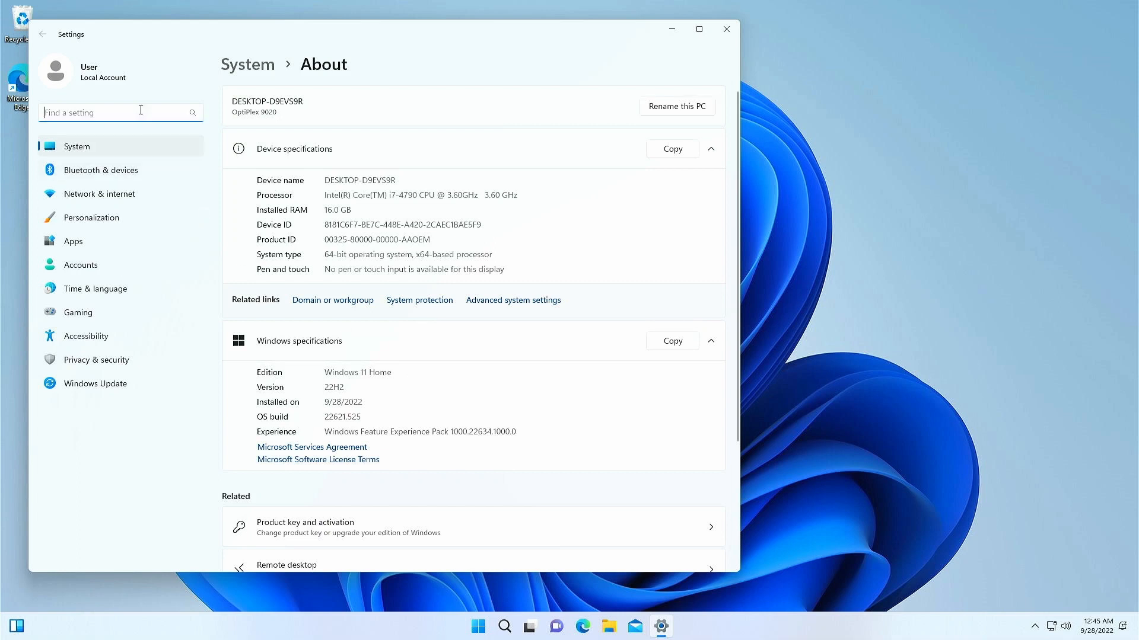
type("activ")
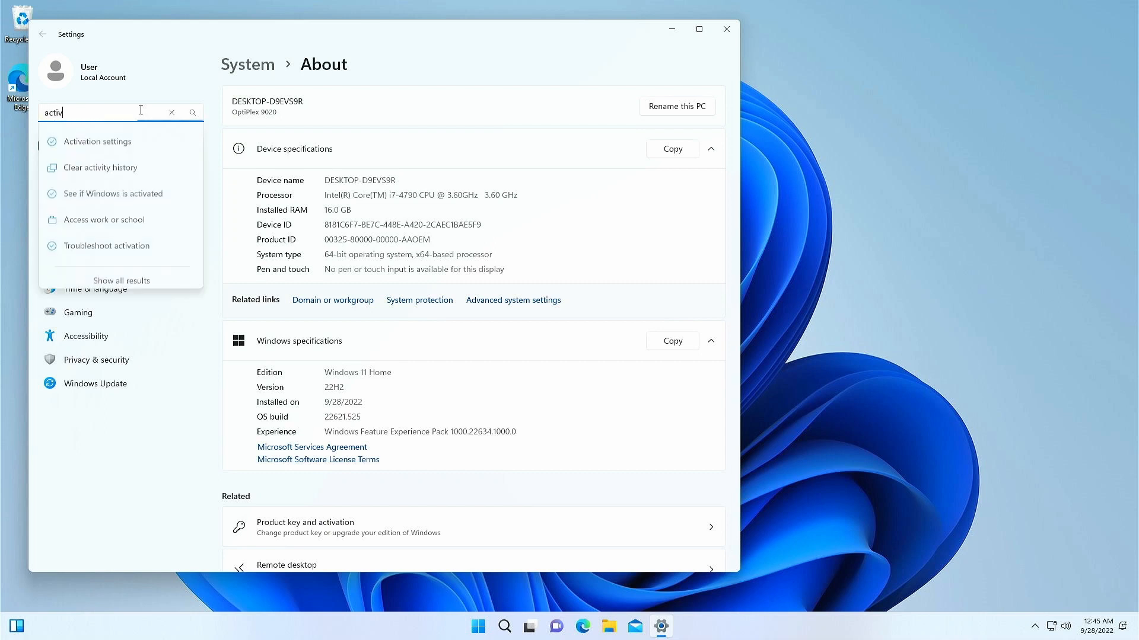
left_click(96, 141)
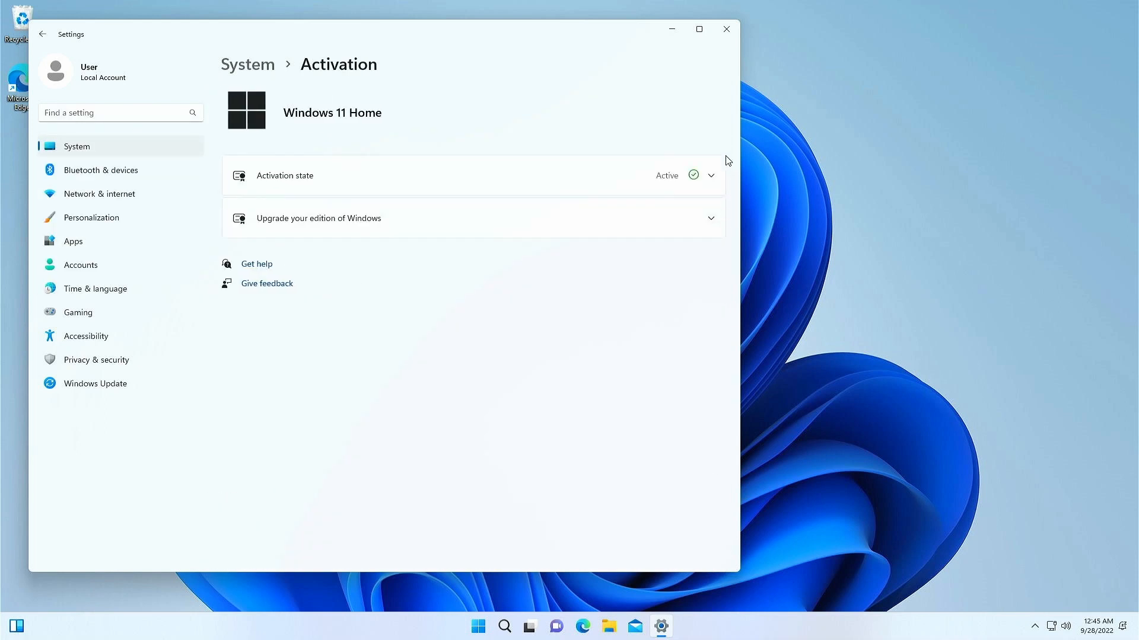
mouse_move(3, 65)
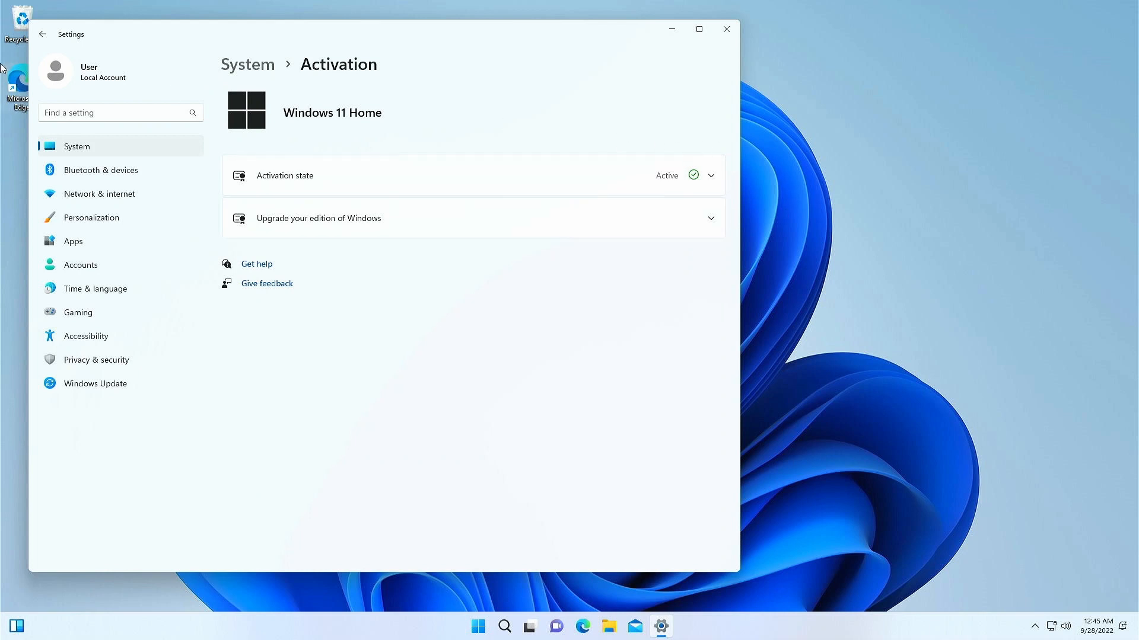
left_click(95, 383)
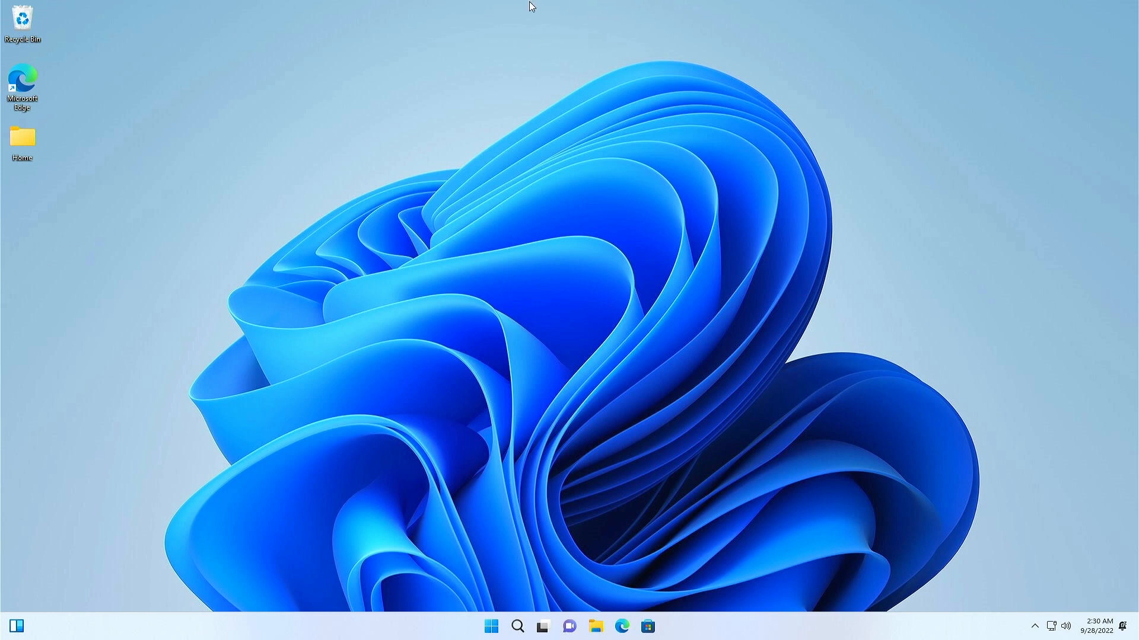
Launch Settings from Start and close the File Explorer window
left_click(491, 626)
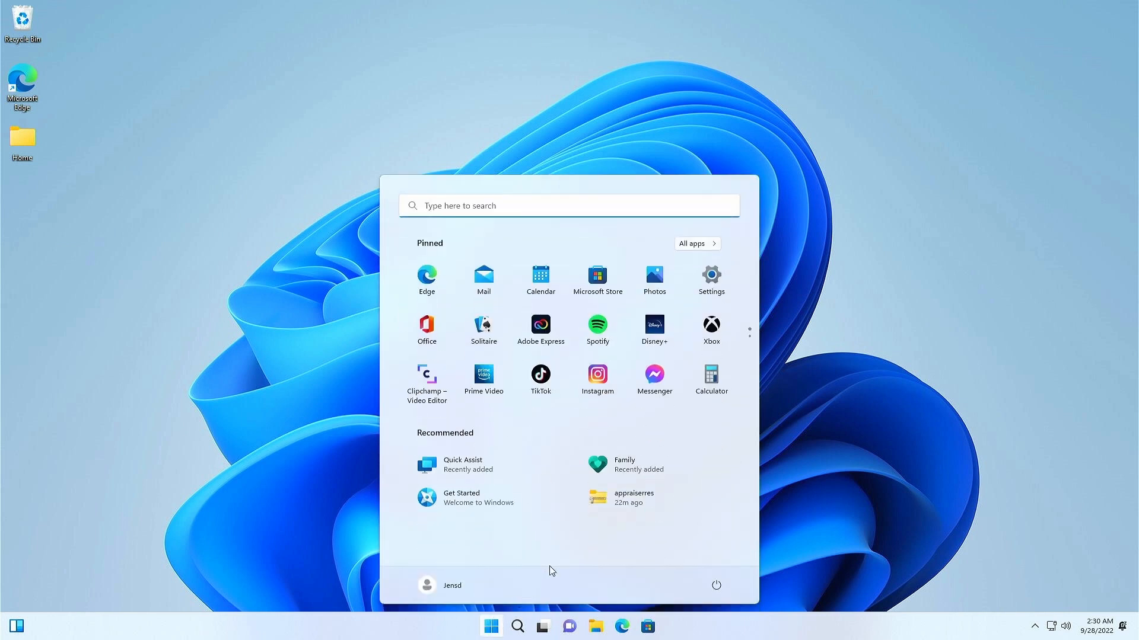
left_click(711, 278)
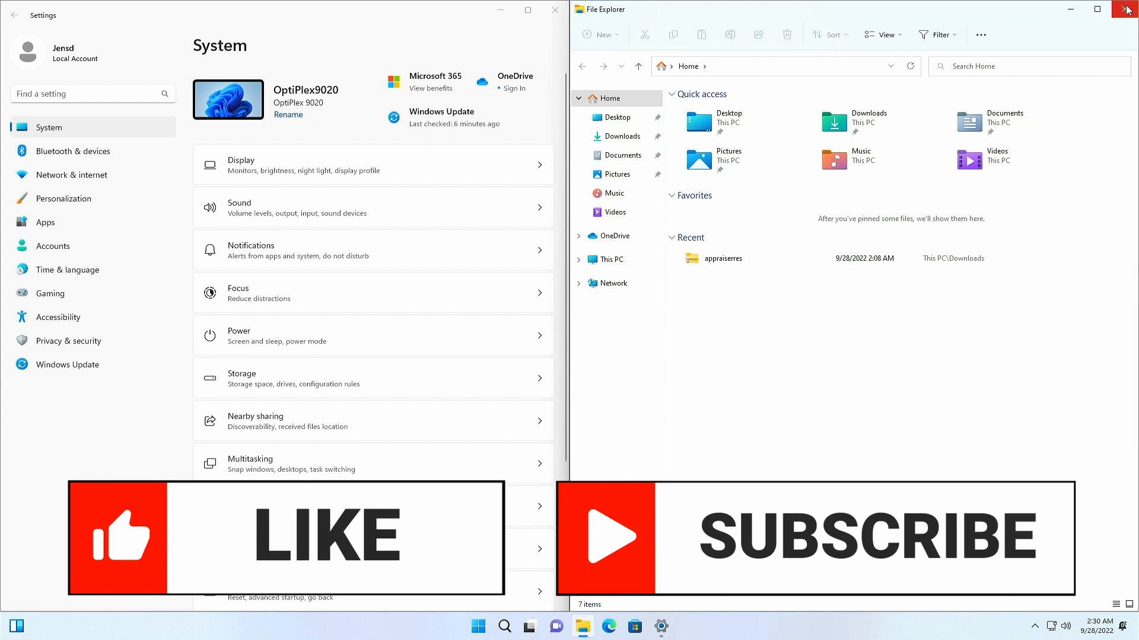
left_click(1128, 10)
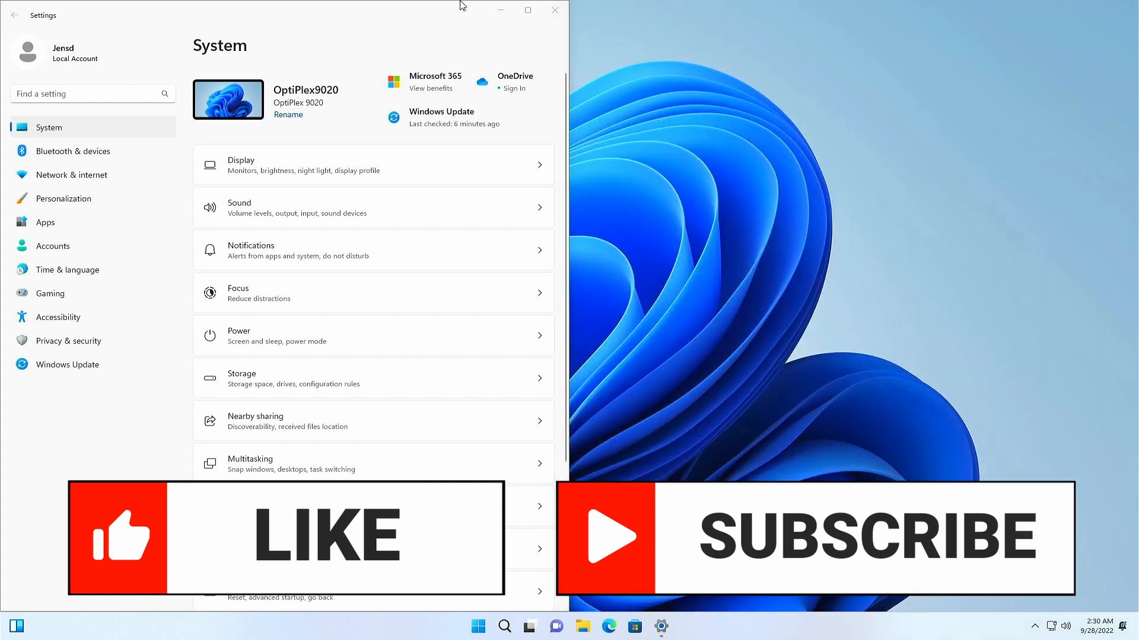